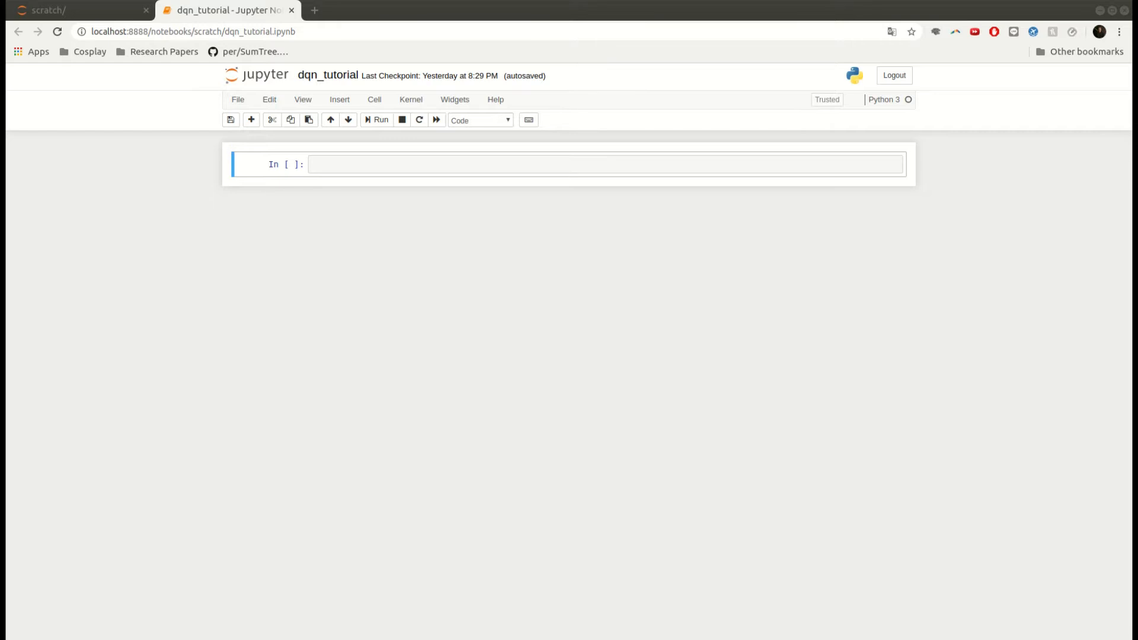
Write a Markdown plan cell: environment plus untrained DQN, preprocessing and stacking, then training loop
left_click(412, 163)
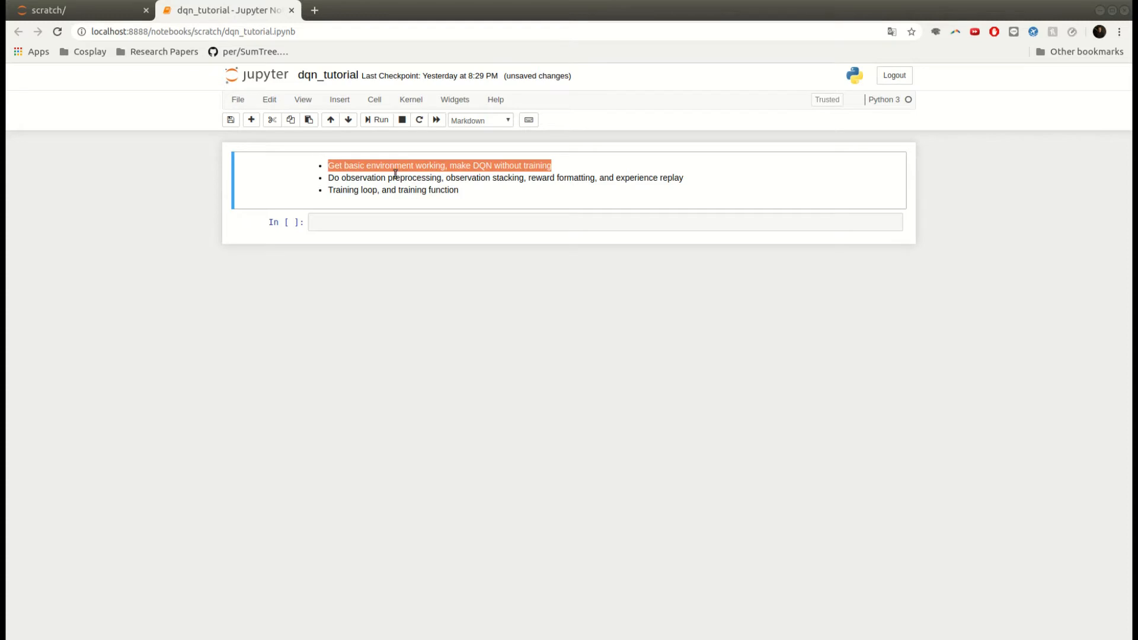
left_click(444, 166)
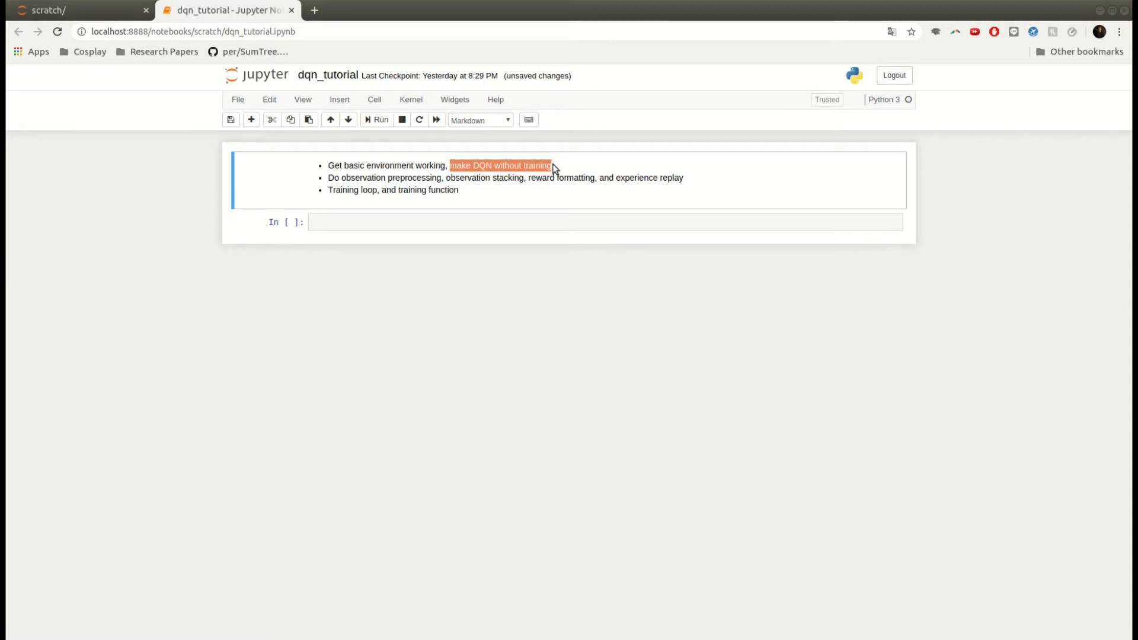
left_click_drag(551, 166, 683, 178)
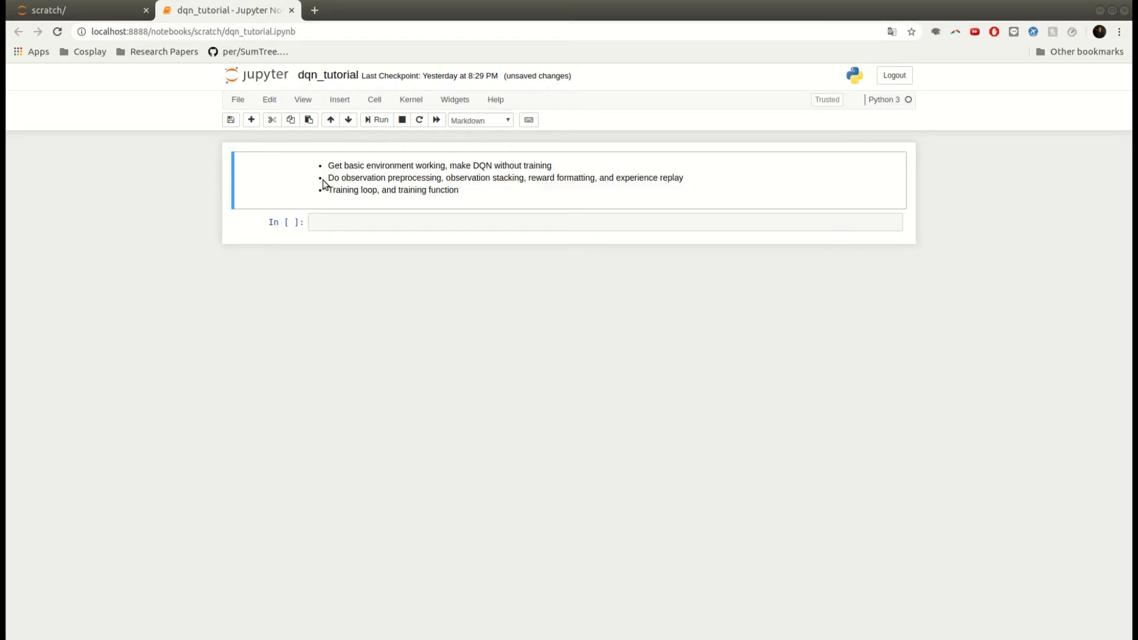
left_click_drag(329, 178, 554, 178)
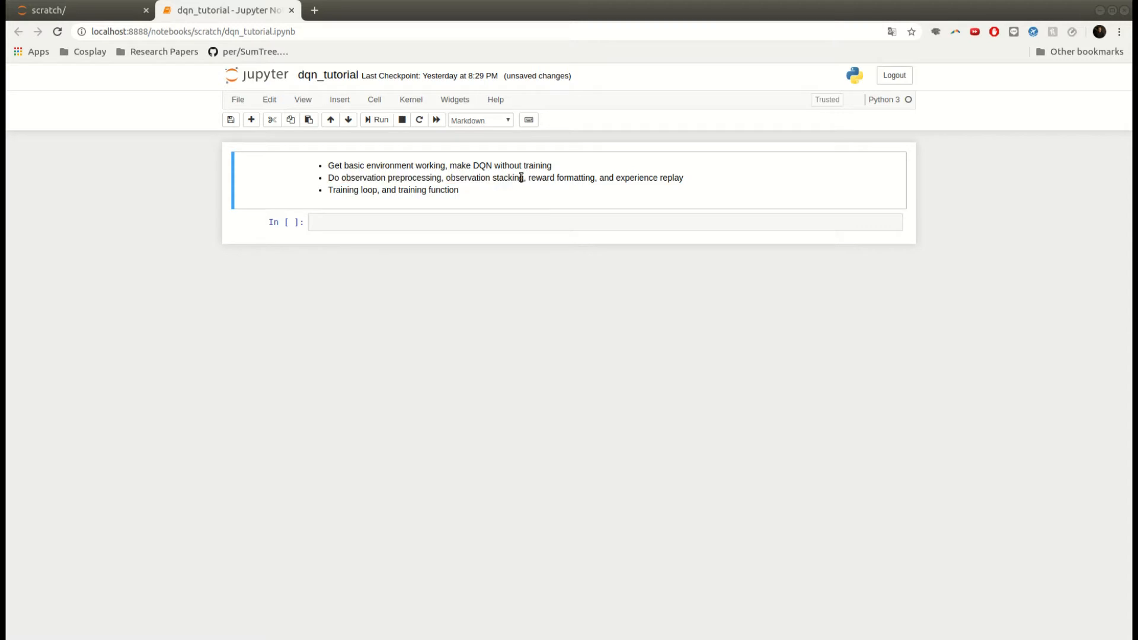
left_click_drag(595, 177, 685, 177)
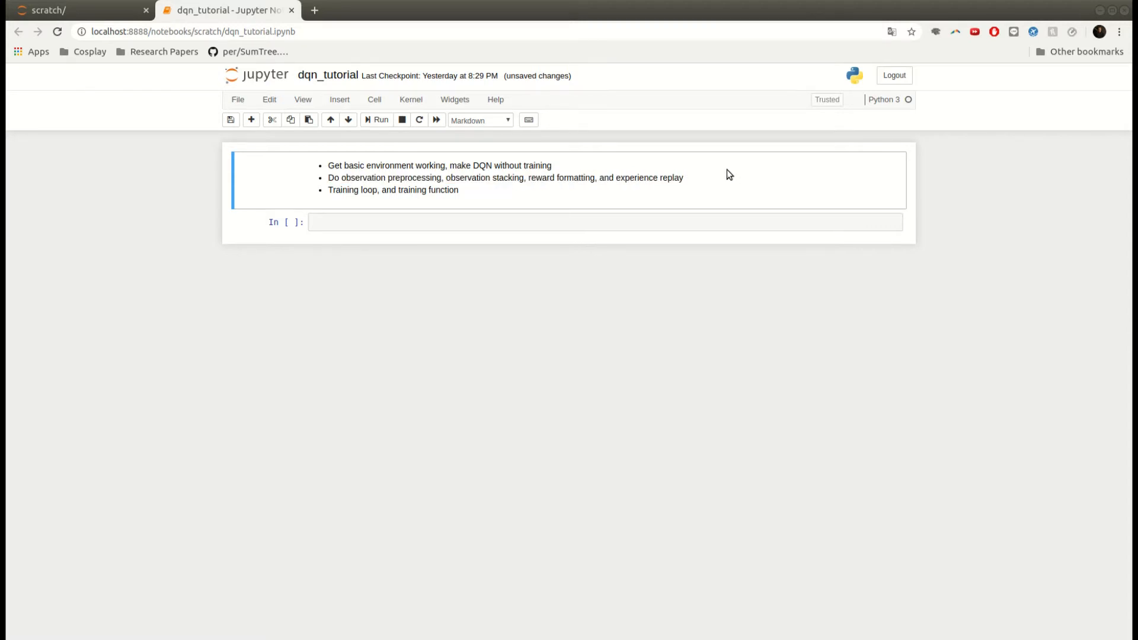
mouse_move(471, 192)
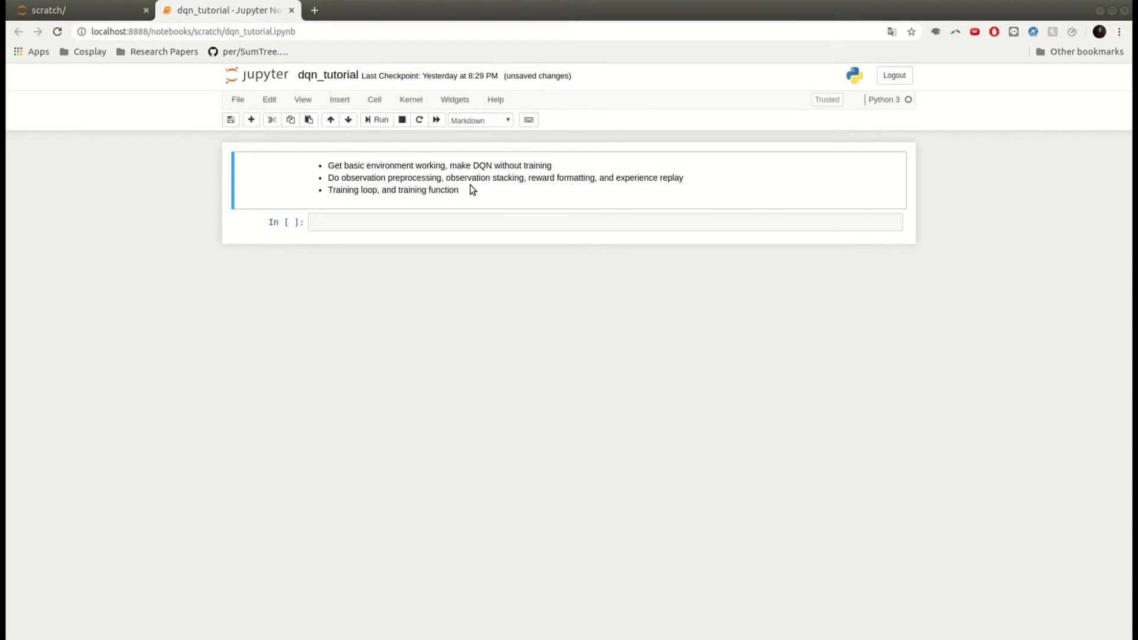
double_click(392, 190)
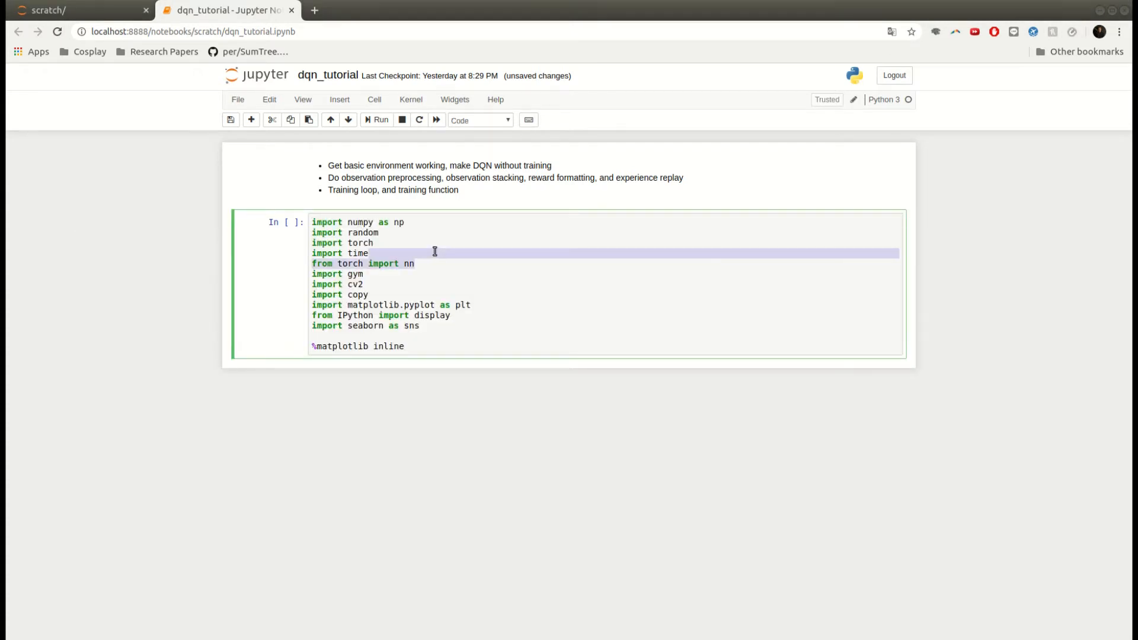
Run the import cell bringing in numpy, torch, gym, cv2 and plotting libraries
left_click(442, 263)
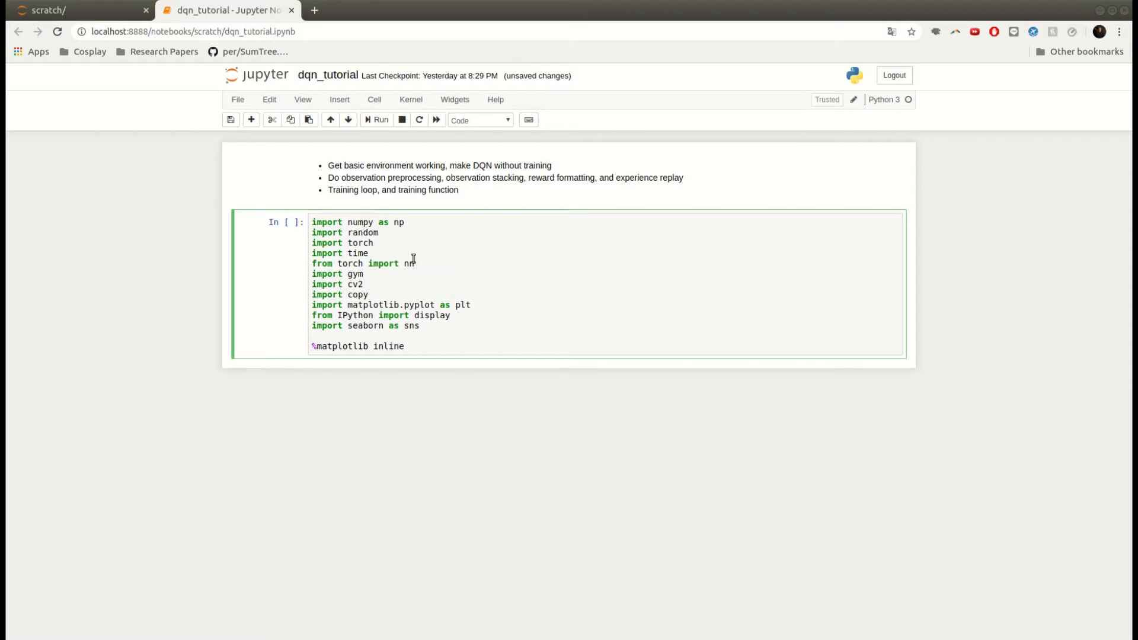
mouse_move(415, 264)
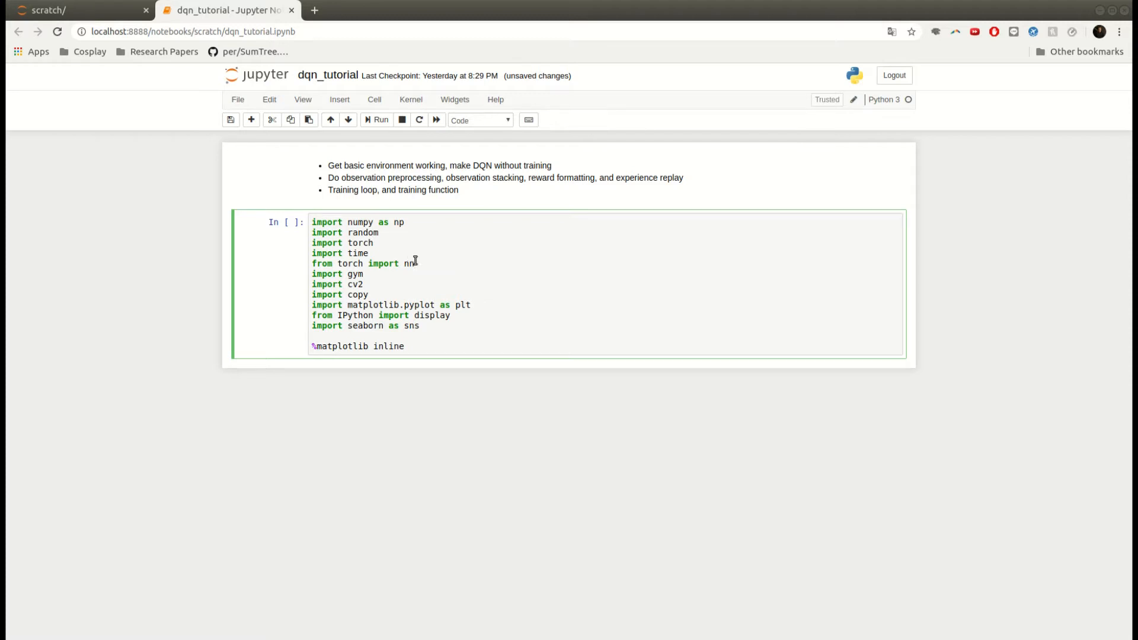
mouse_move(437, 255)
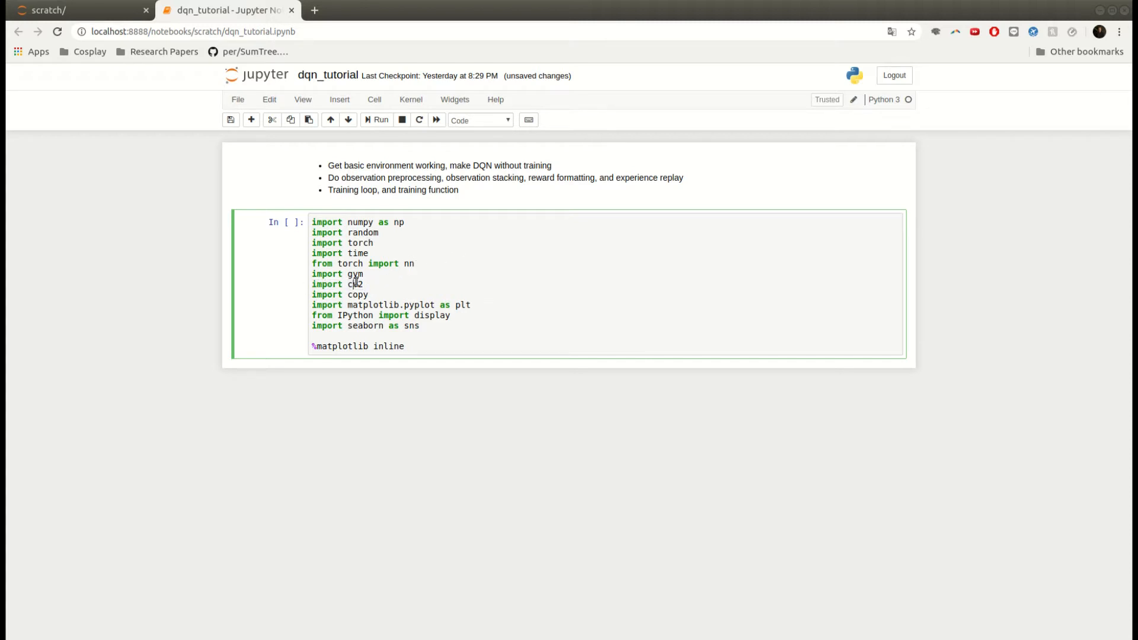
double_click(355, 274)
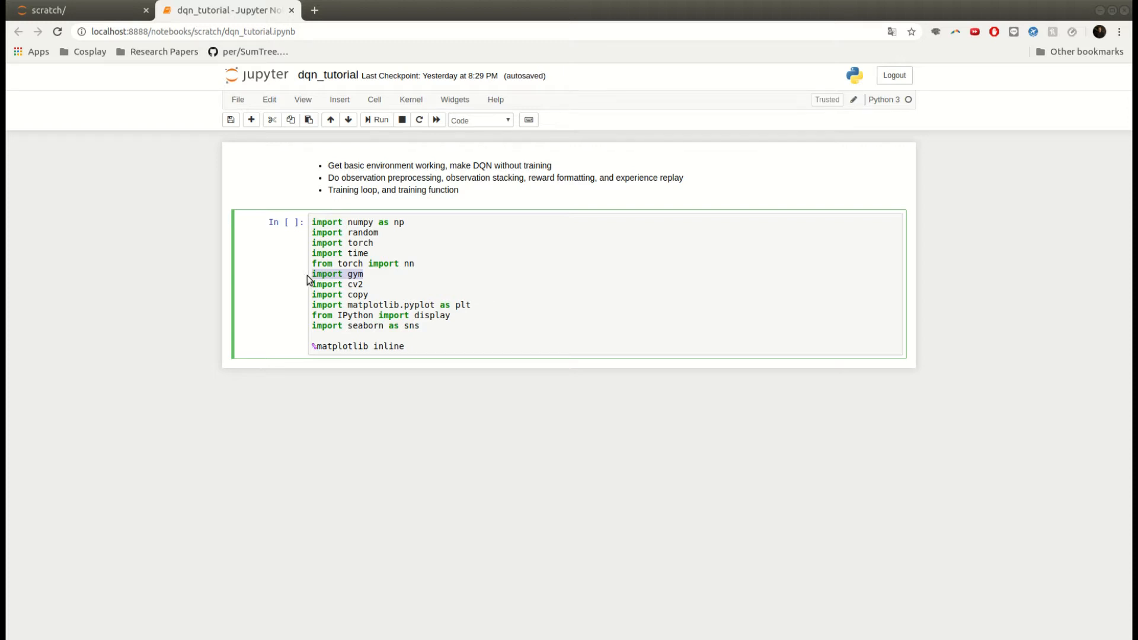
left_click(365, 283)
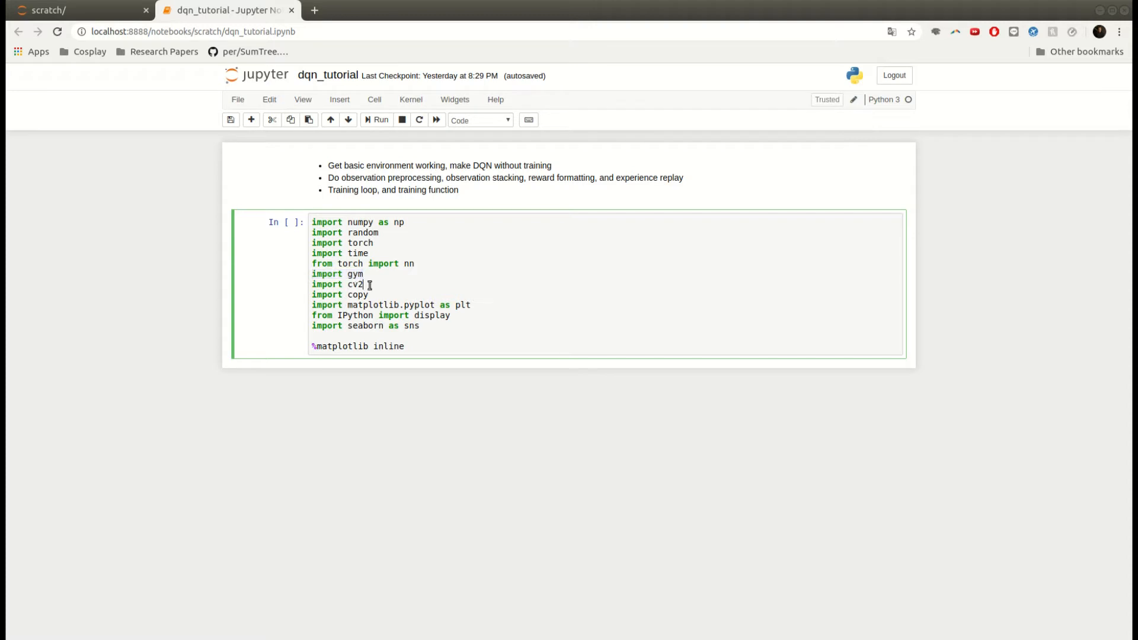
double_click(338, 283)
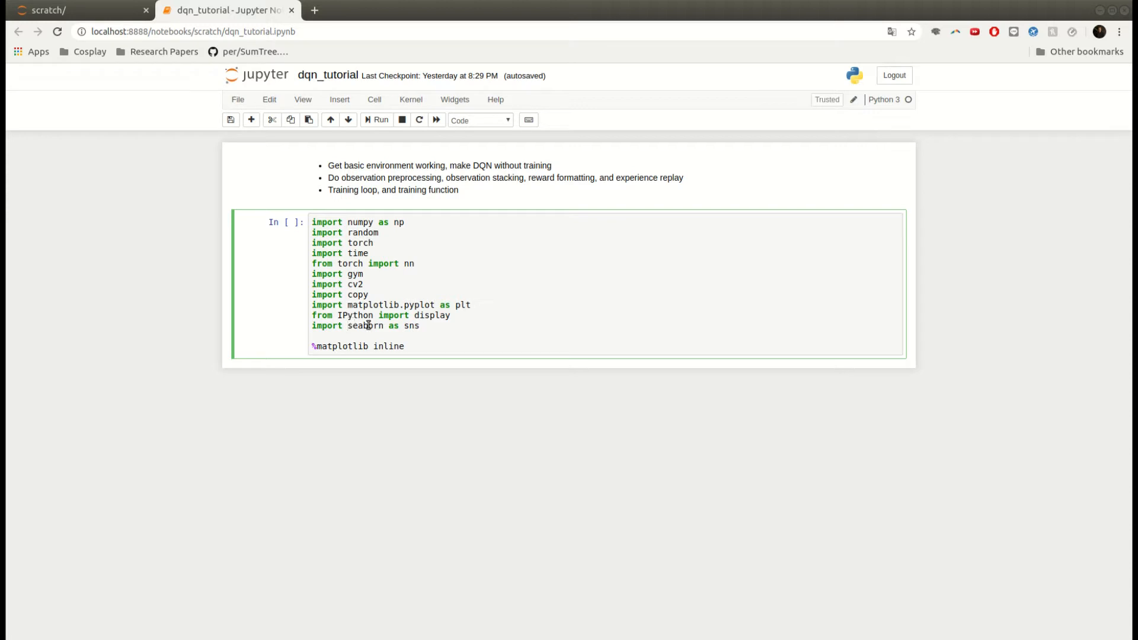
left_click(377, 119)
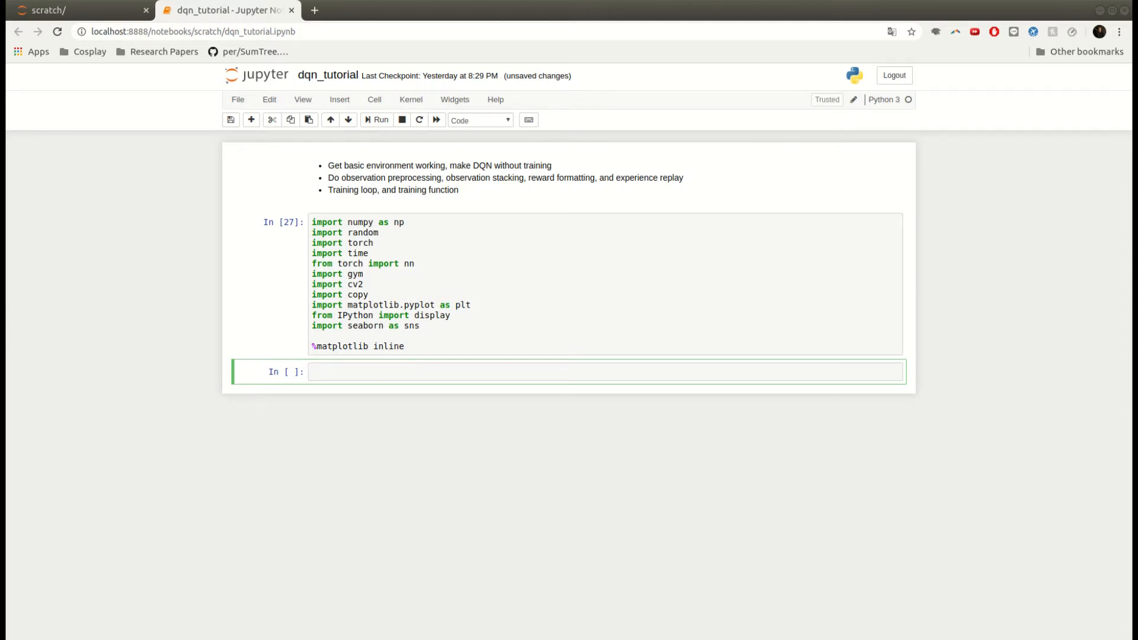
Start a cell with env = gym.make('BreakoutDeterministic-v4') and open a new browser tab
left_click(407, 371)
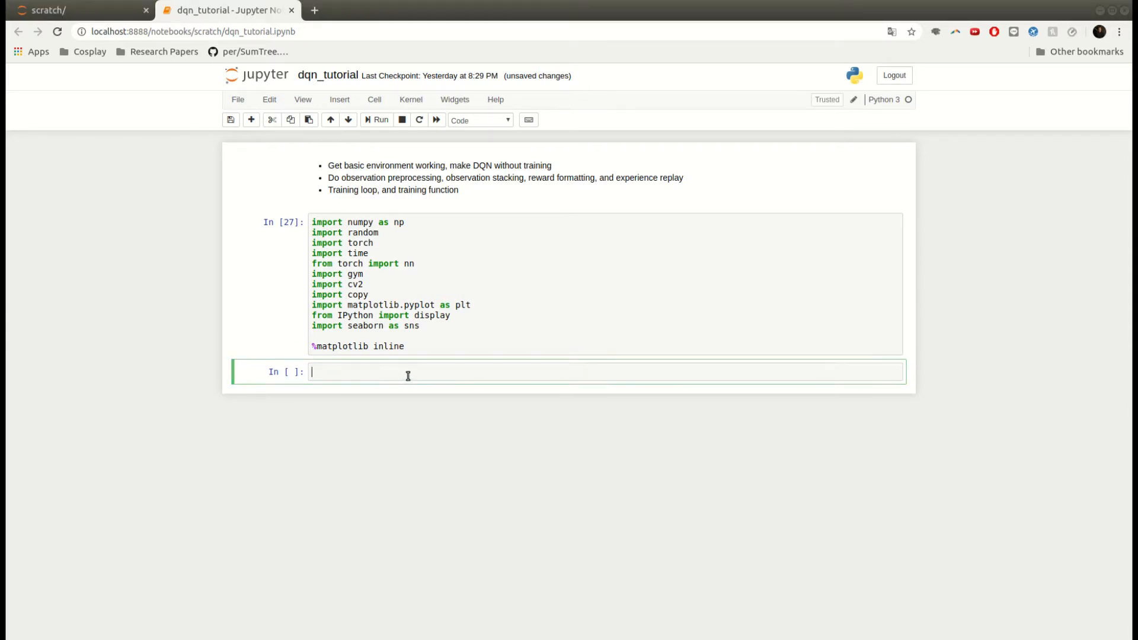
type("env = gym.make('BreakoutDeterministic-v4')")
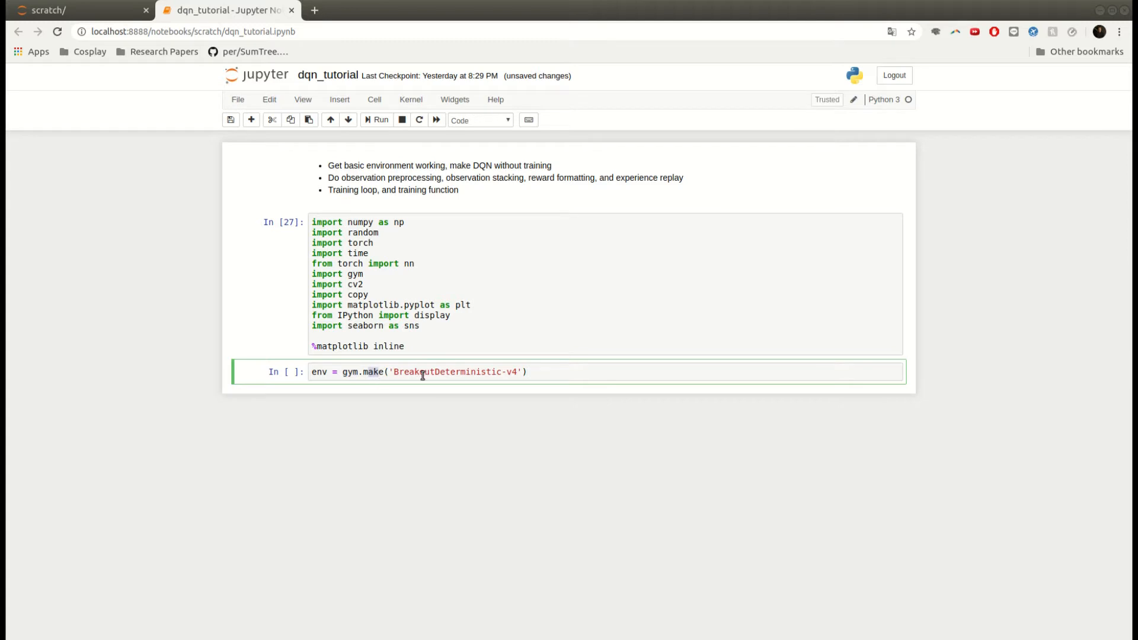
left_click(313, 10)
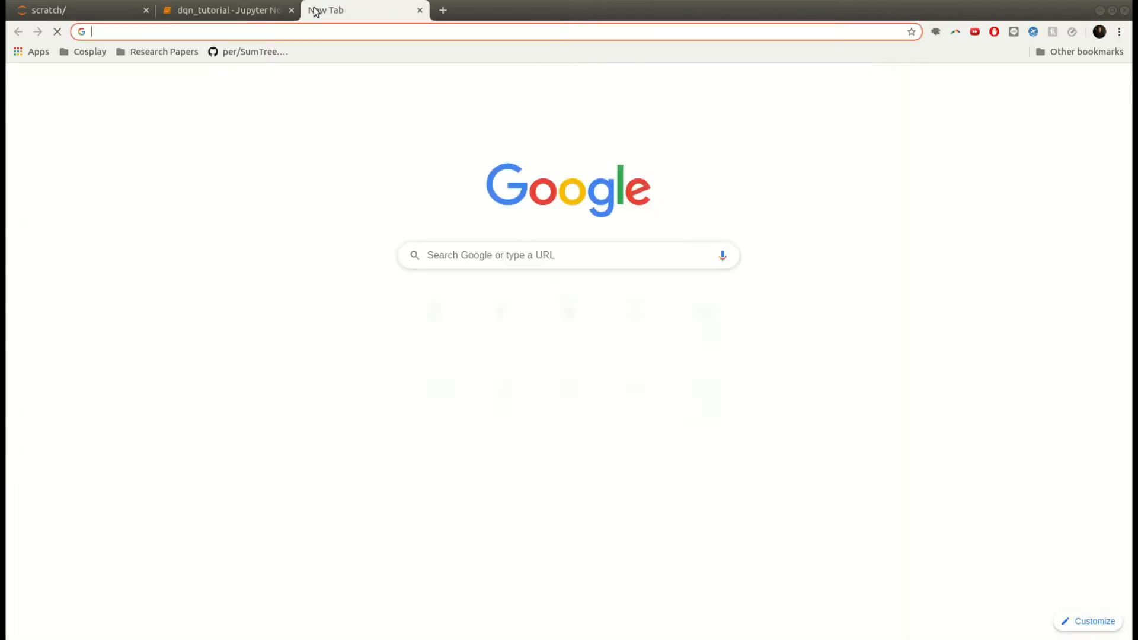
Visit gym.openai.com and browse the Box2D, Robotics and Atari environment lists
type("gym.openai.com")
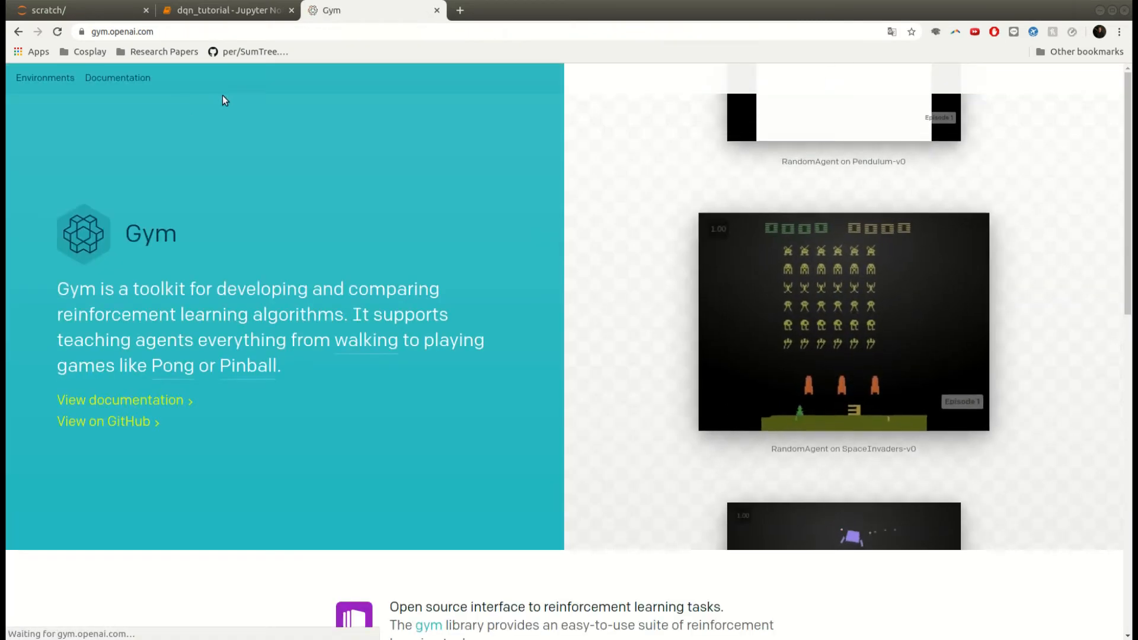
left_click(44, 78)
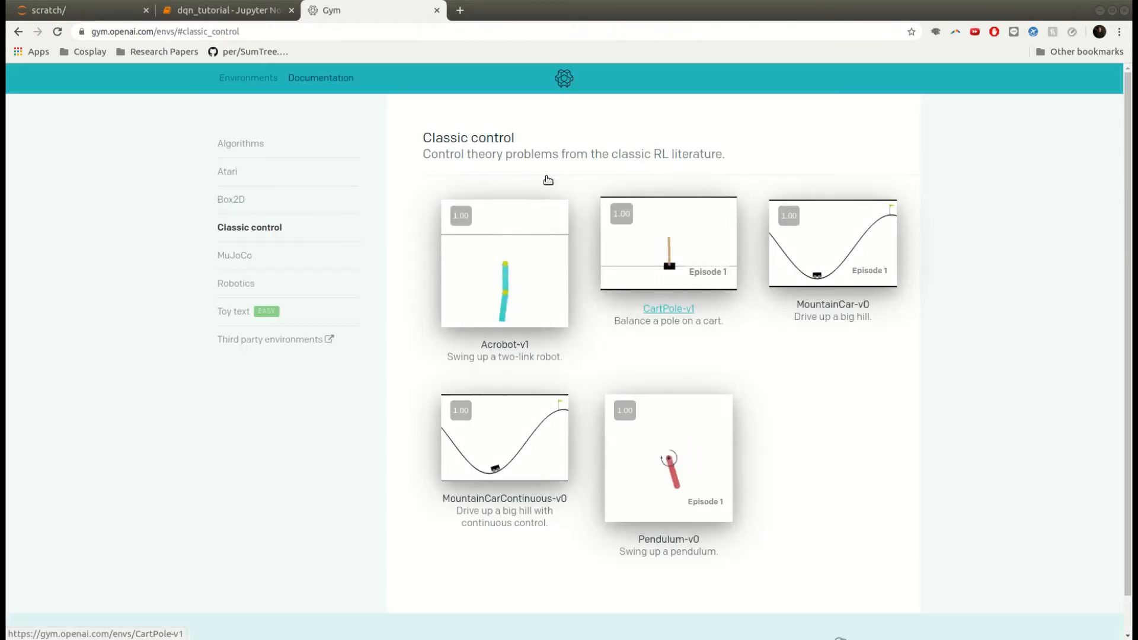
left_click(231, 200)
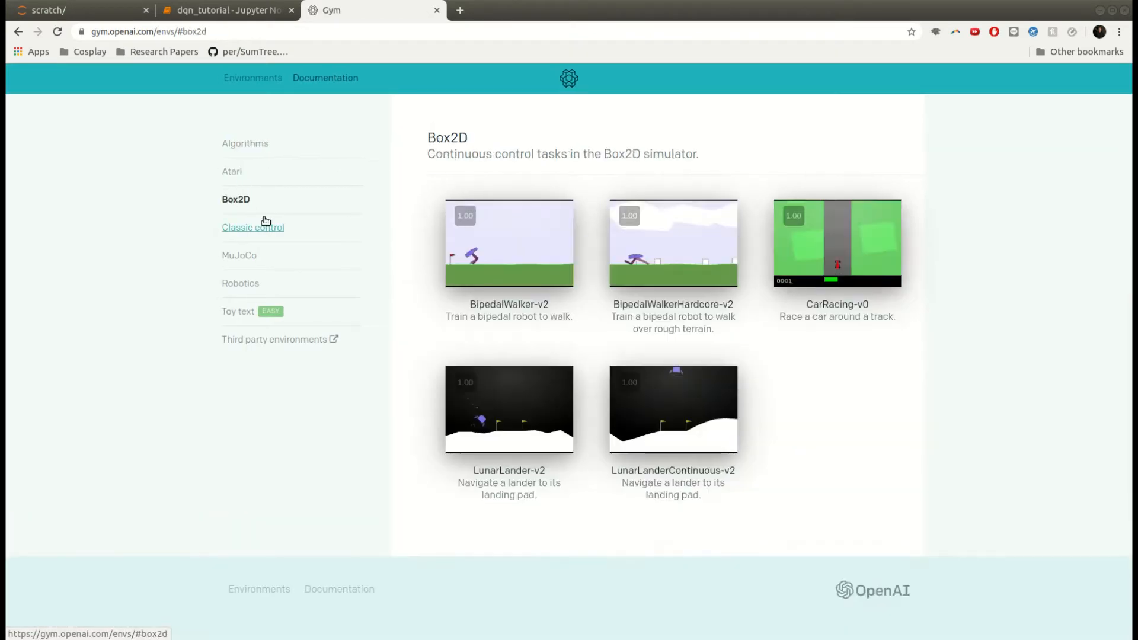
left_click(236, 283)
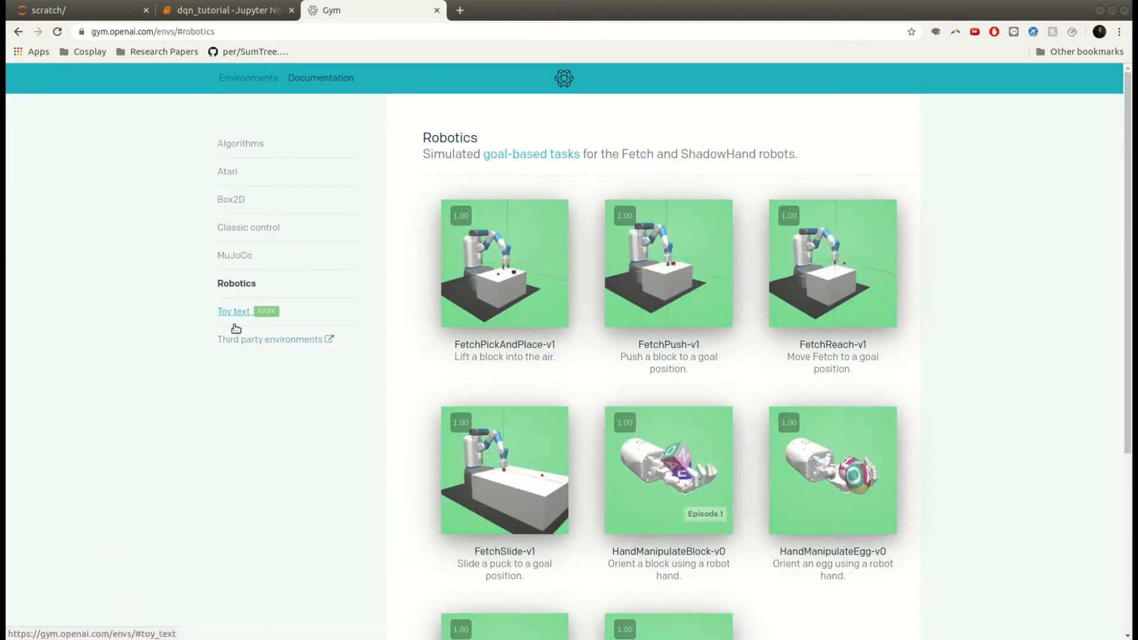
left_click(228, 171)
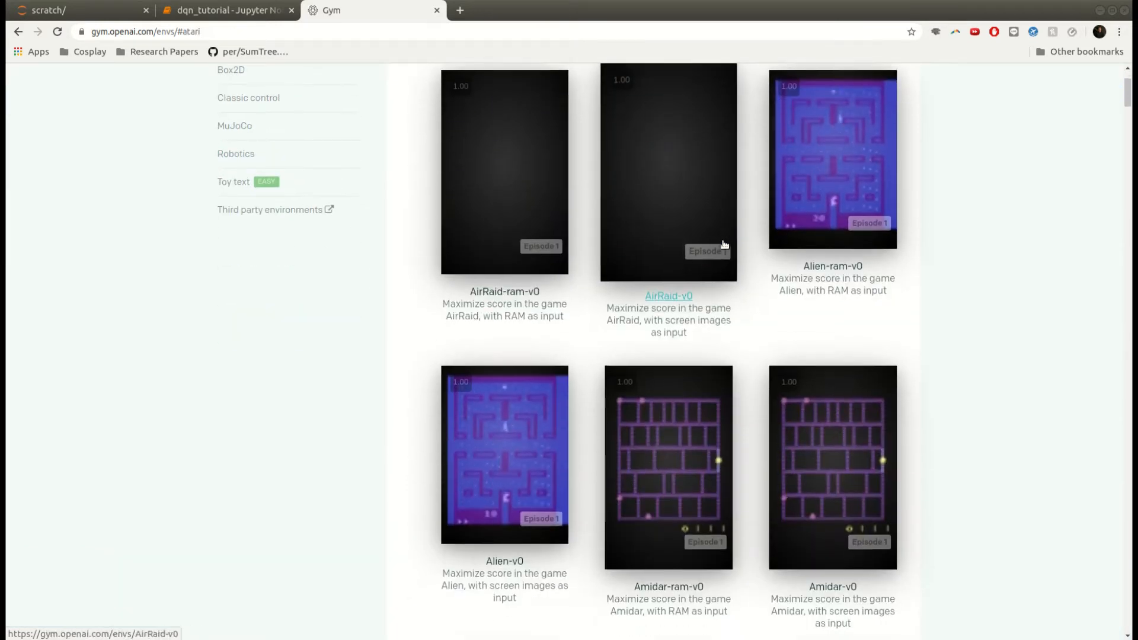
Search the Atari page for 'break' to find Breakout, then close the tab back to the notebook
scroll("down", 3)
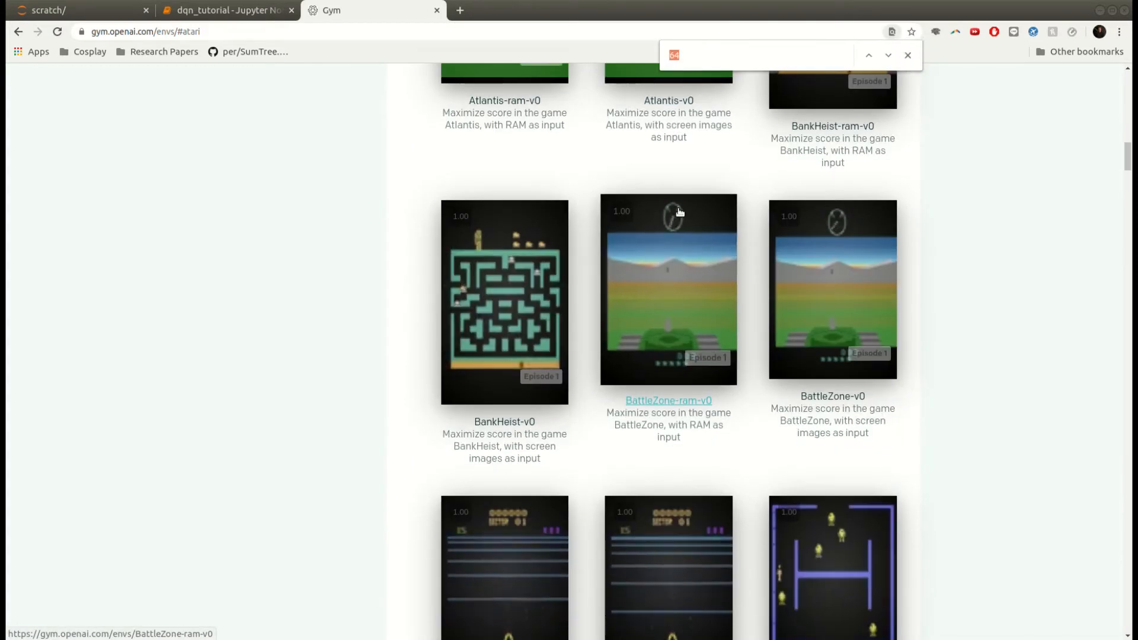
type("break")
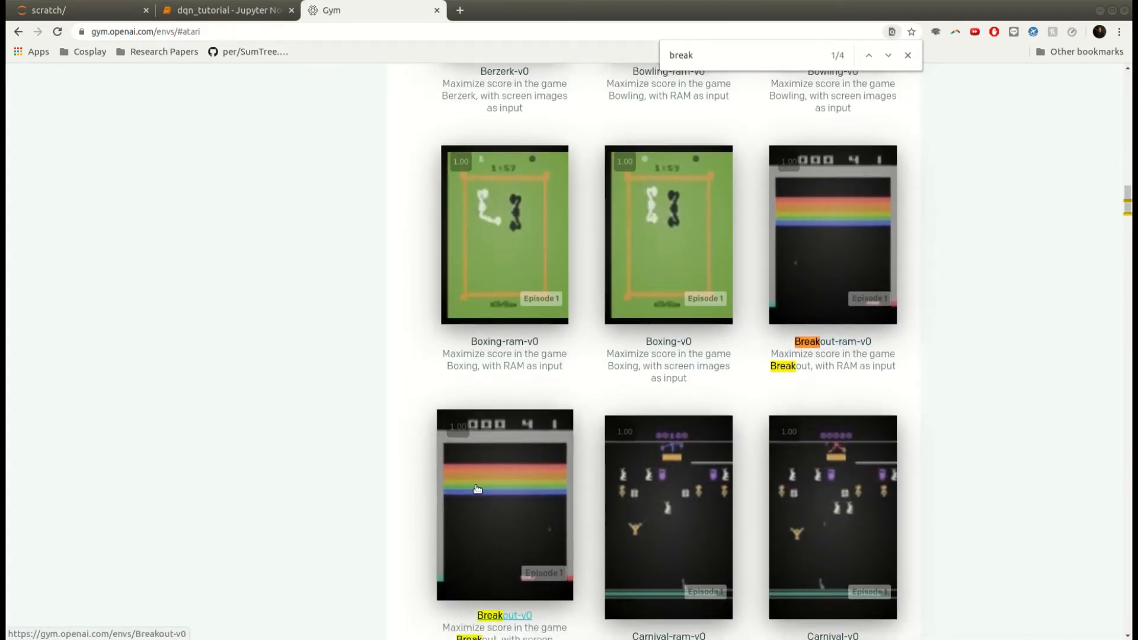
scroll("down", 3)
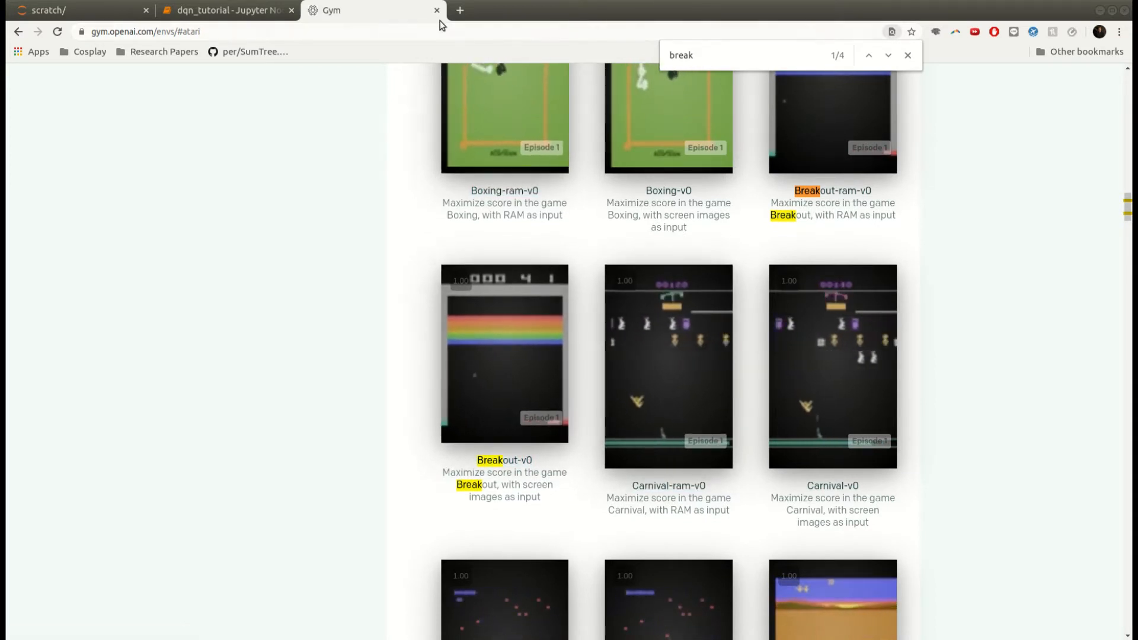
left_click(226, 10)
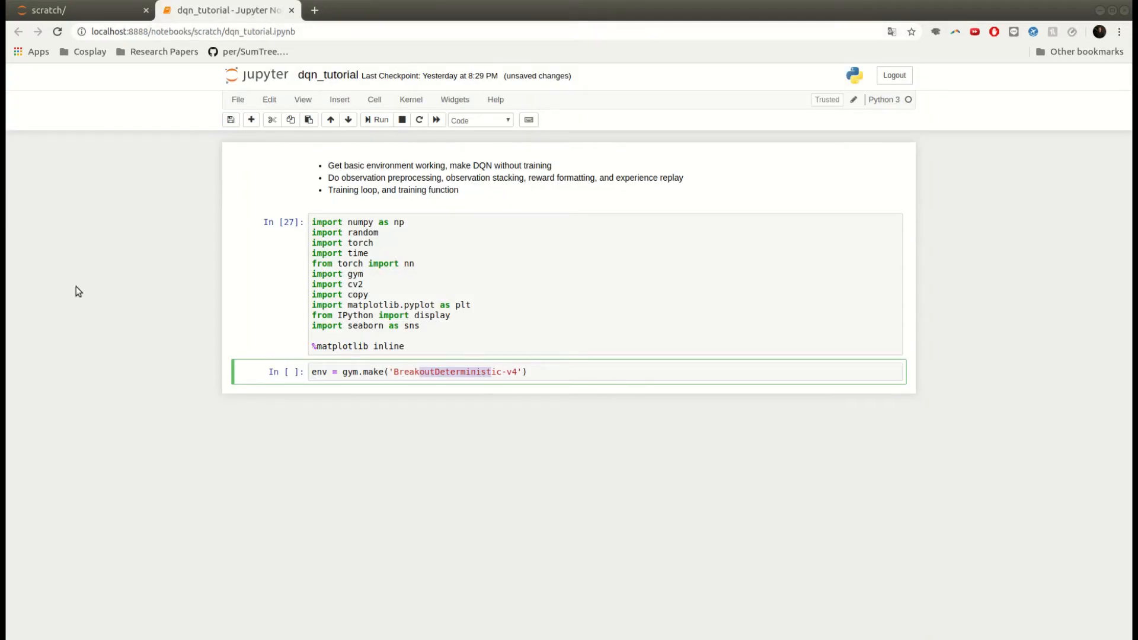
mouse_move(175, 401)
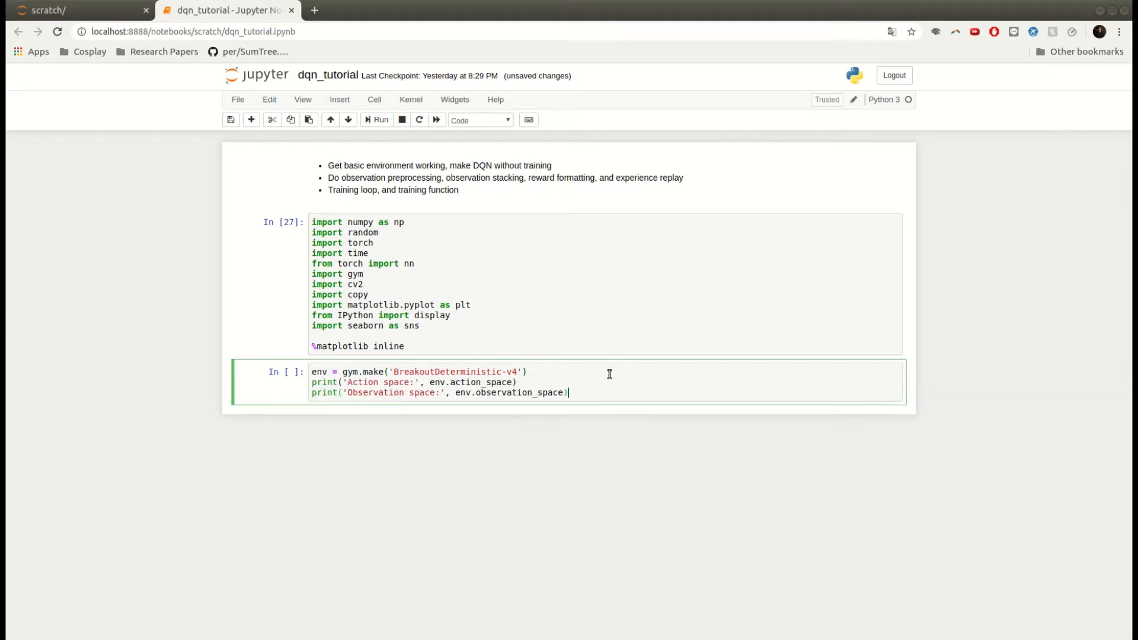
Run the environment cell showing Discrete(4) actions and Box(210, 160, 3) observations
double_click(470, 383)
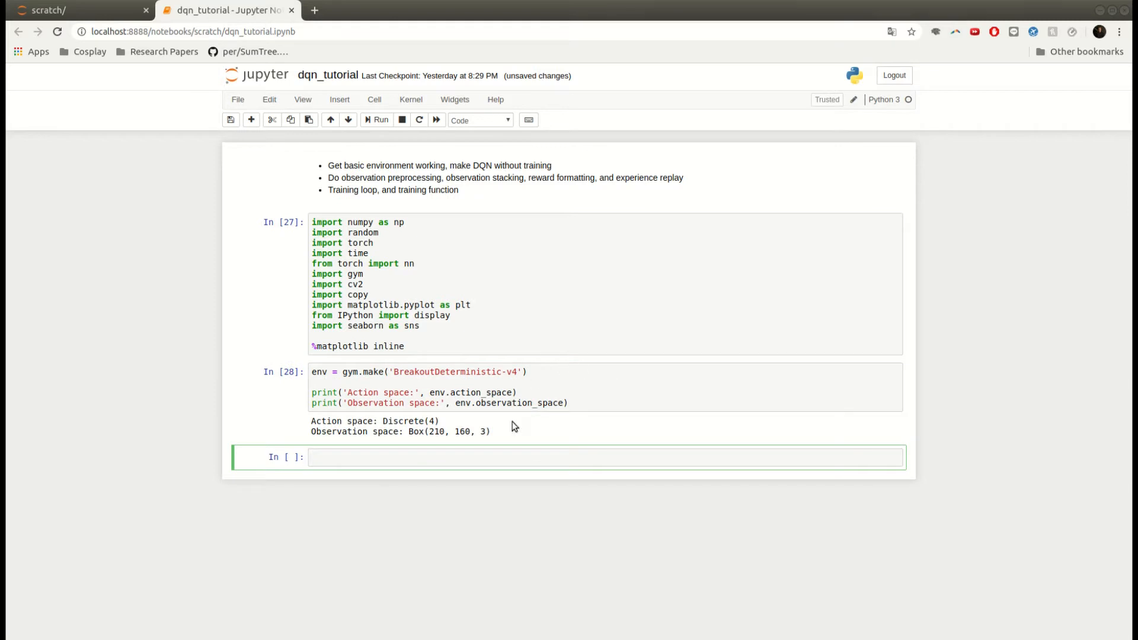
double_click(417, 421)
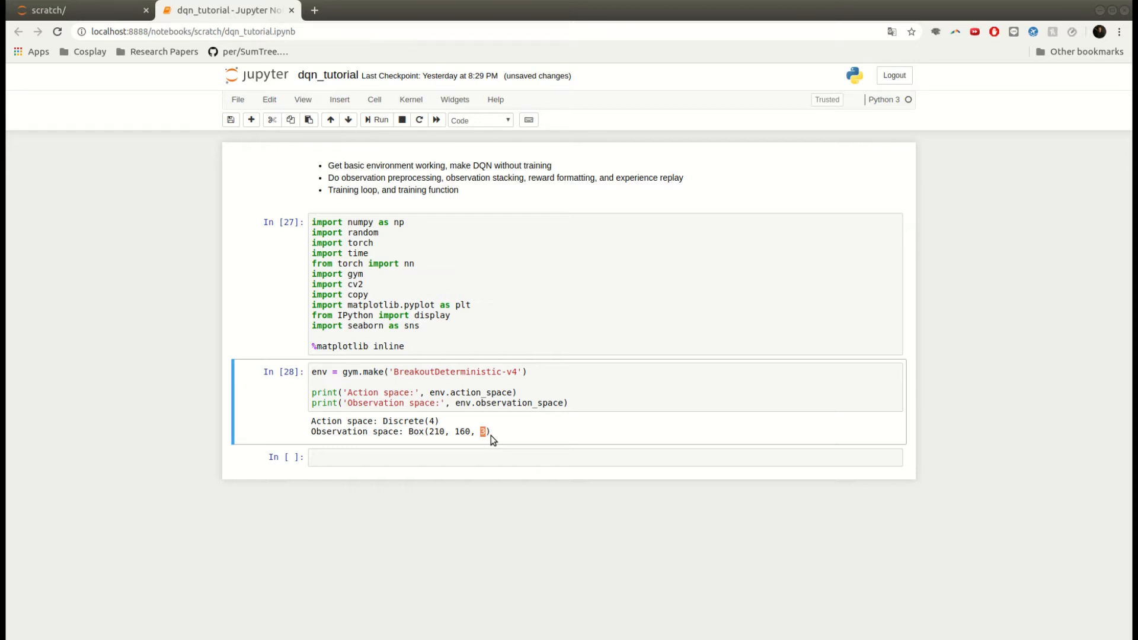
left_click_drag(488, 432, 406, 432)
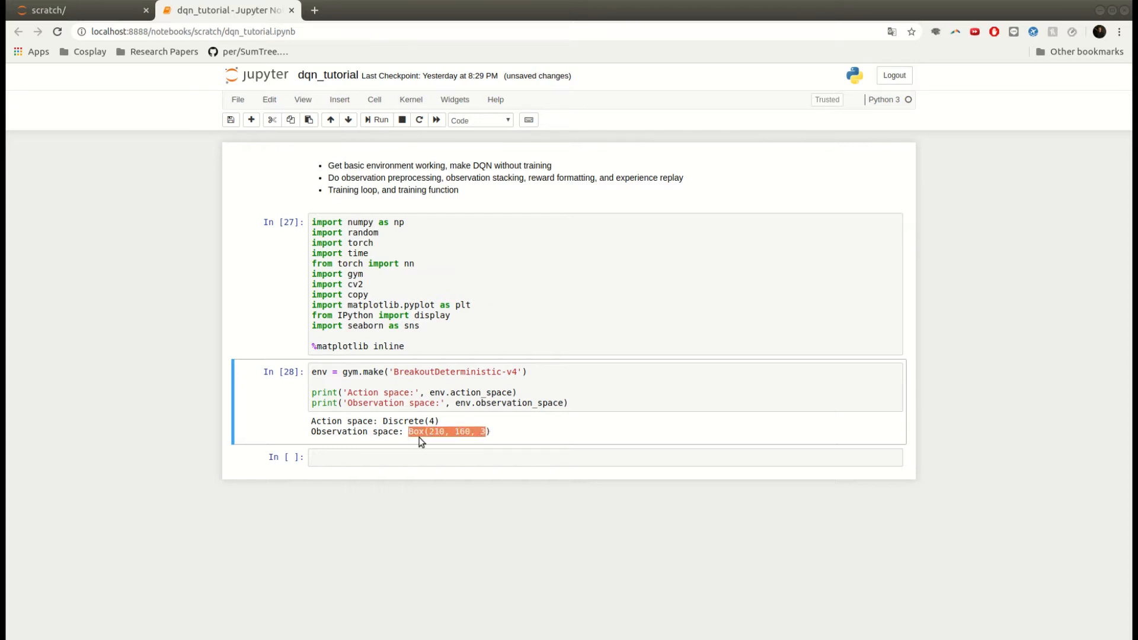
left_click(435, 457)
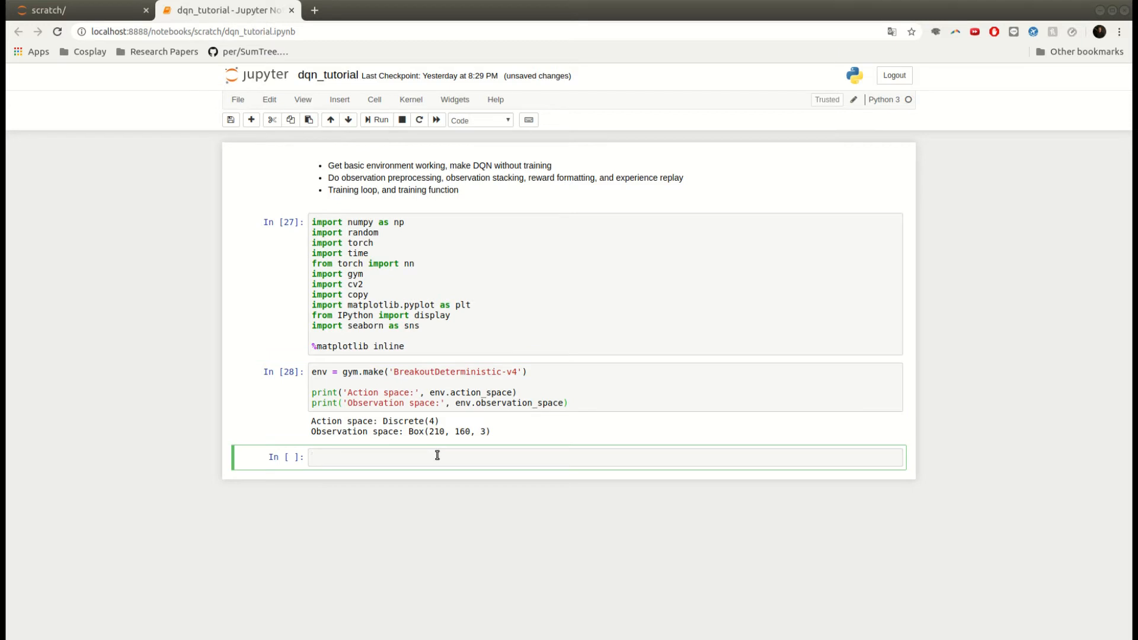
Add obs = env.reset(), briefly print obs in another cell, then remove that print cell
left_click(435, 456)
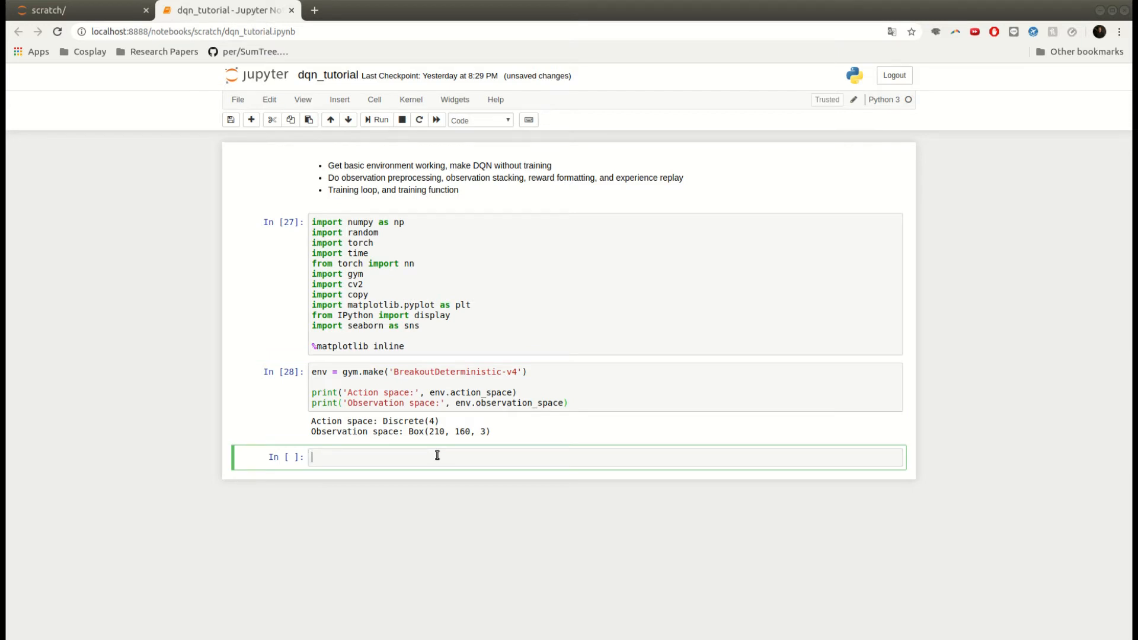
type("obs")
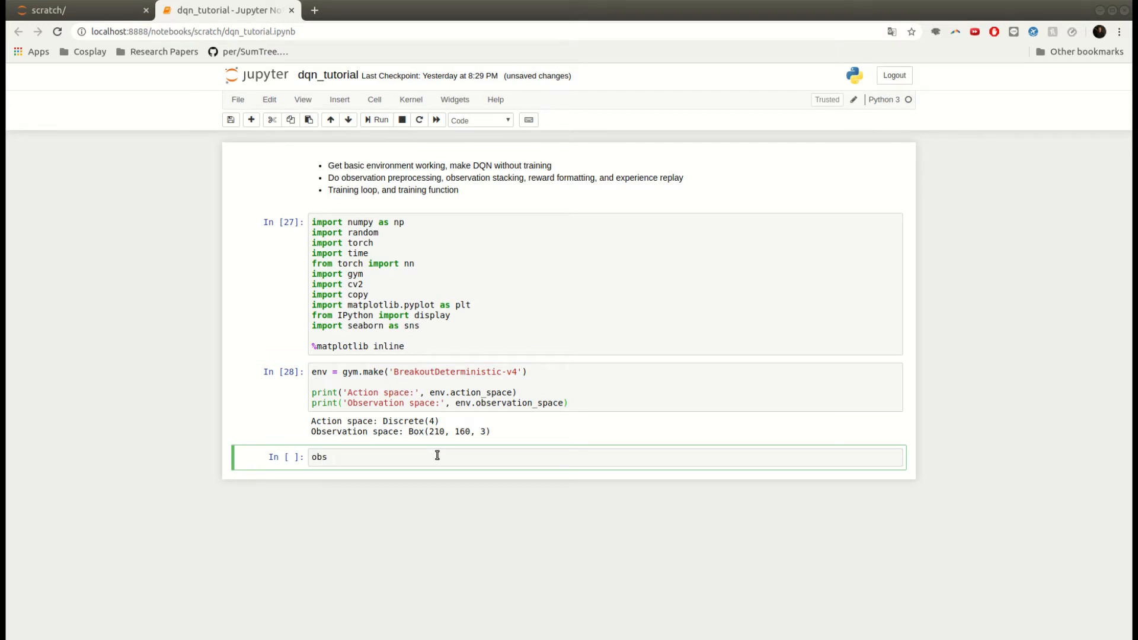
type("= env.reset(")
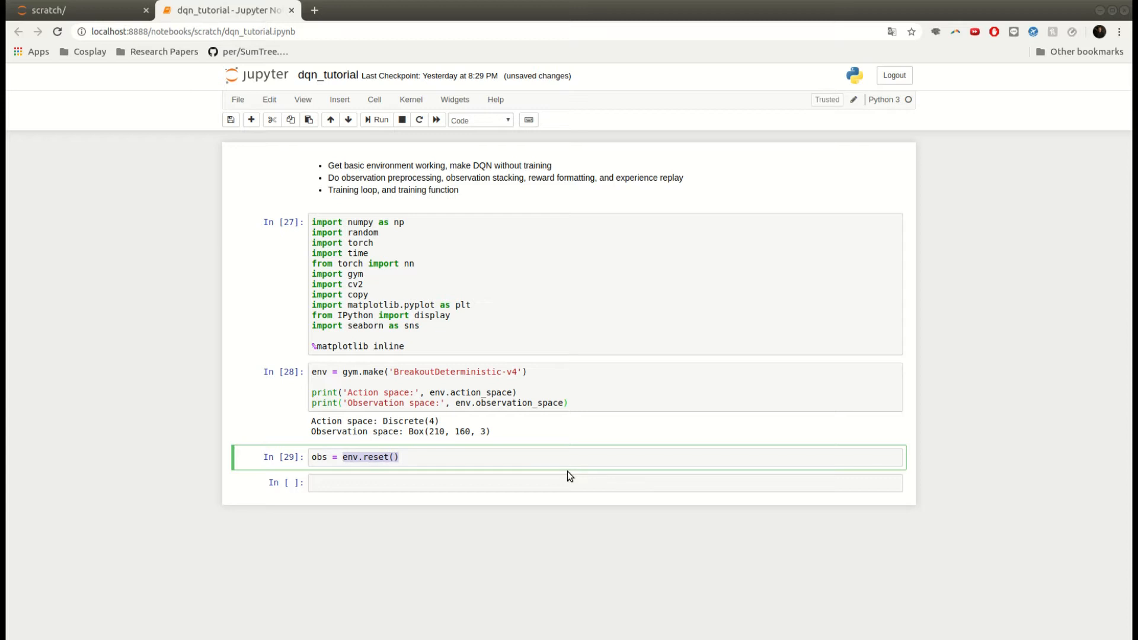
mouse_move(622, 478)
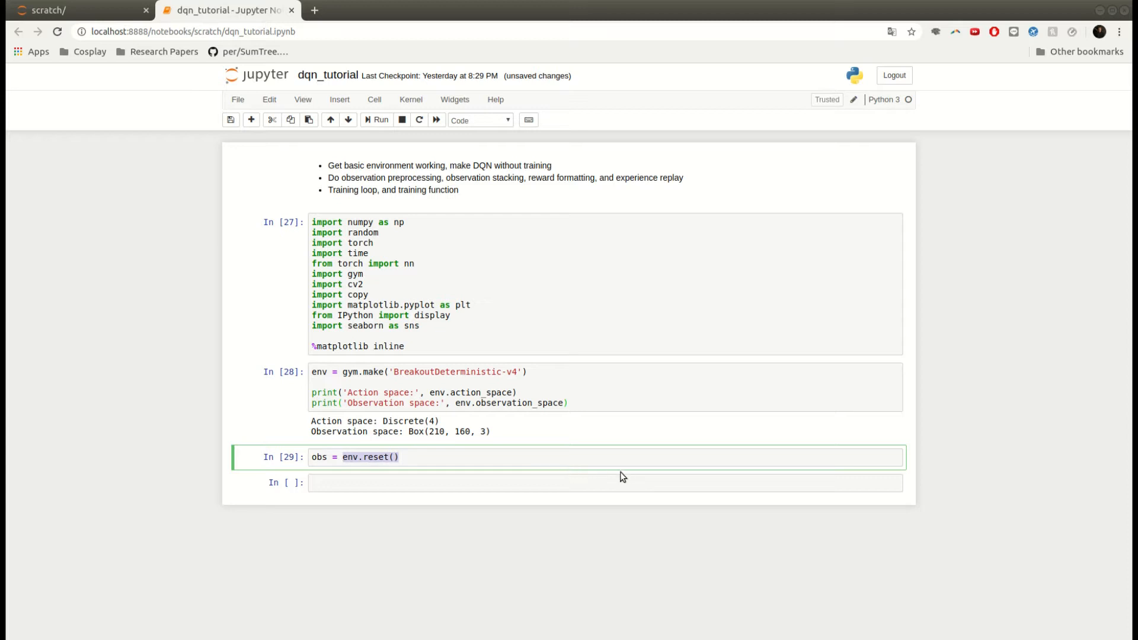
type("print()")
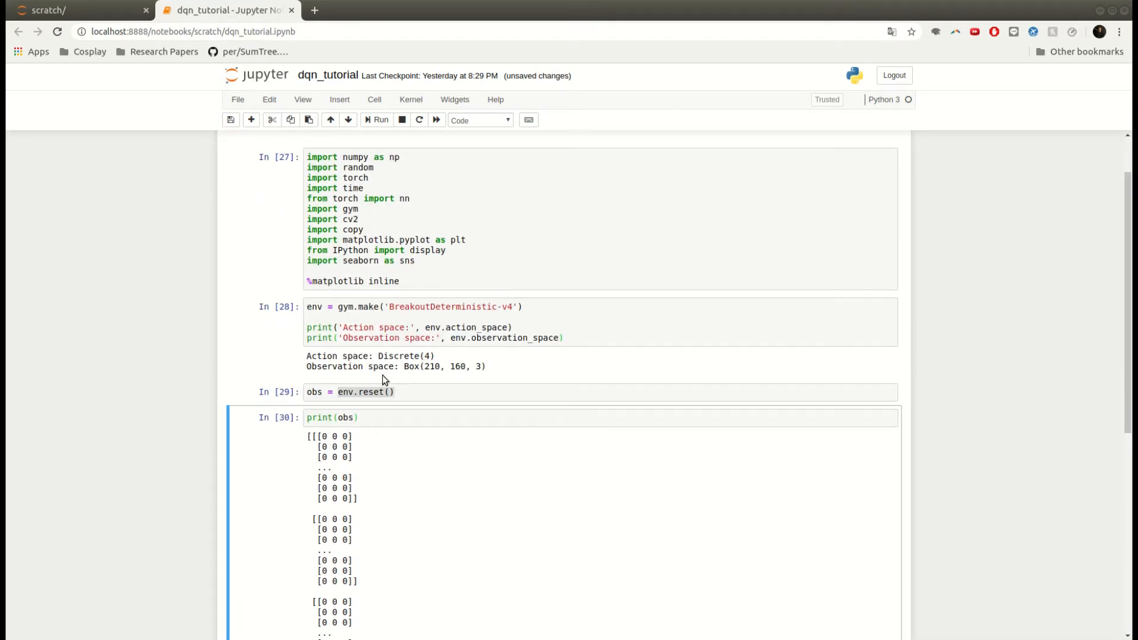
left_click(347, 417)
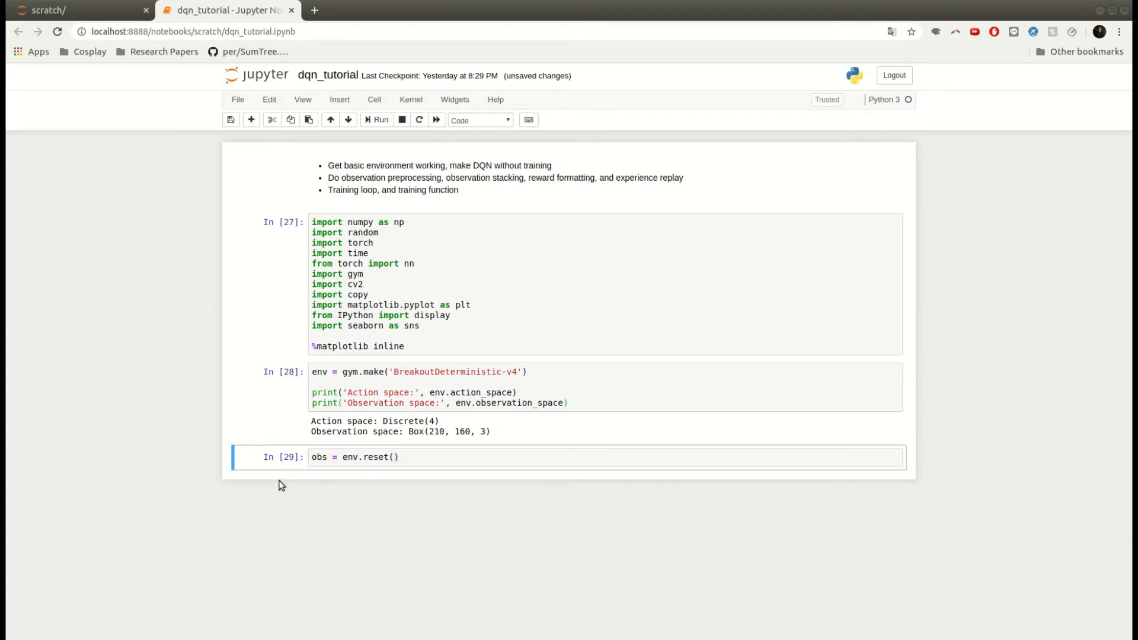
mouse_move(443, 473)
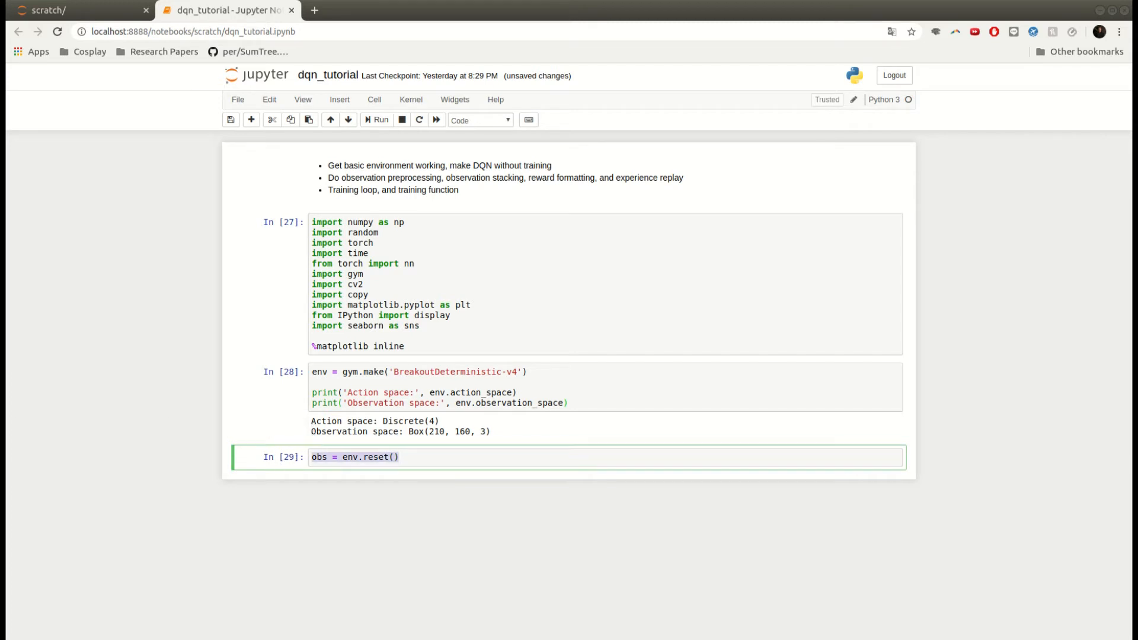
Replace the cell with max_steps = 1000 and a for loop over range(max_steps)
type("max")
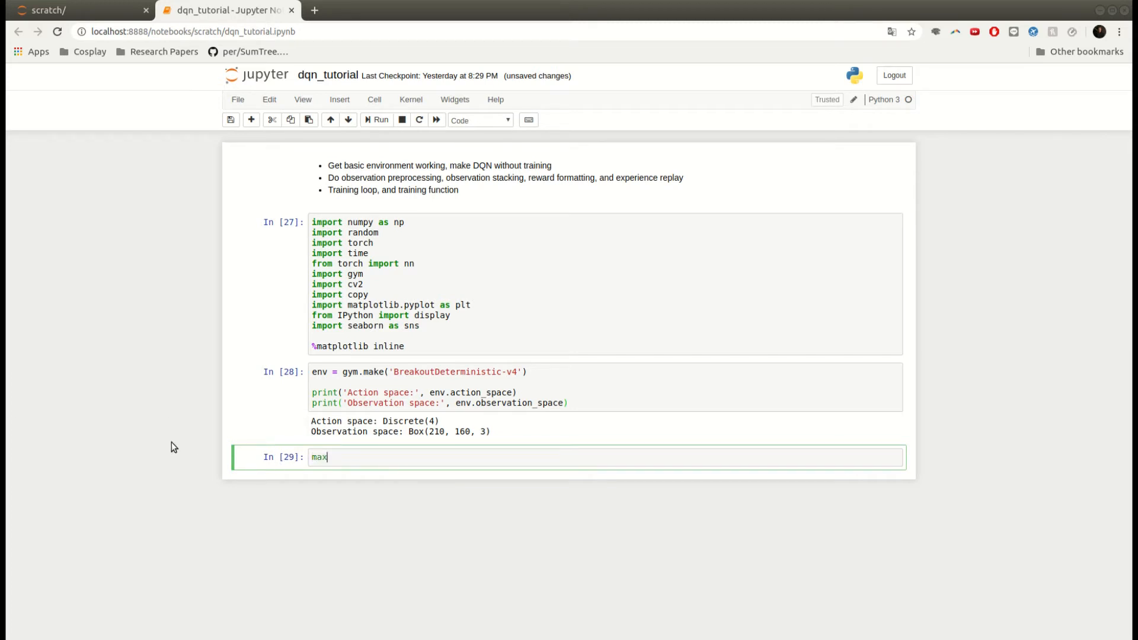
type("_step")
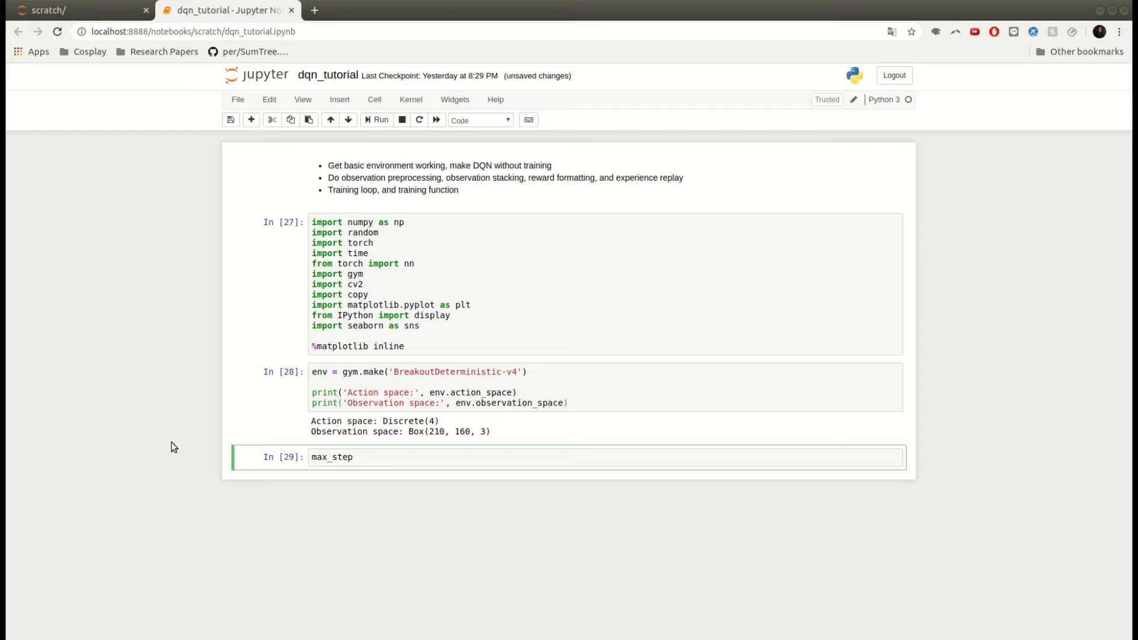
type("s")
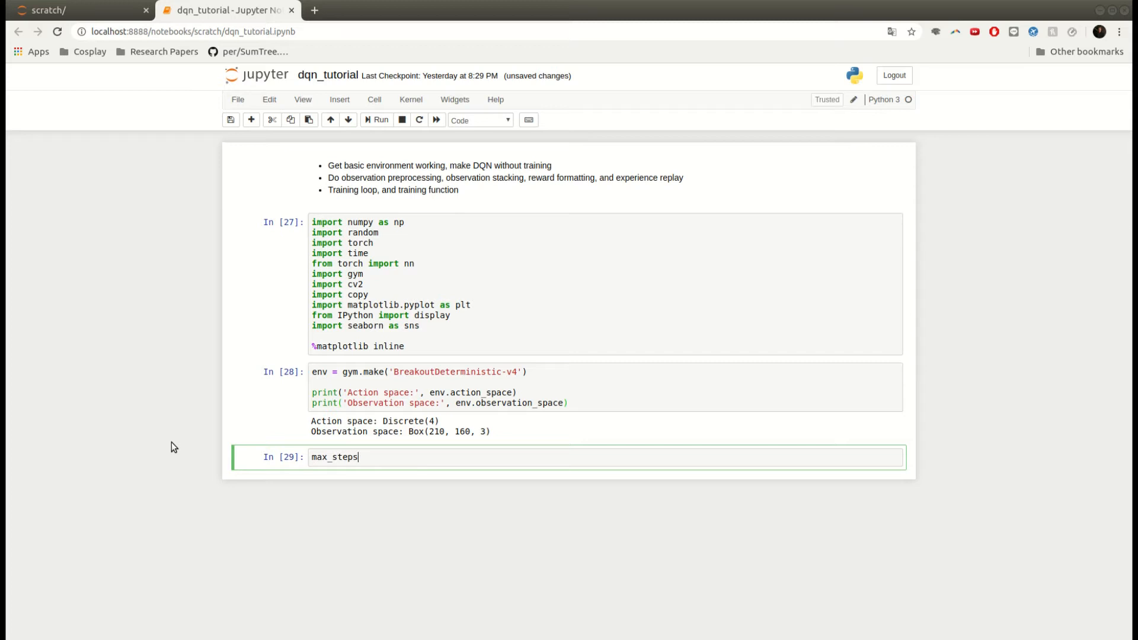
type("= 1000")
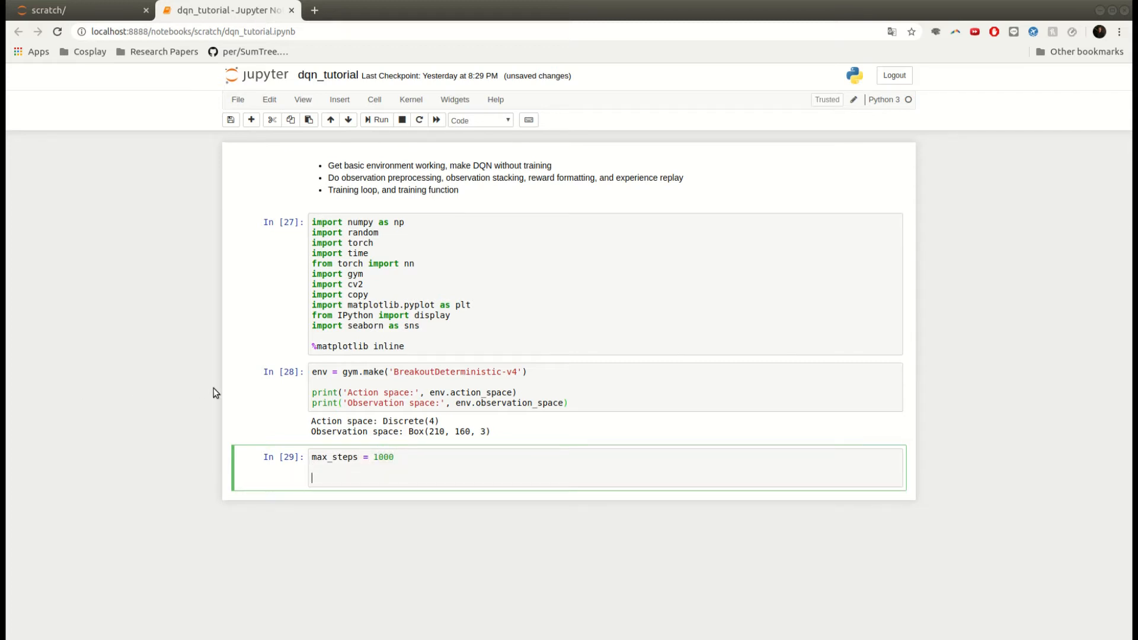
type("for")
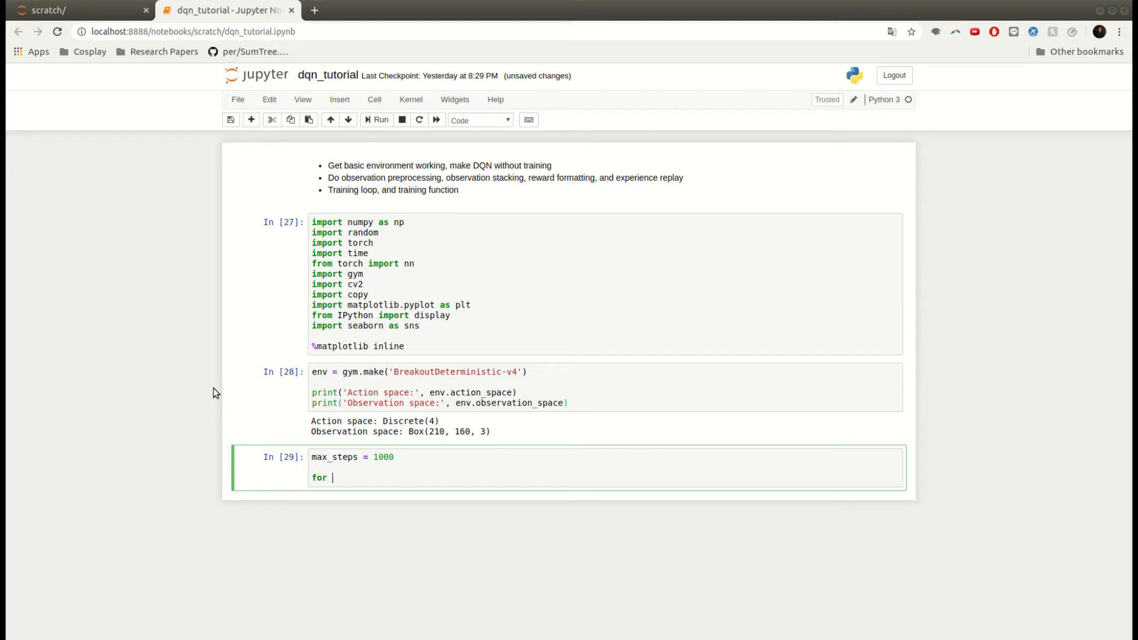
type("step in ra")
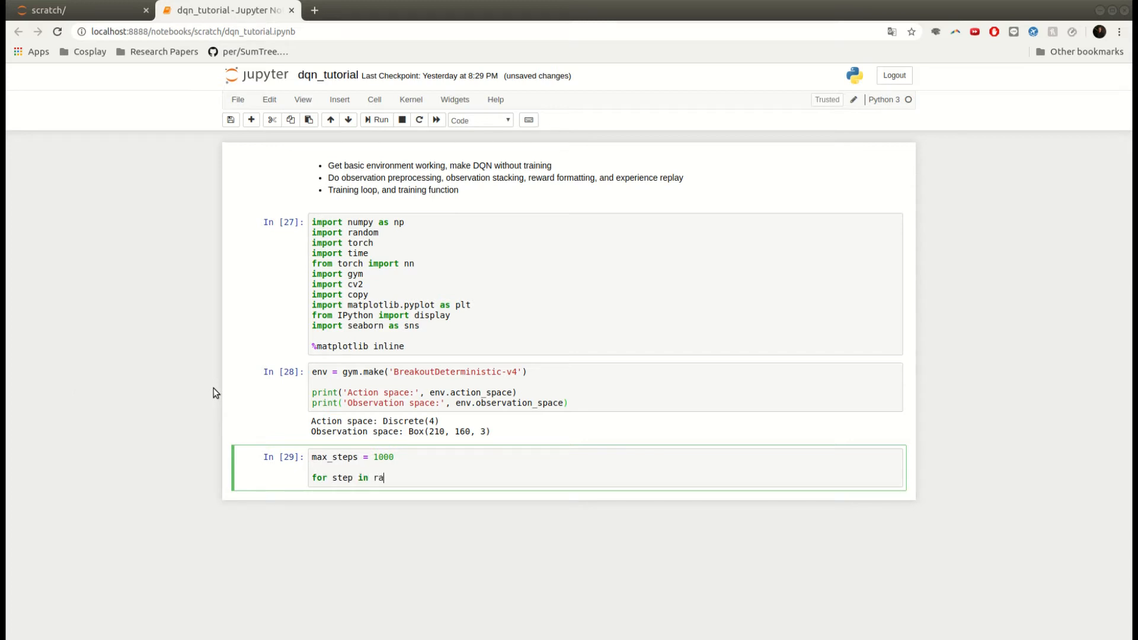
type("nge(max_steps)")
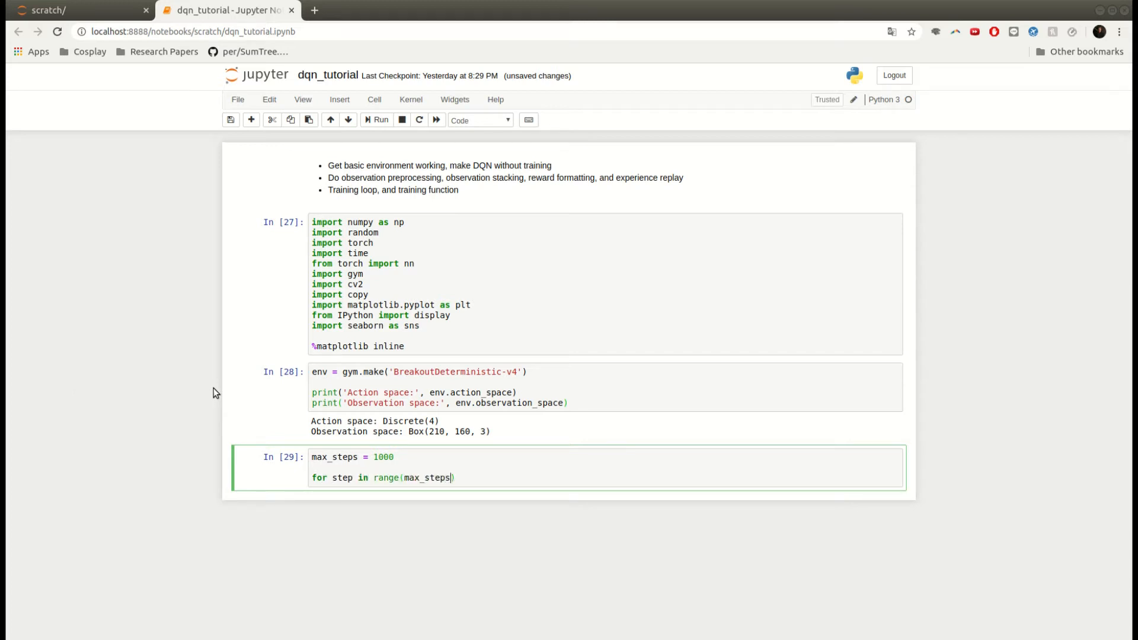
type(":")
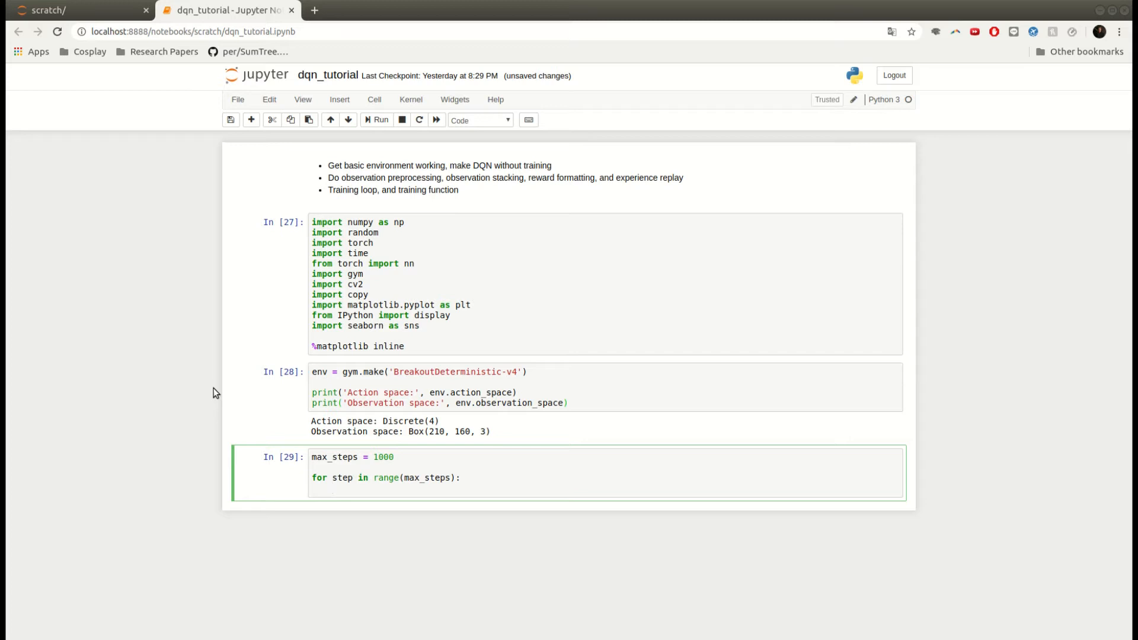
Inside the loop assign act = random.randint(0, 3)
type("acts")
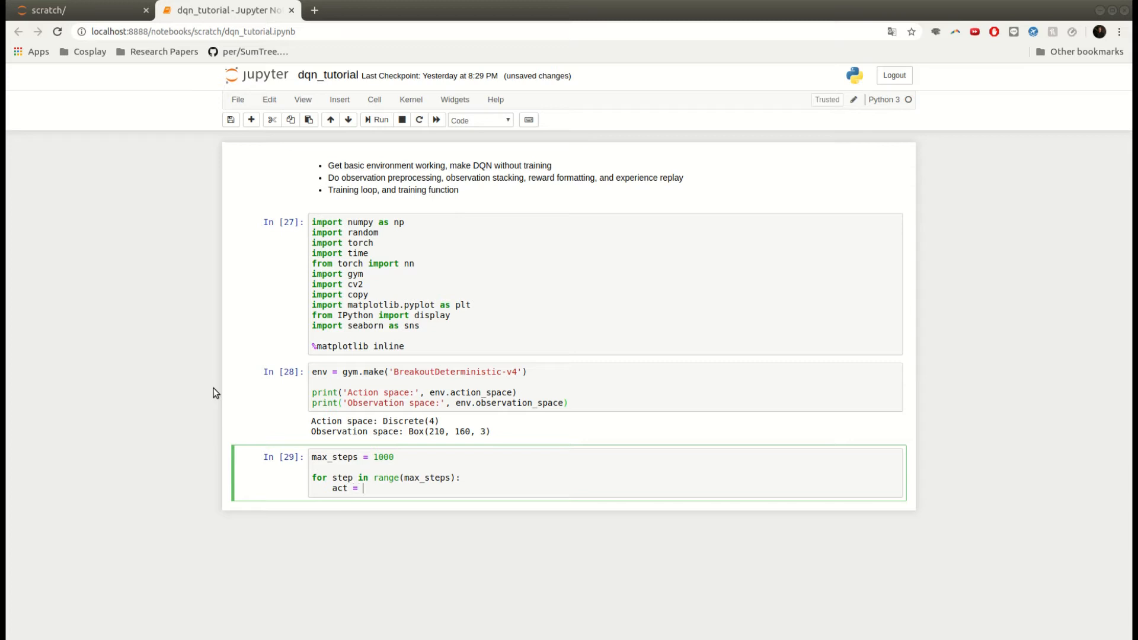
type("random.ran")
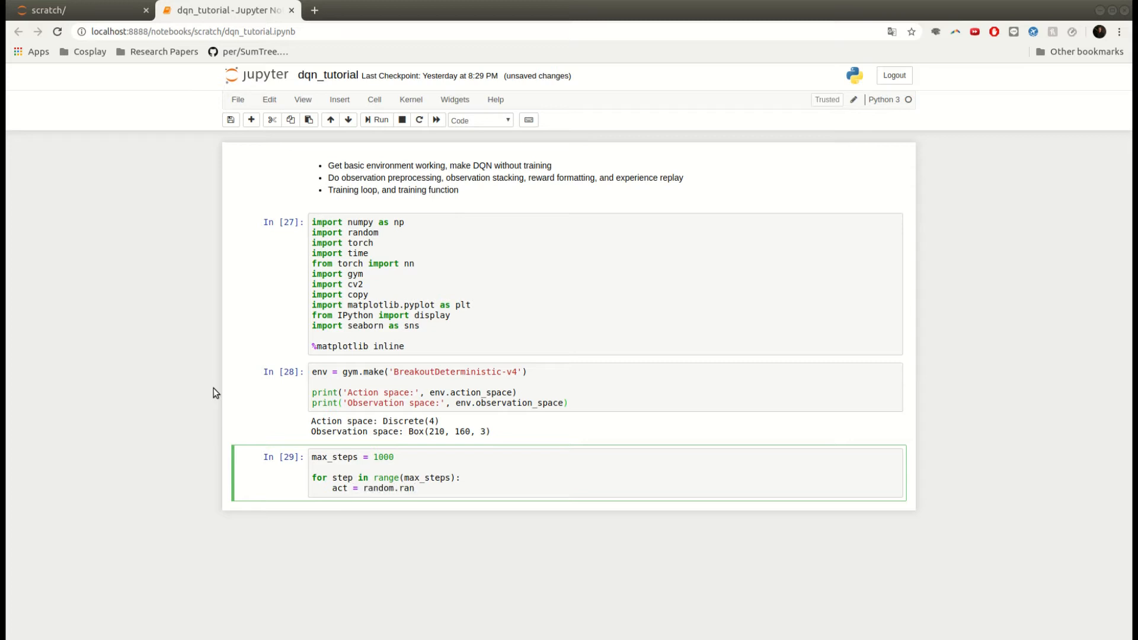
type("dint(")
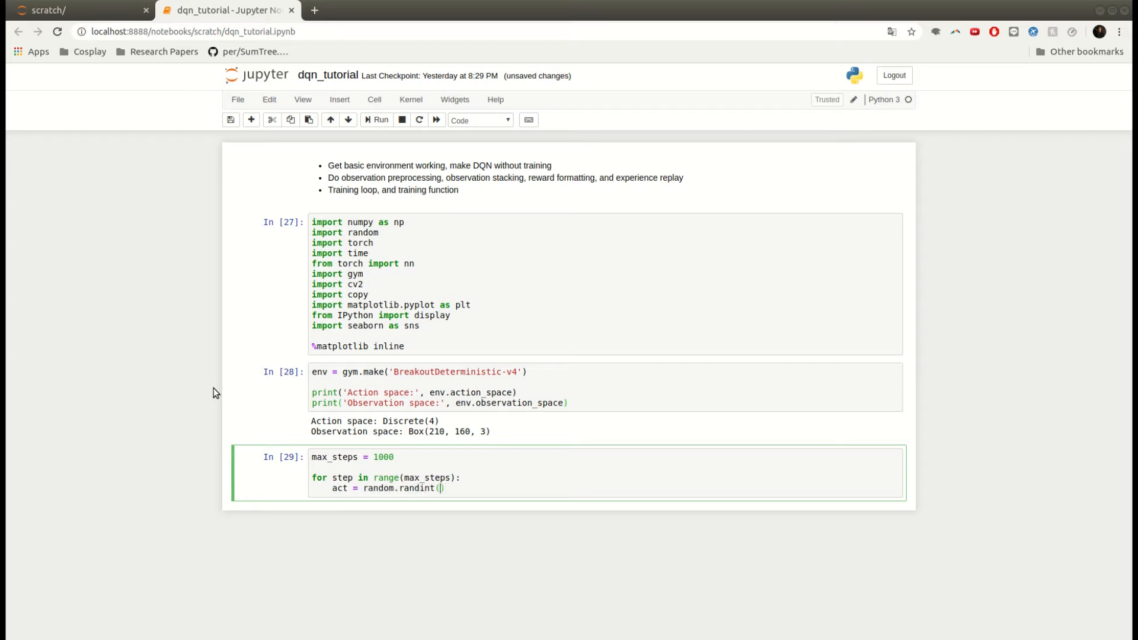
type("0, 3")
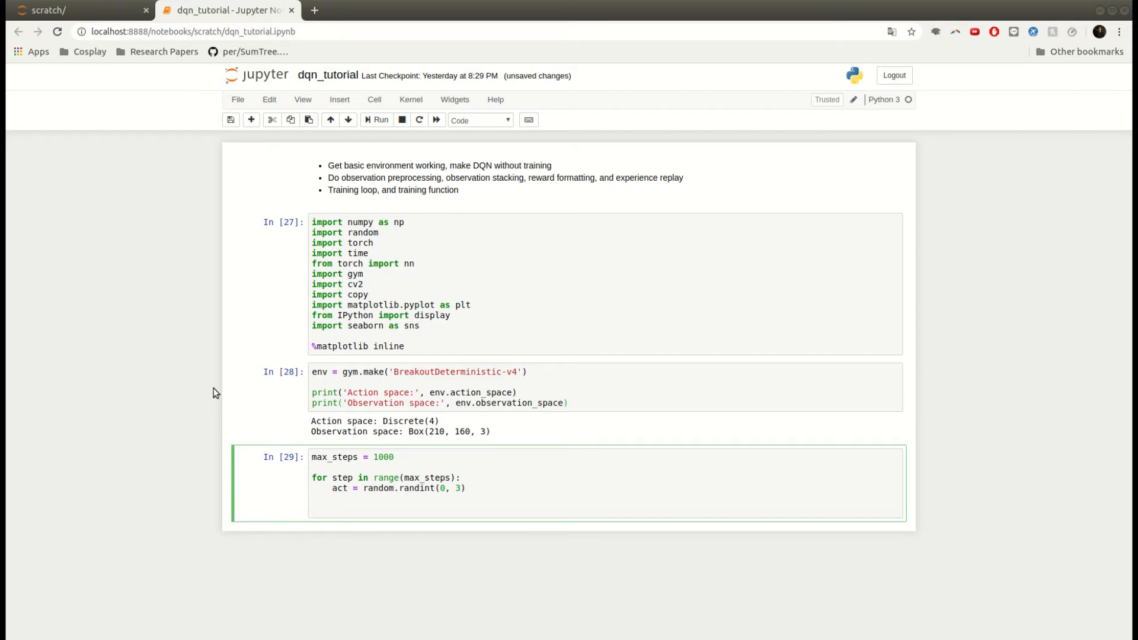
Add obs, reward, done, _ = env.step(act) inside the loop
type("o")
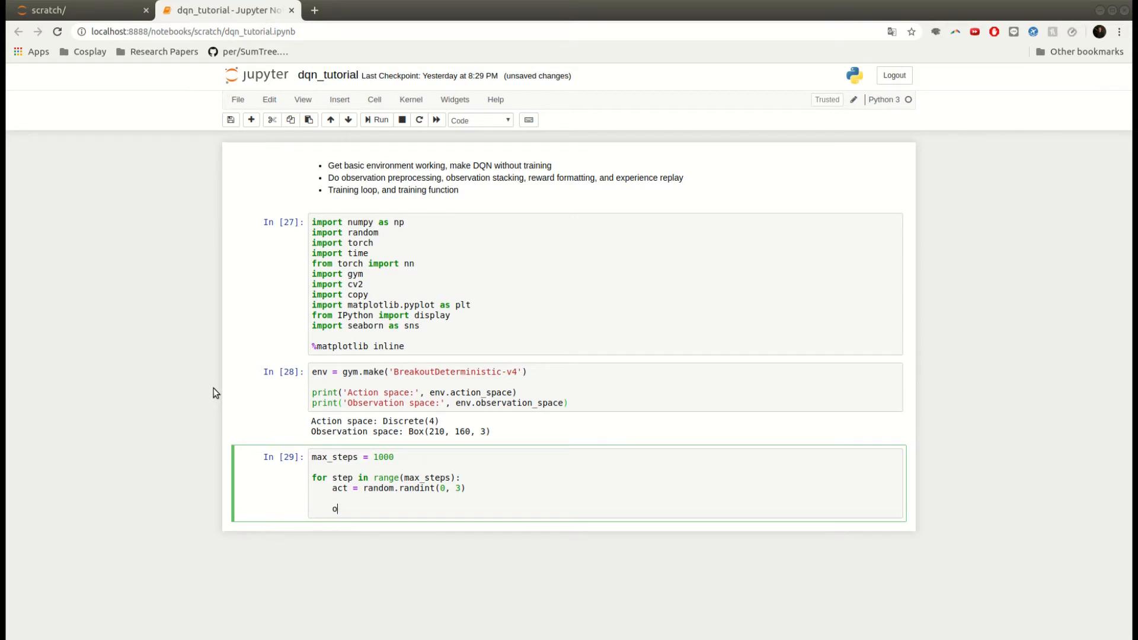
type("bs, reward")
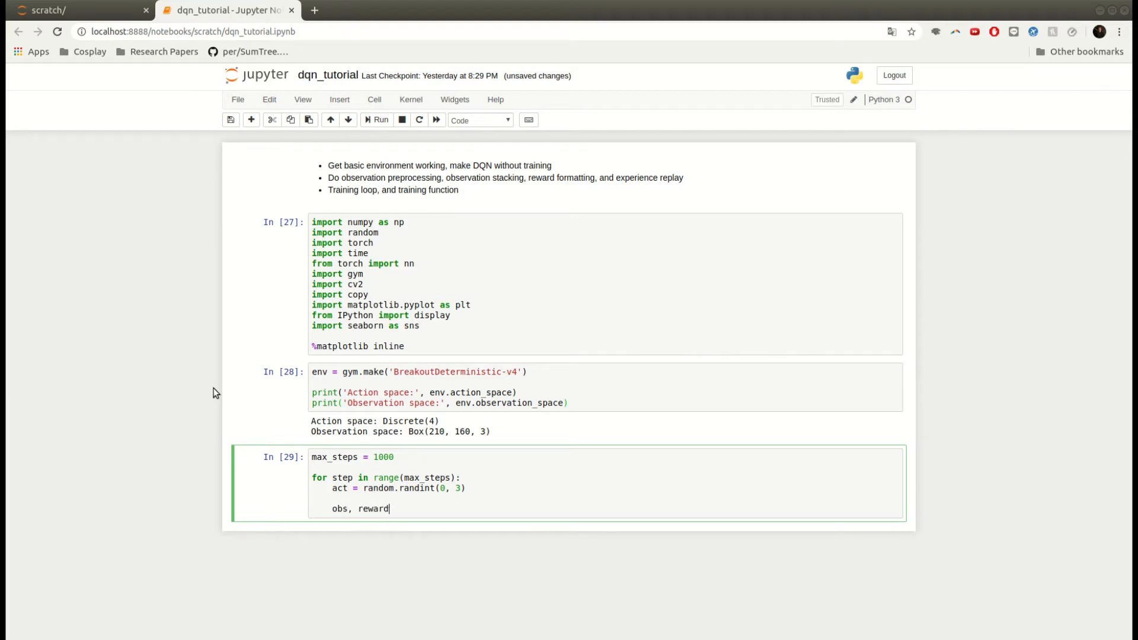
type(", done, _")
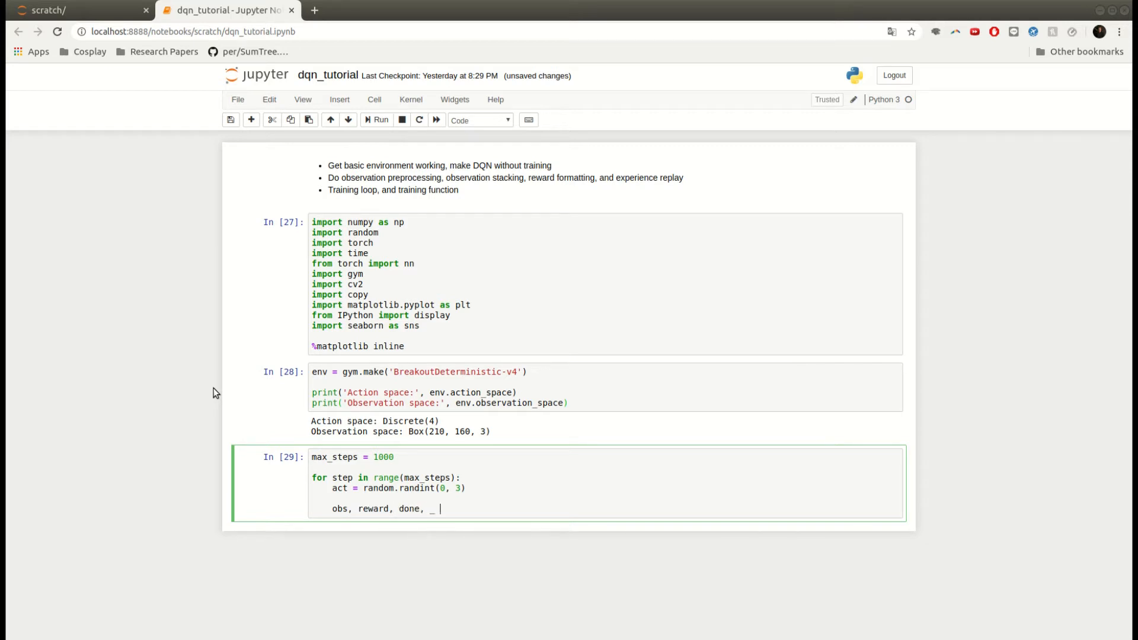
type("= env.step")
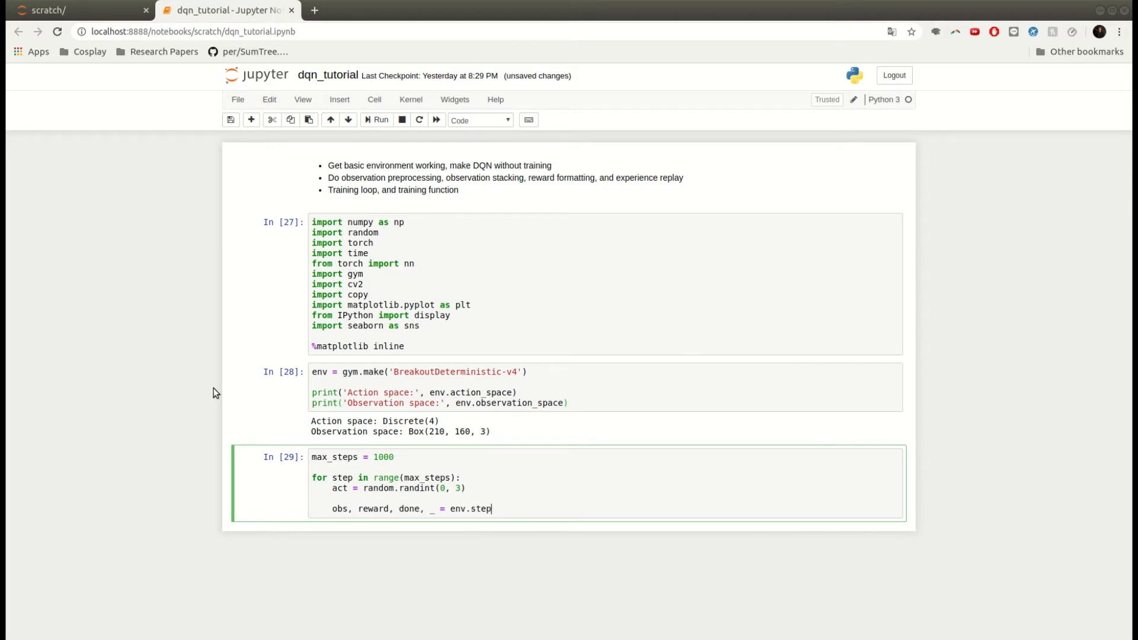
type("(act)")
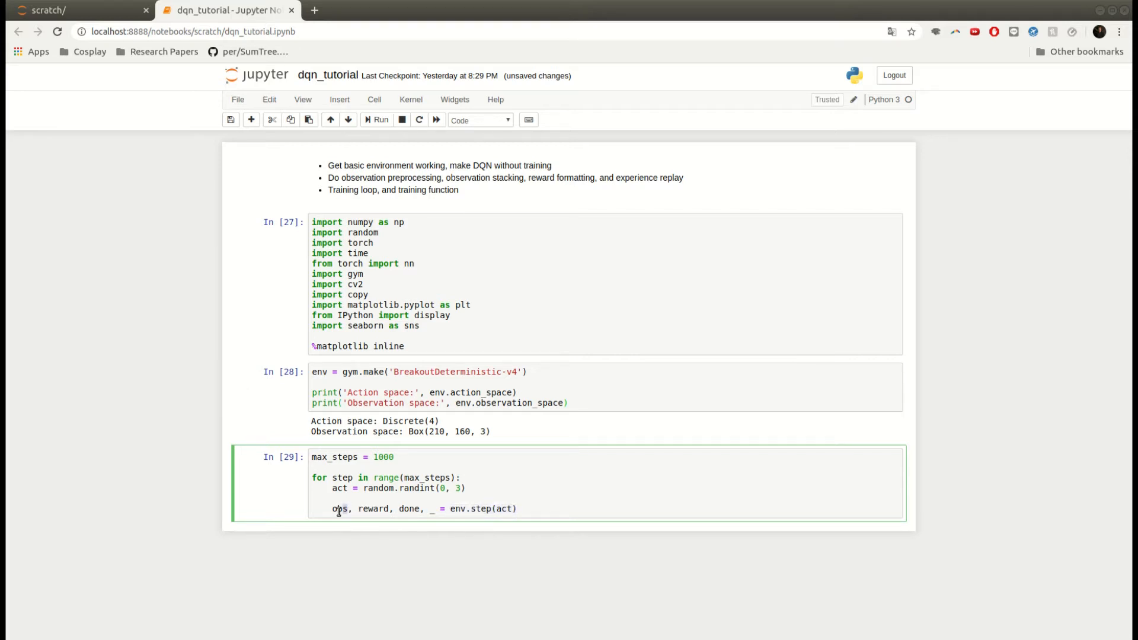
double_click(339, 509)
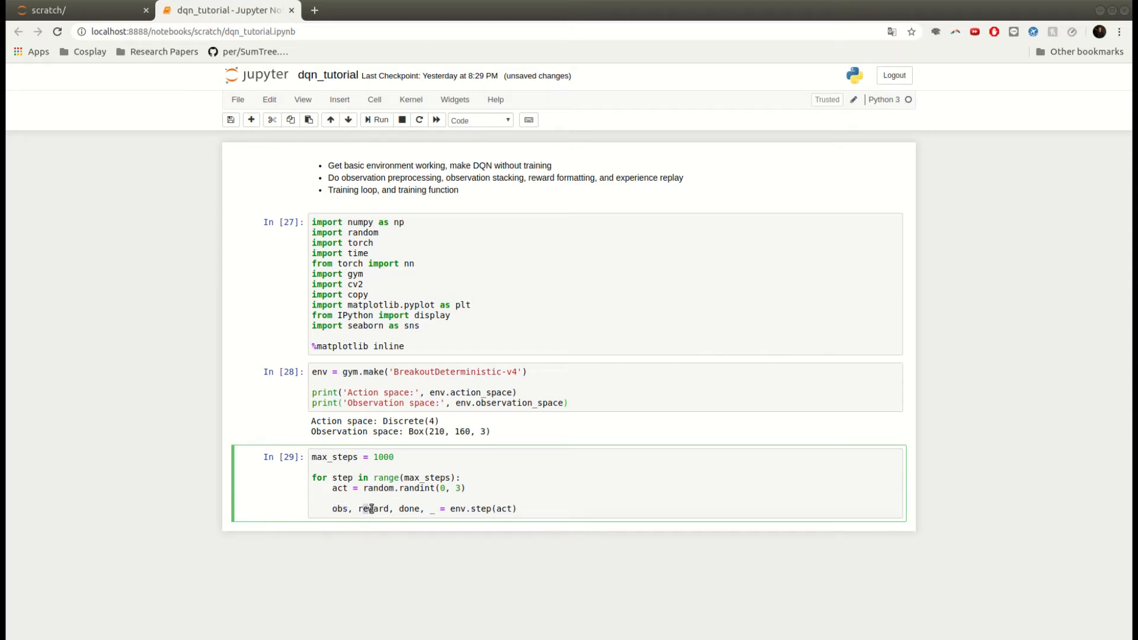
double_click(374, 509)
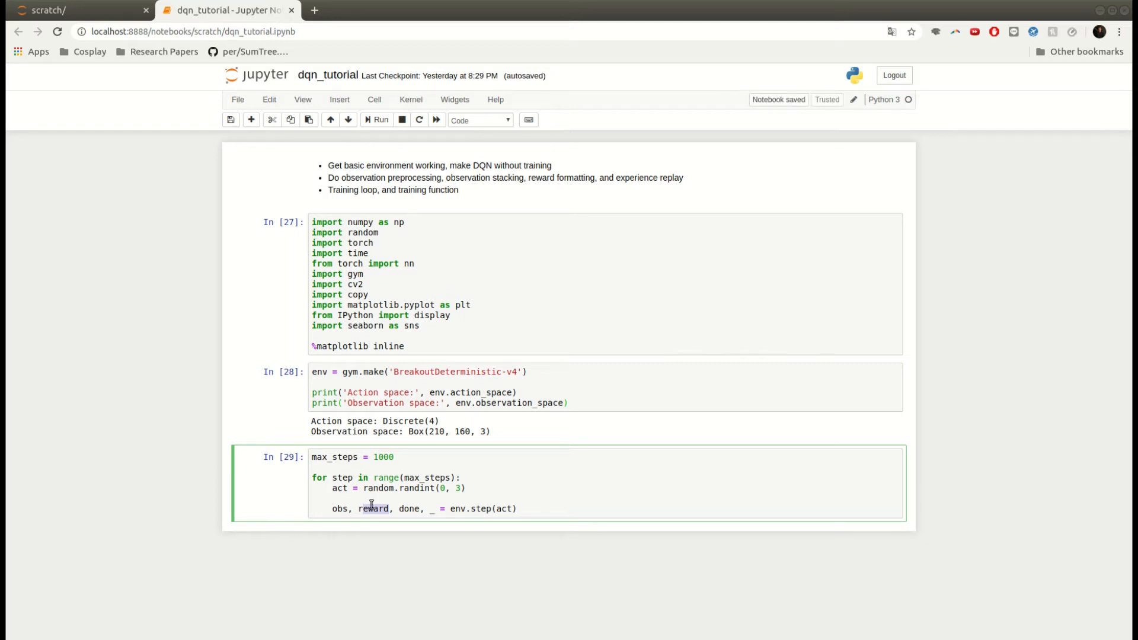
double_click(373, 508)
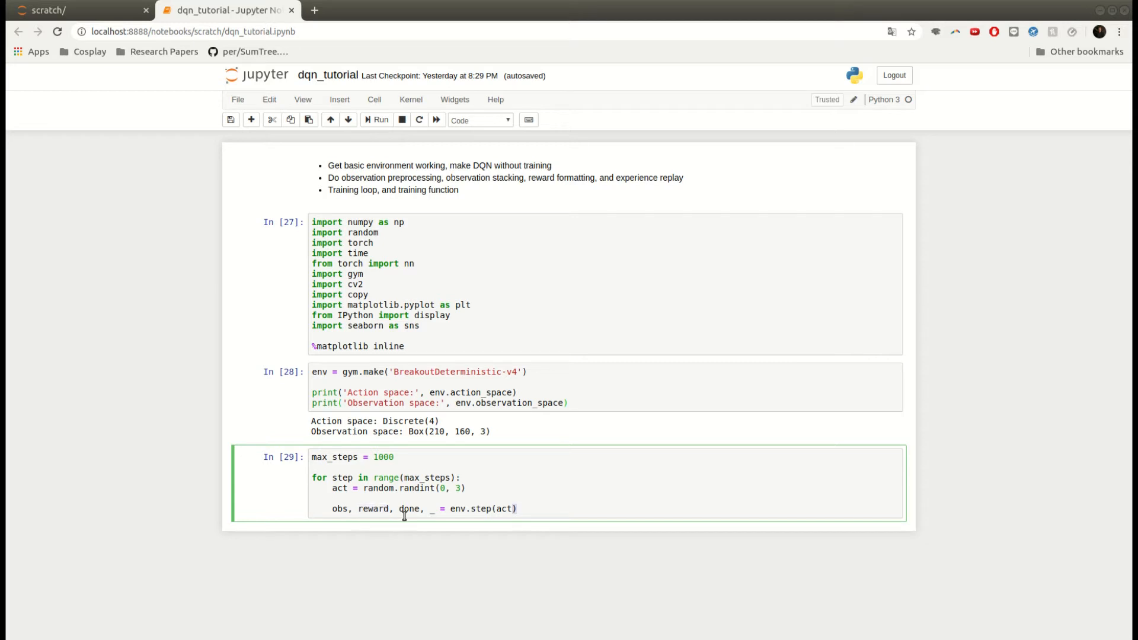
double_click(409, 509)
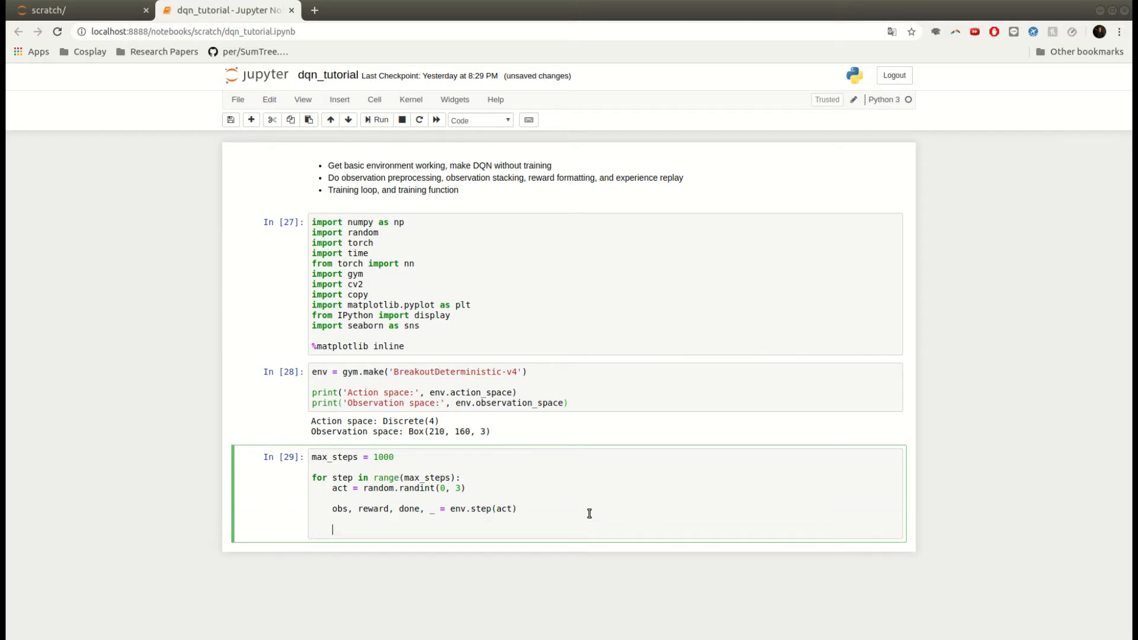
Add env.render() in the loop, env.reset() before it, and a separate reset-and-render cell
type("env")
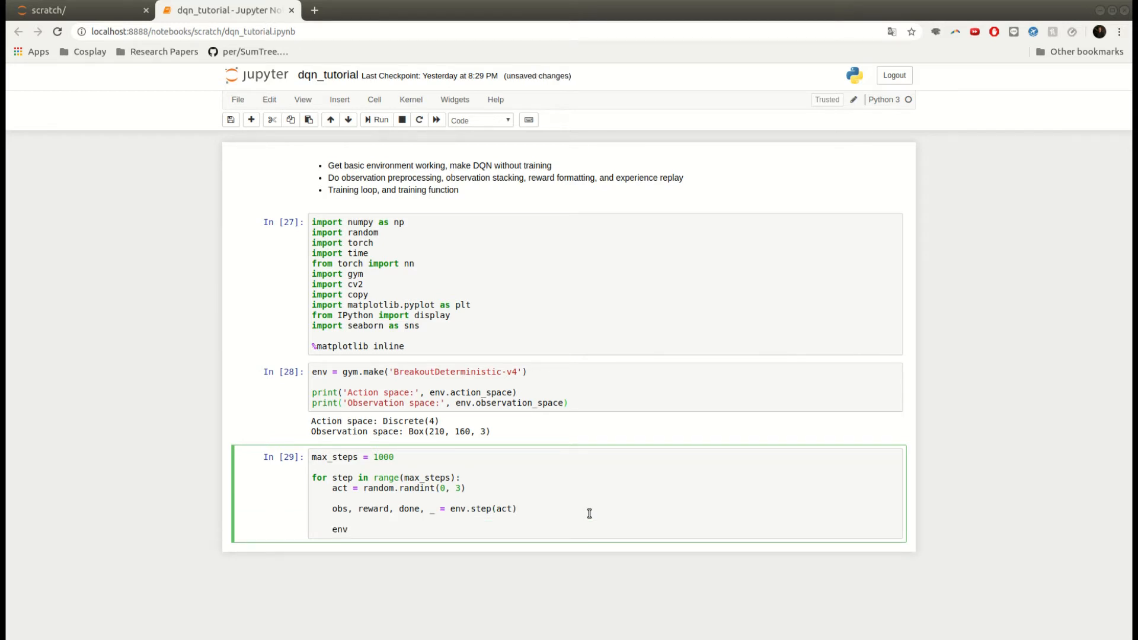
type(".render(")
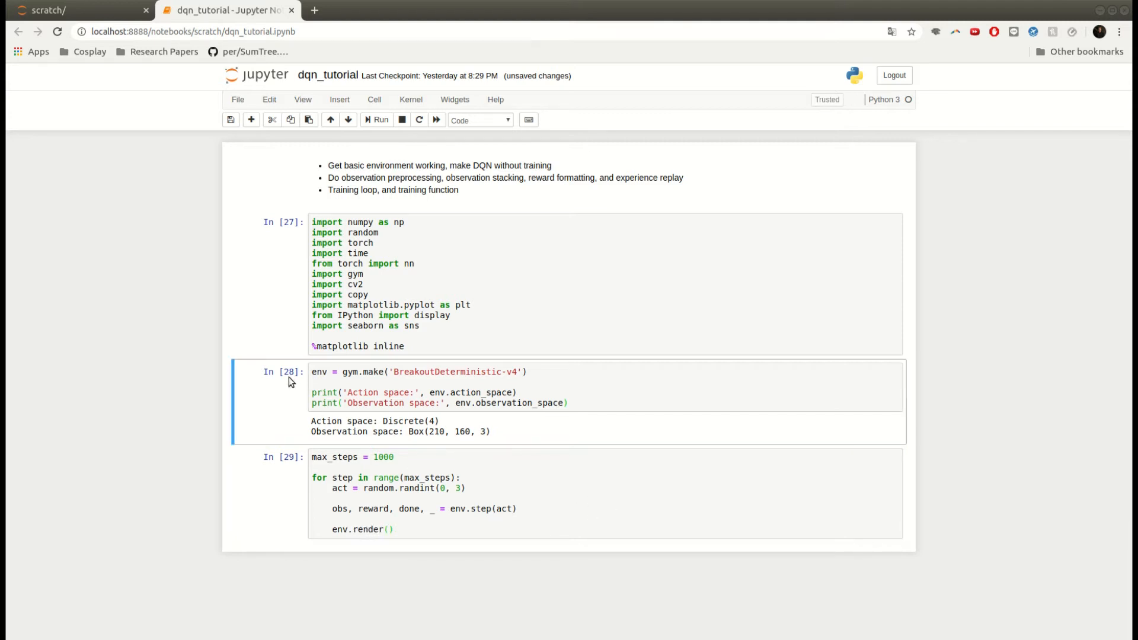
type("env.reset(")
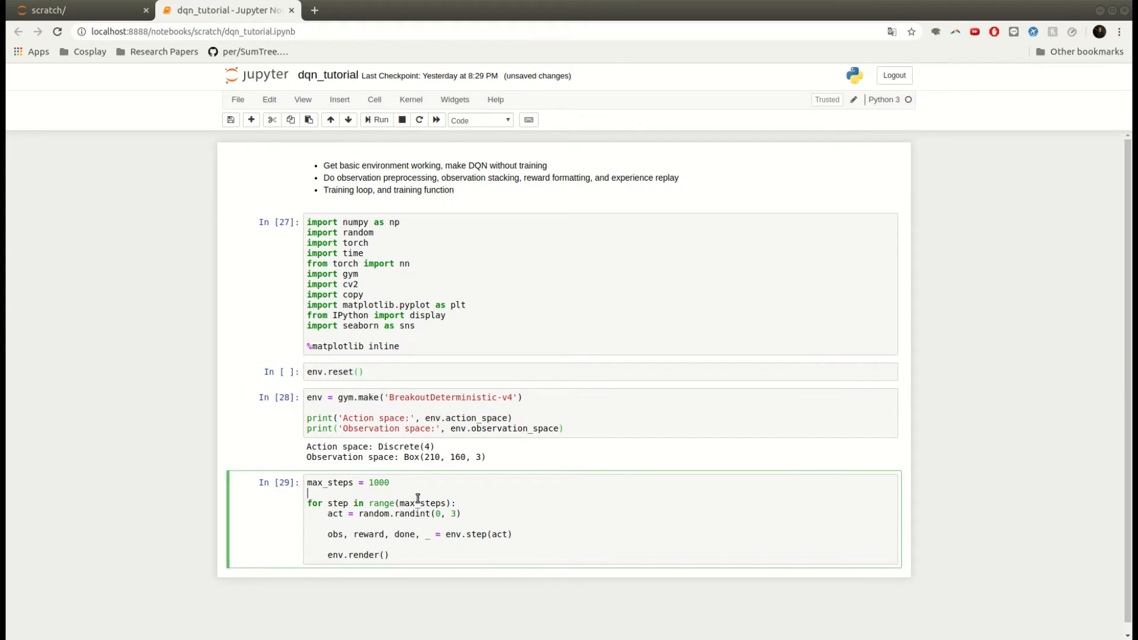
type("env.reset(")
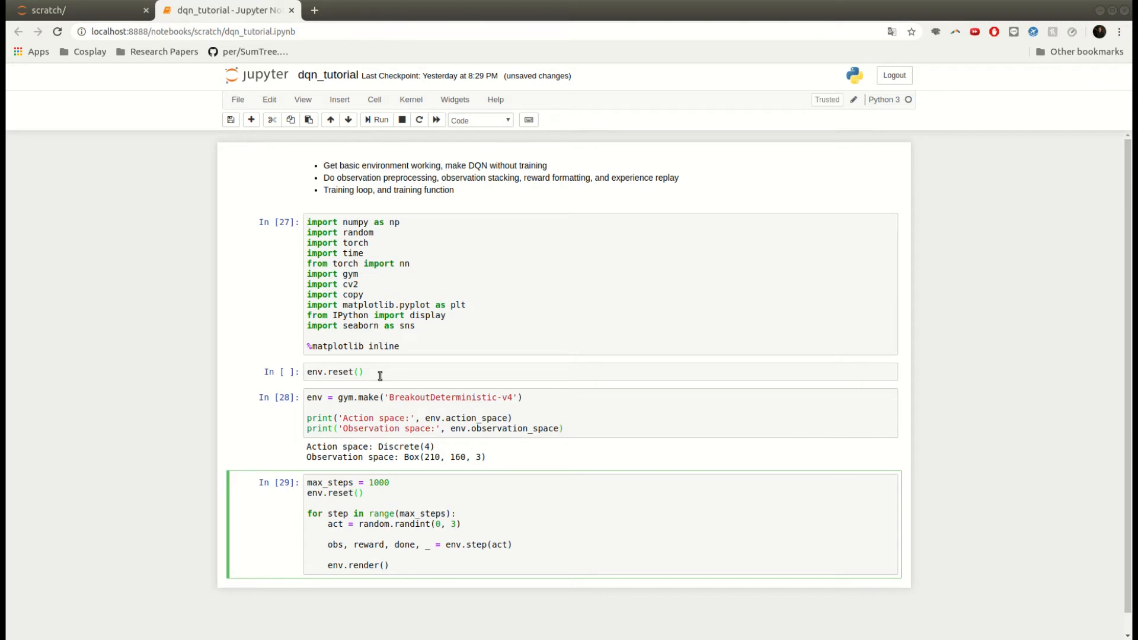
left_click(363, 371)
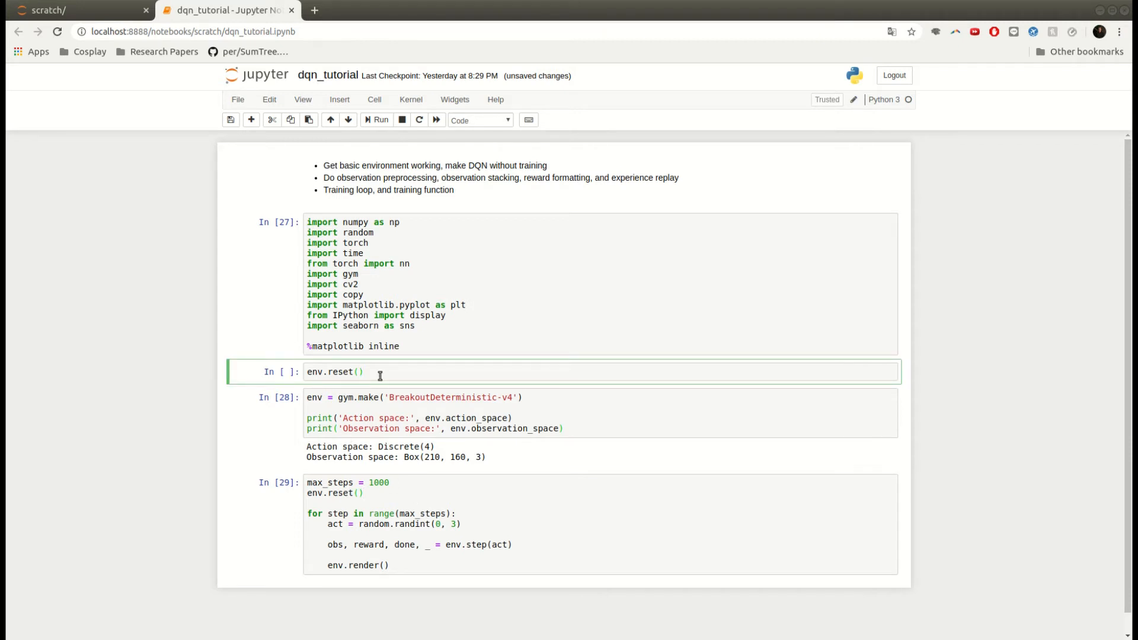
type("env.render(*)")
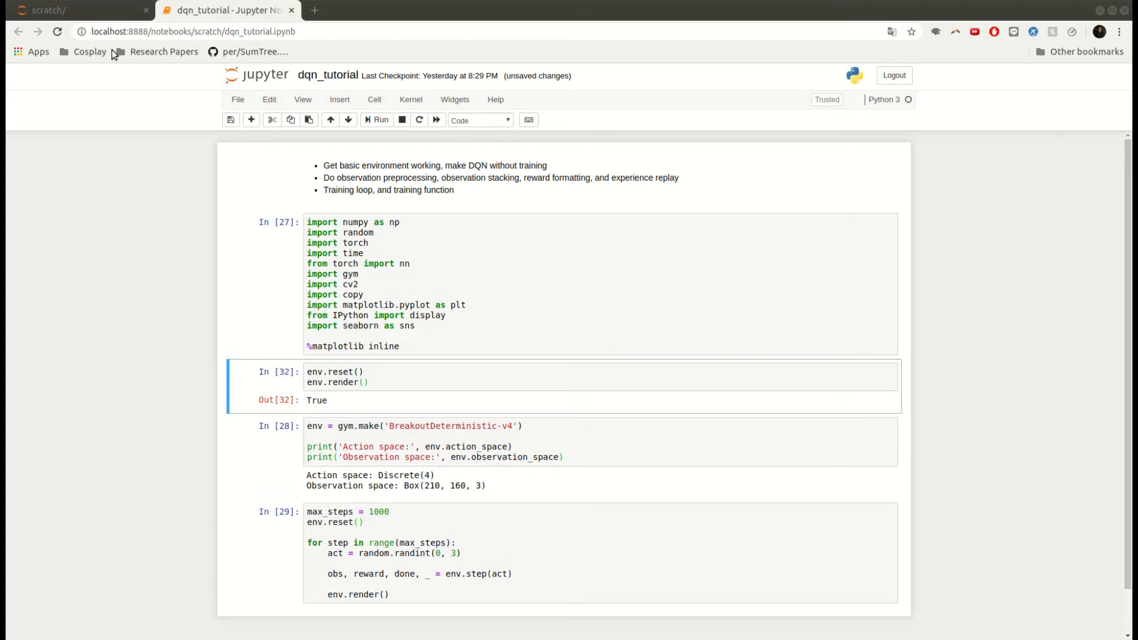
mouse_move(512, 175)
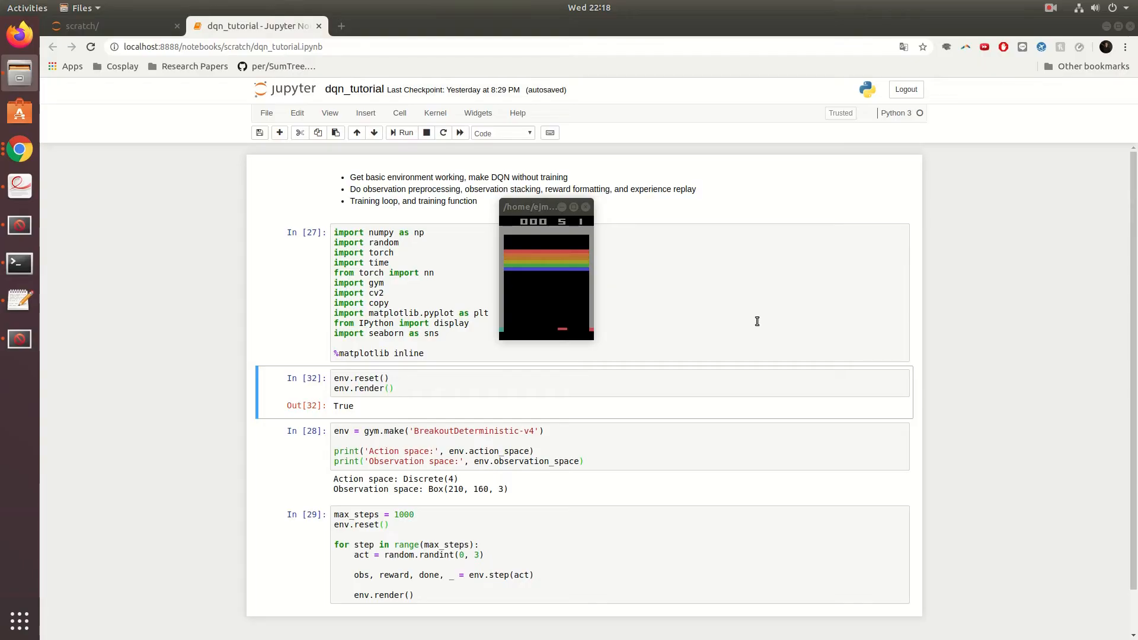
mouse_move(530, 215)
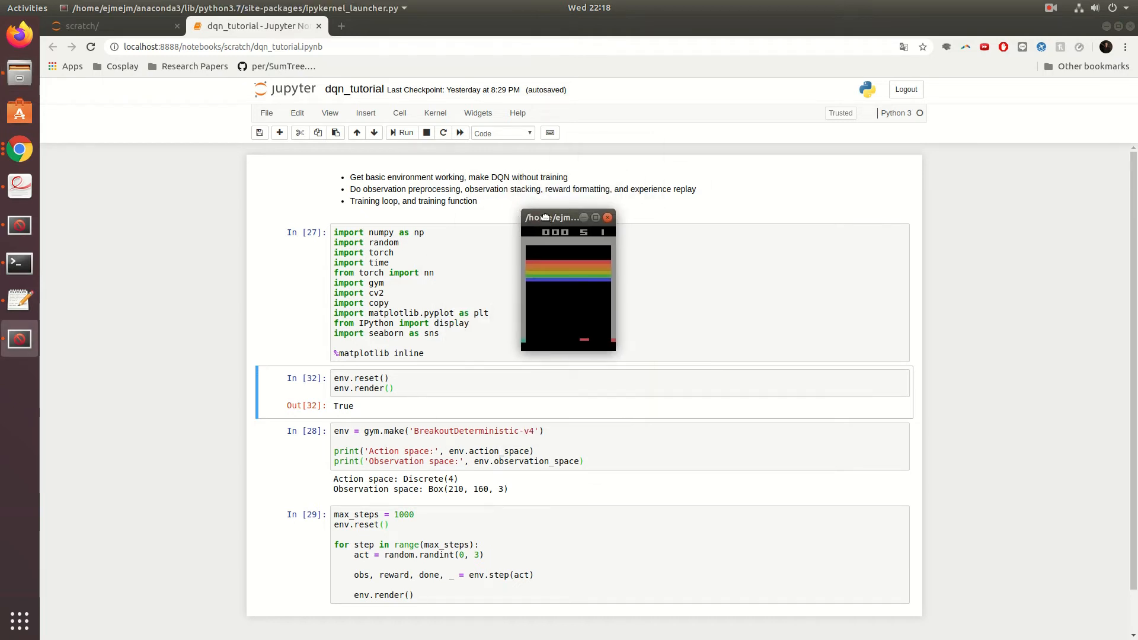
Inspect the rendered Breakout start screen window, then return to the notebook
scroll("down", 3)
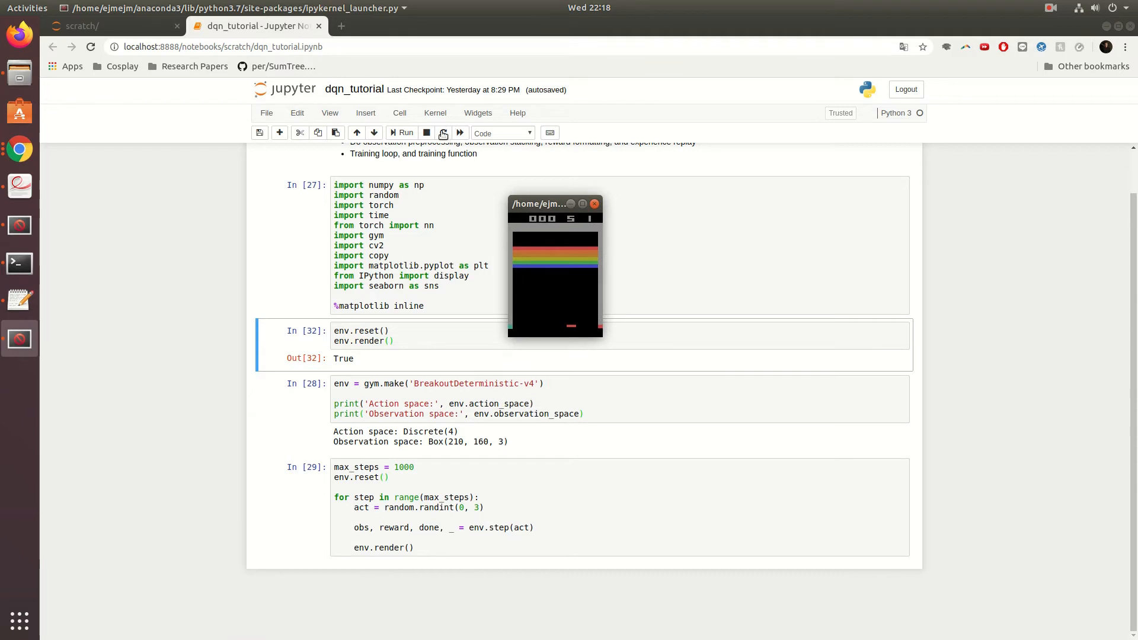
left_click(387, 246)
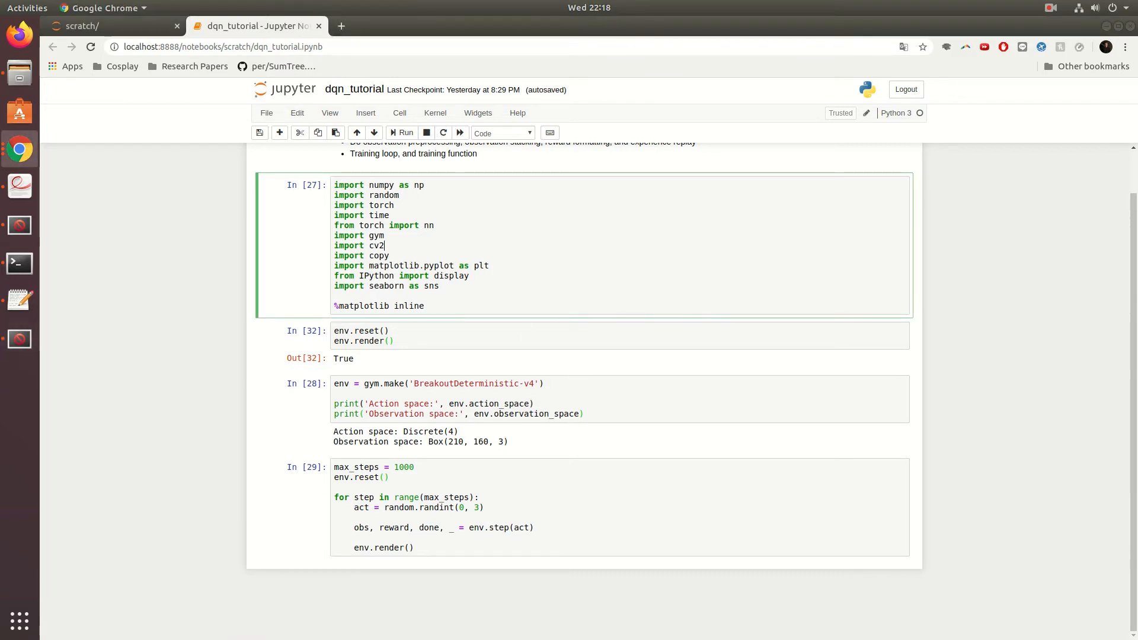
Add time.sleep(0.05) after rendering and break when done
left_click(522, 544)
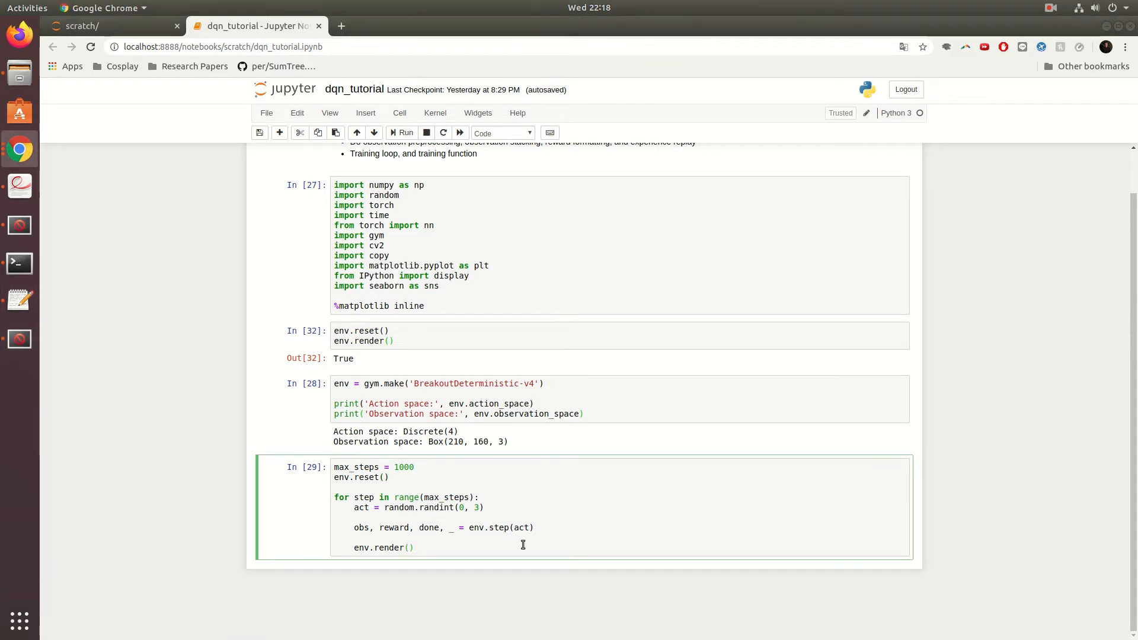
type("time.tinm")
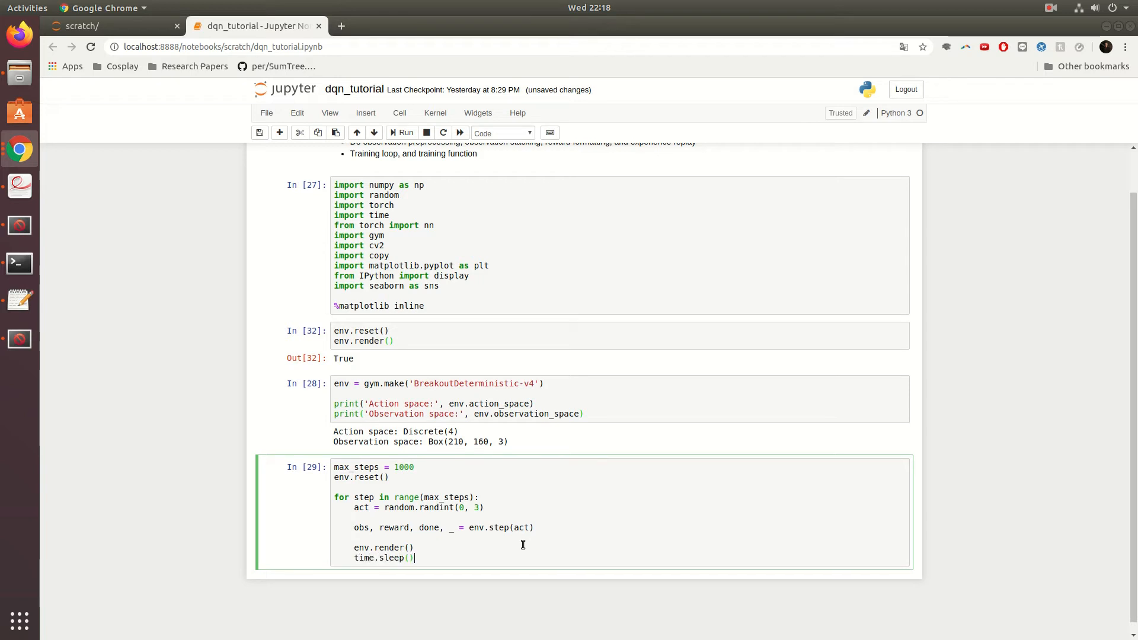
type("0.05")
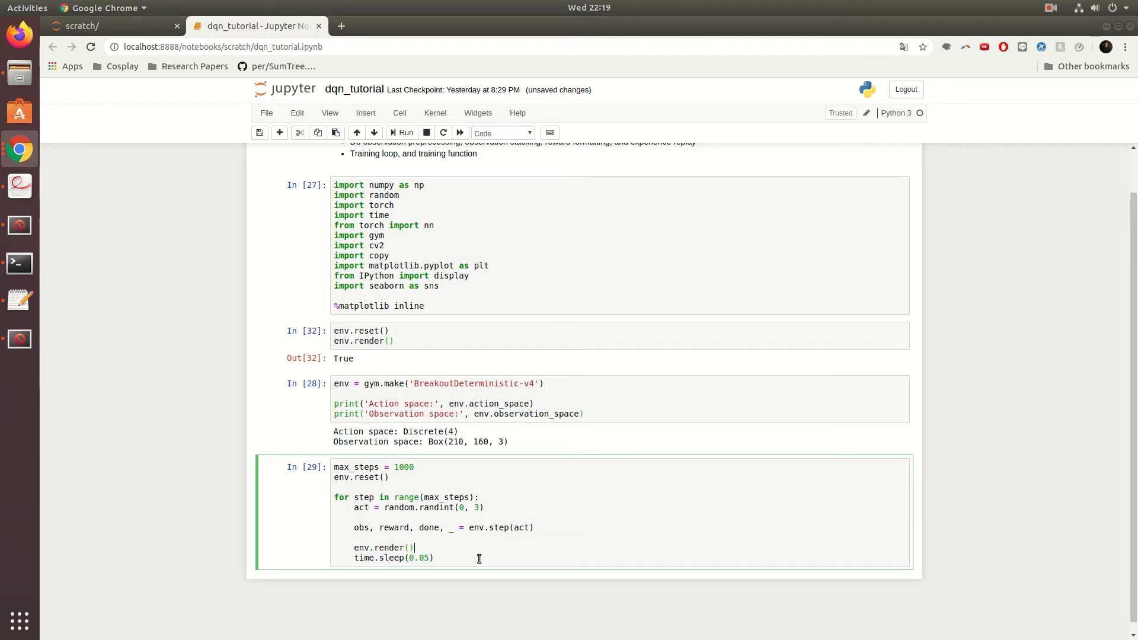
key("Return")
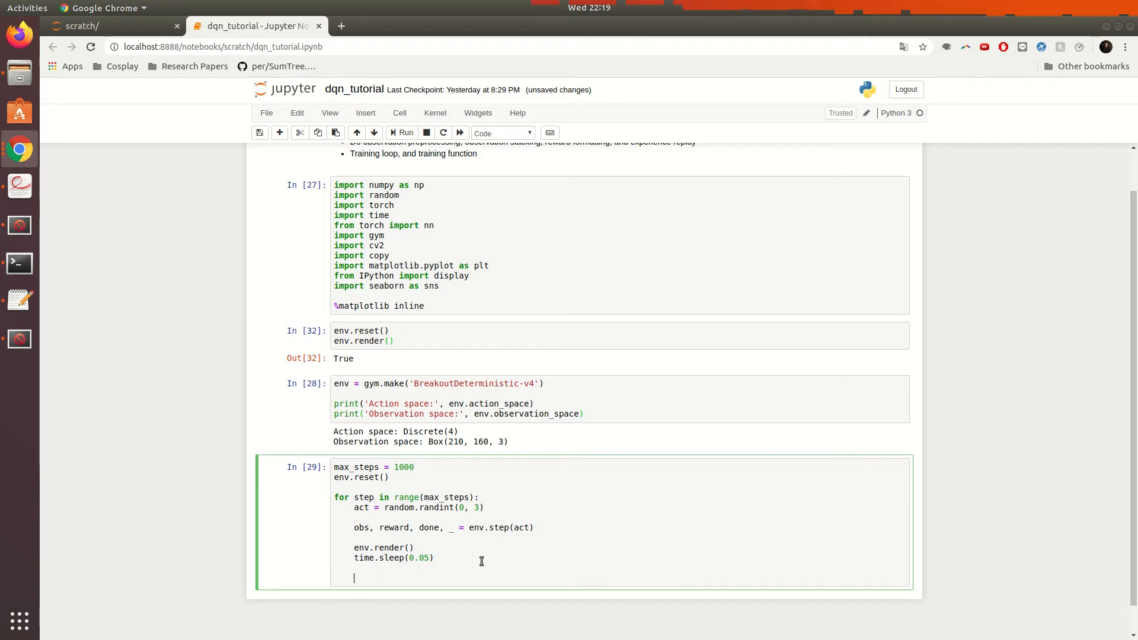
type("if done:")
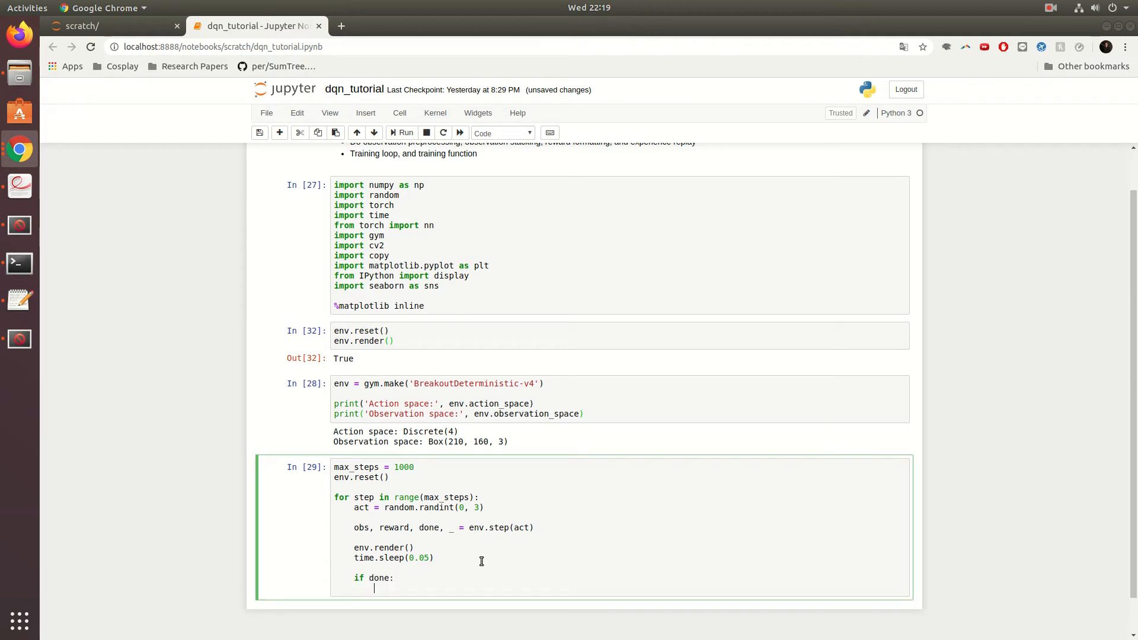
type("break")
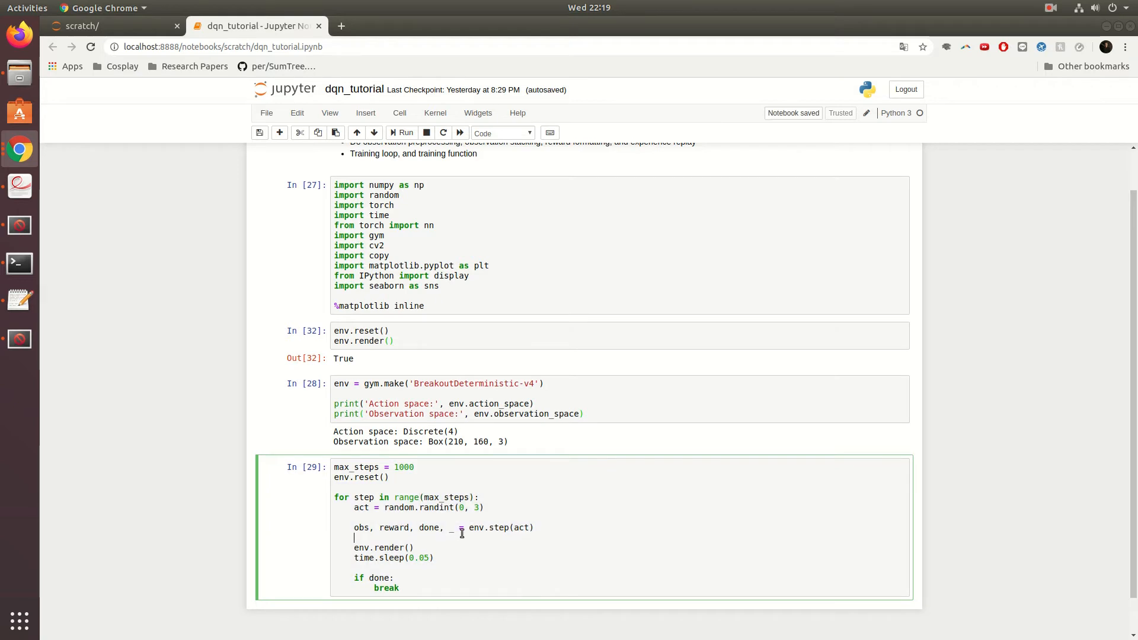
Run the random-action loop and move the Breakout render window into view to watch it play
left_click(404, 131)
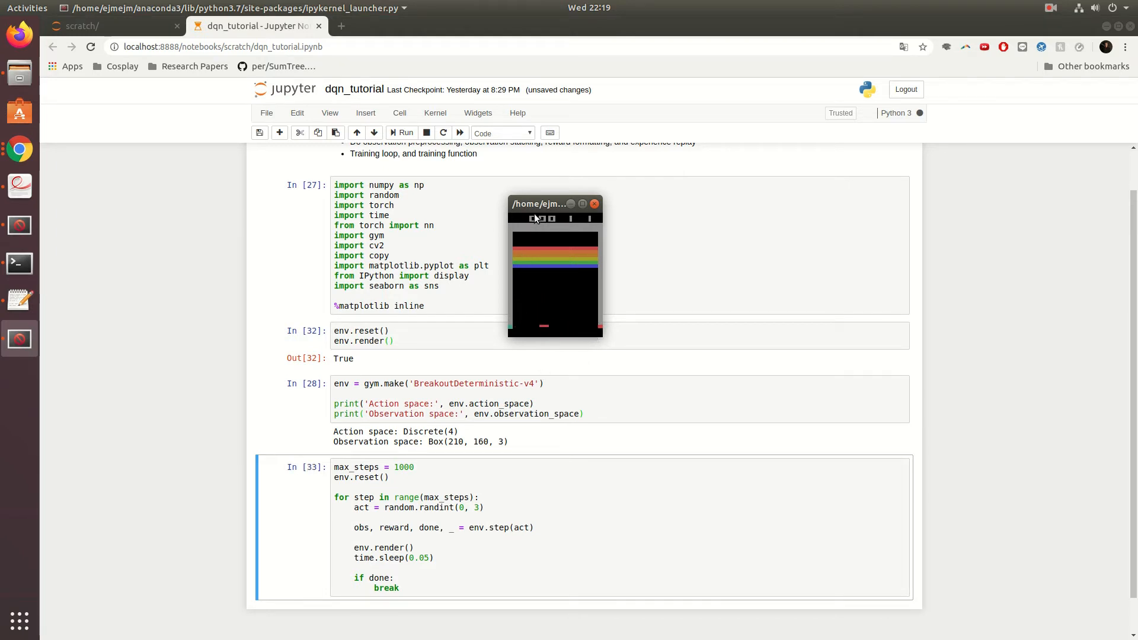
left_click_drag(537, 203, 544, 263)
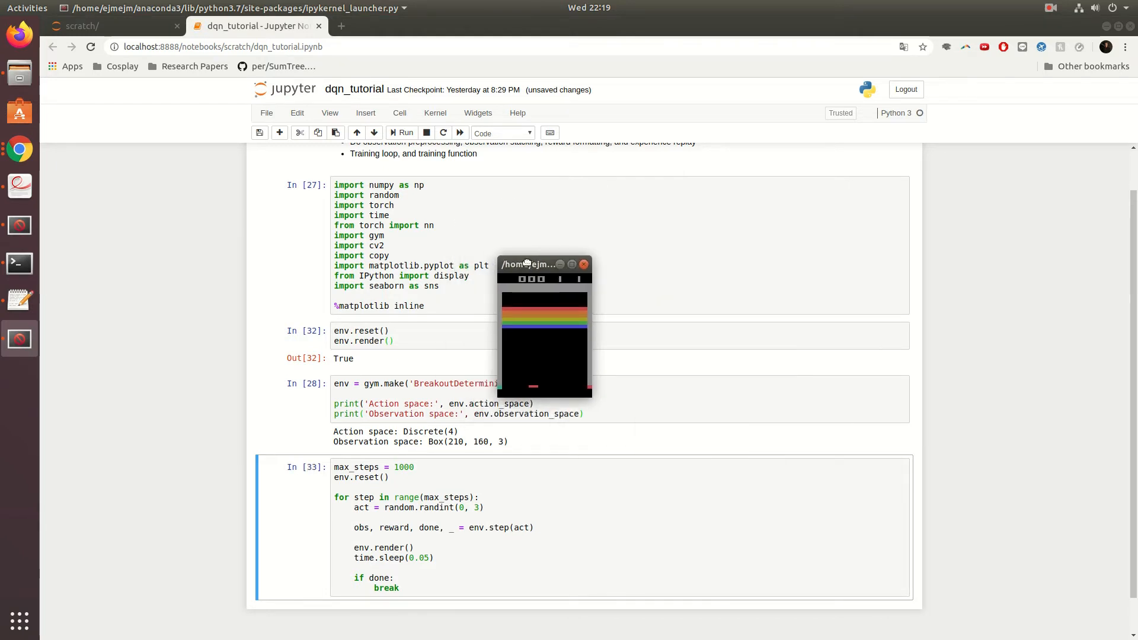
left_click_drag(529, 263, 488, 270)
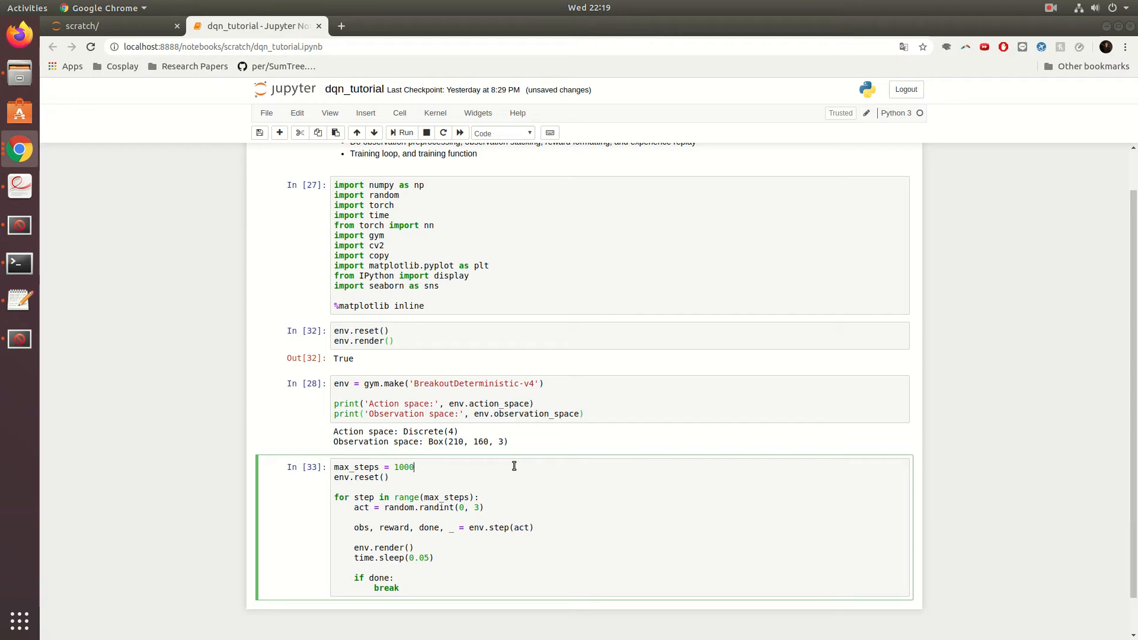
mouse_move(486, 290)
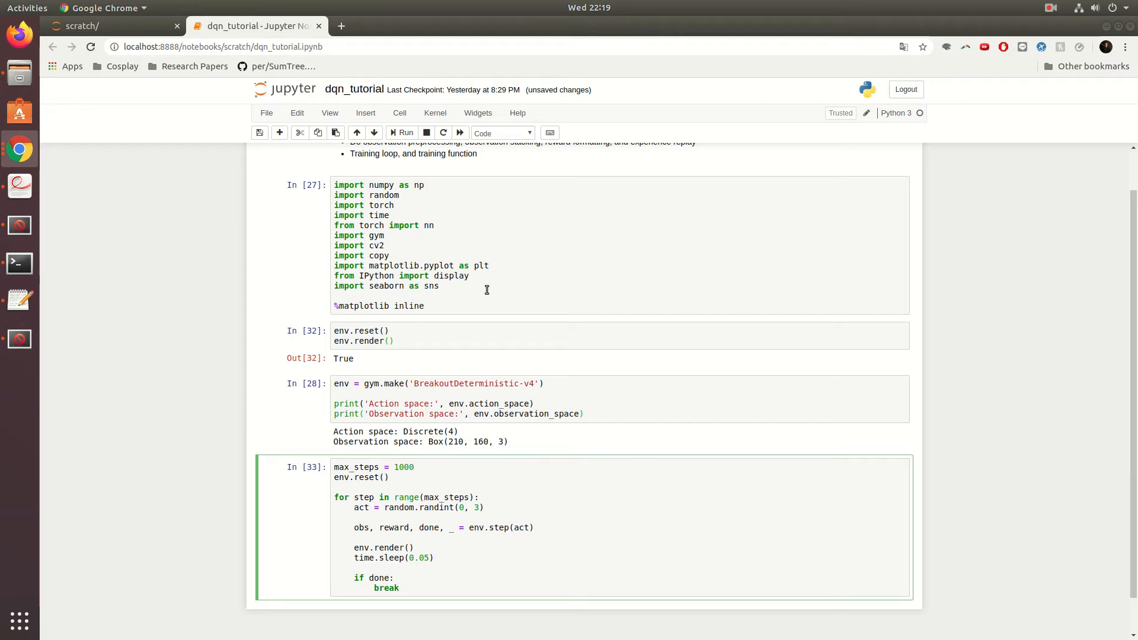
mouse_move(341, 41)
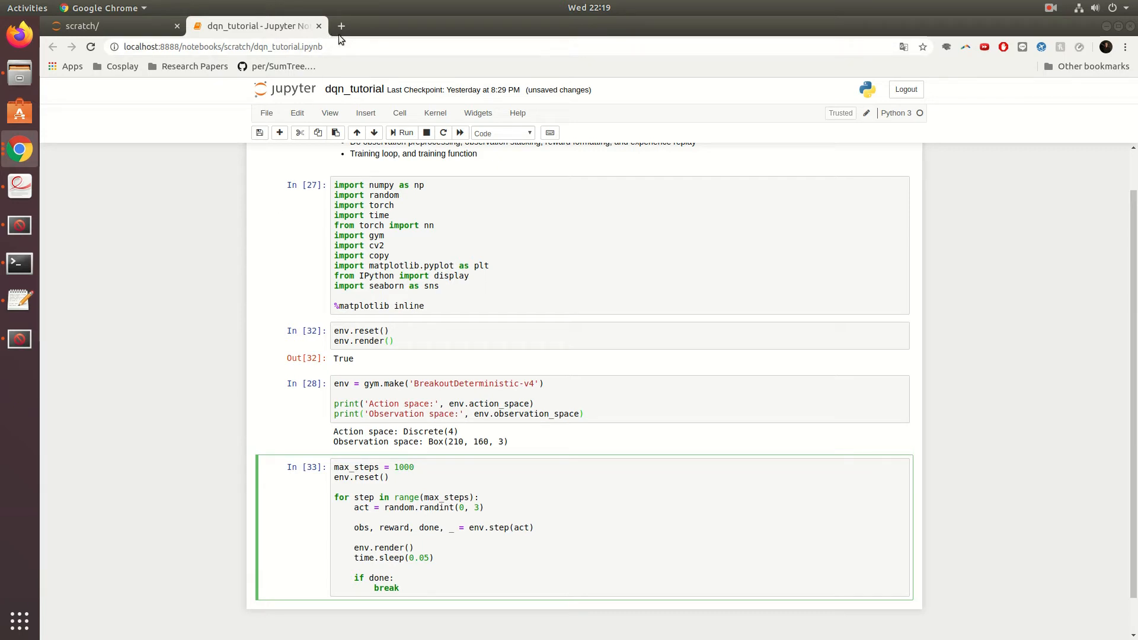
mouse_move(472, 342)
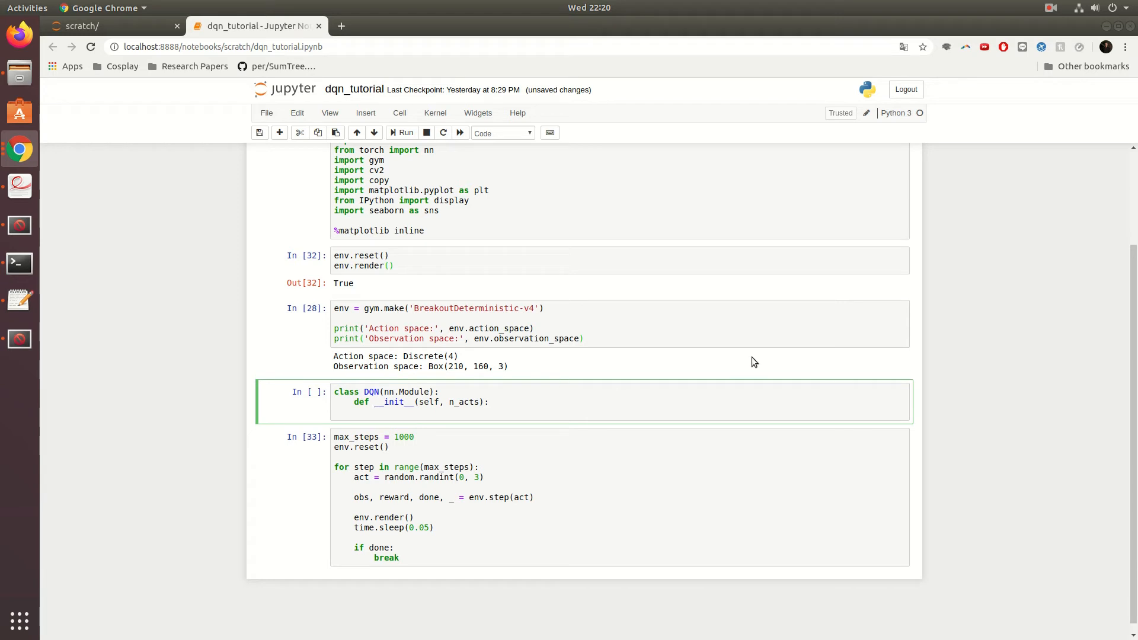
mouse_move(839, 342)
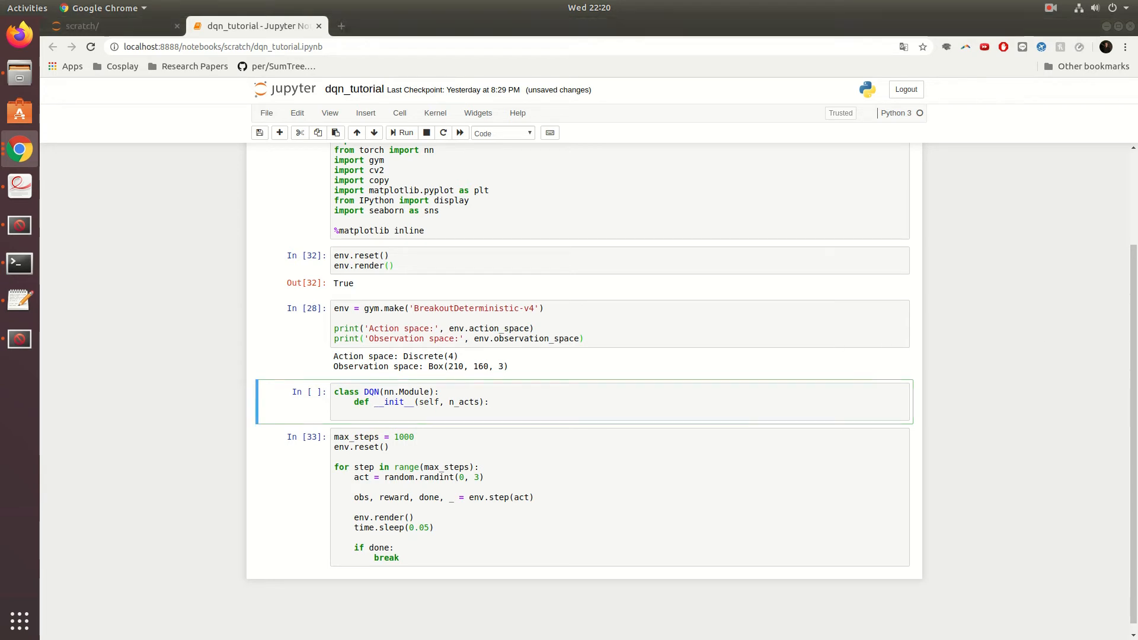
Add super(DQN, self).__init__() and replace N_FRAMES in the first convolution with a fixed channel count
type("super(DQN, self).__init__()")
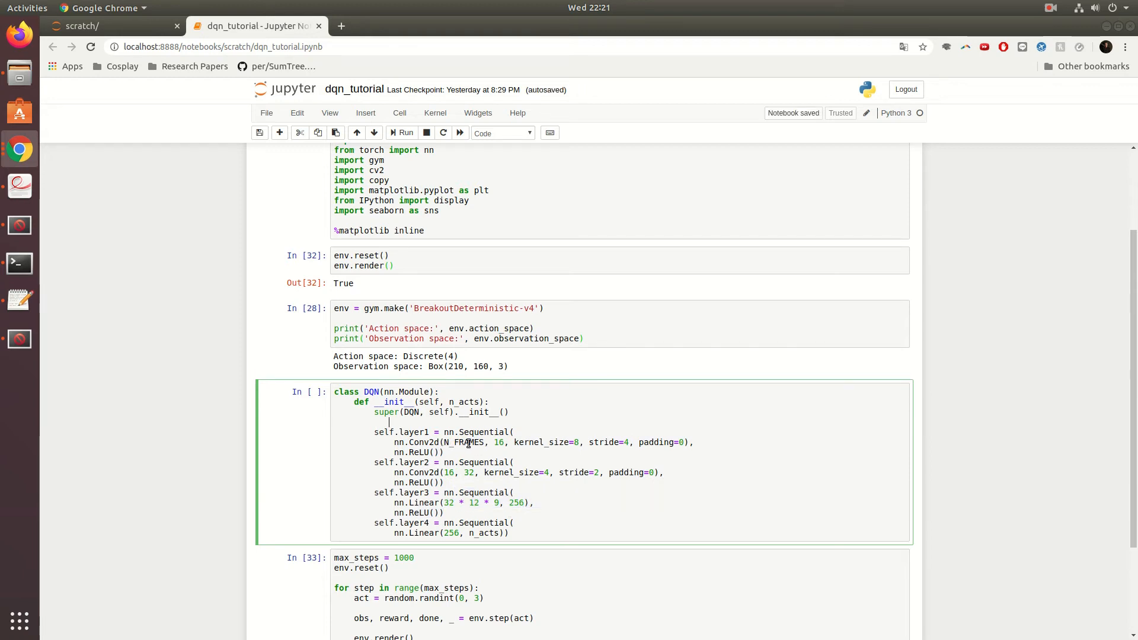
double_click(465, 442)
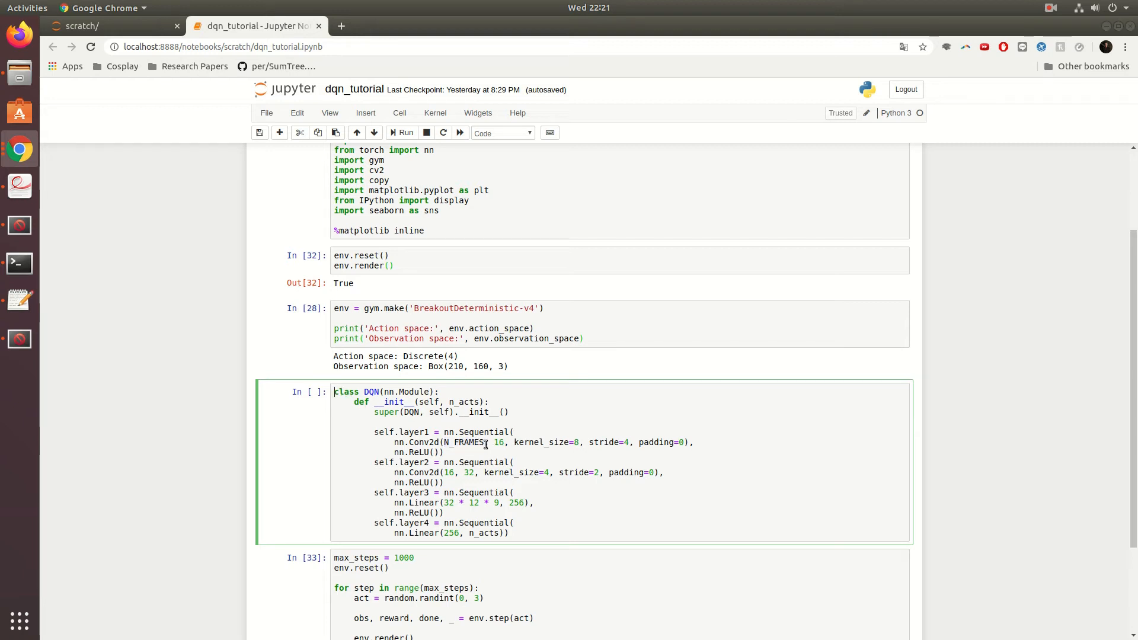
double_click(464, 442)
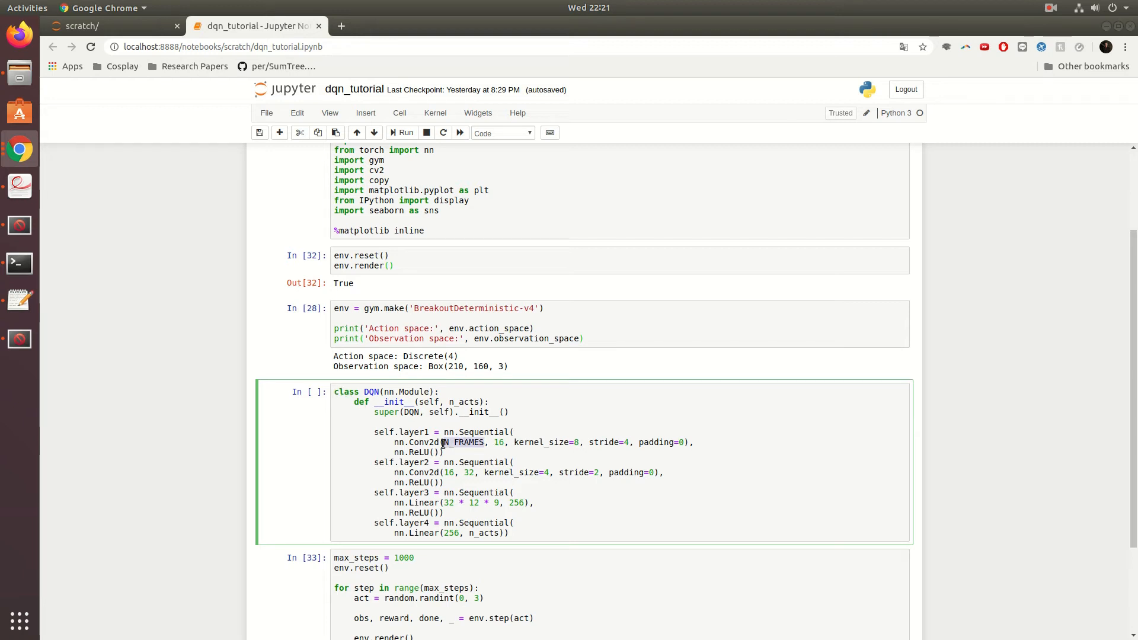
type("1")
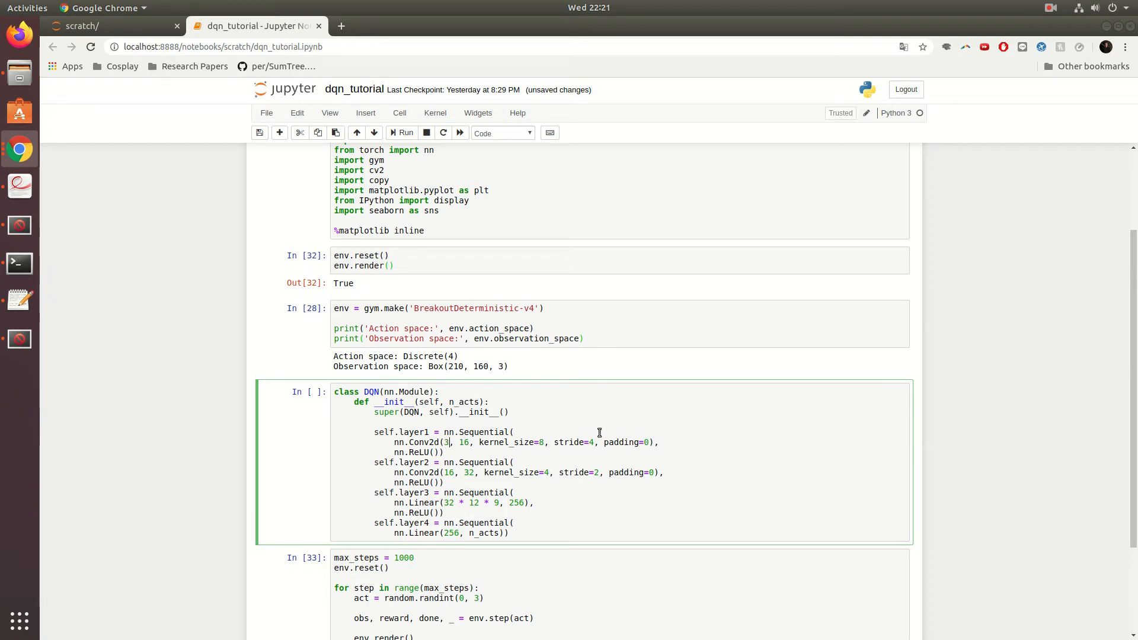
mouse_move(589, 437)
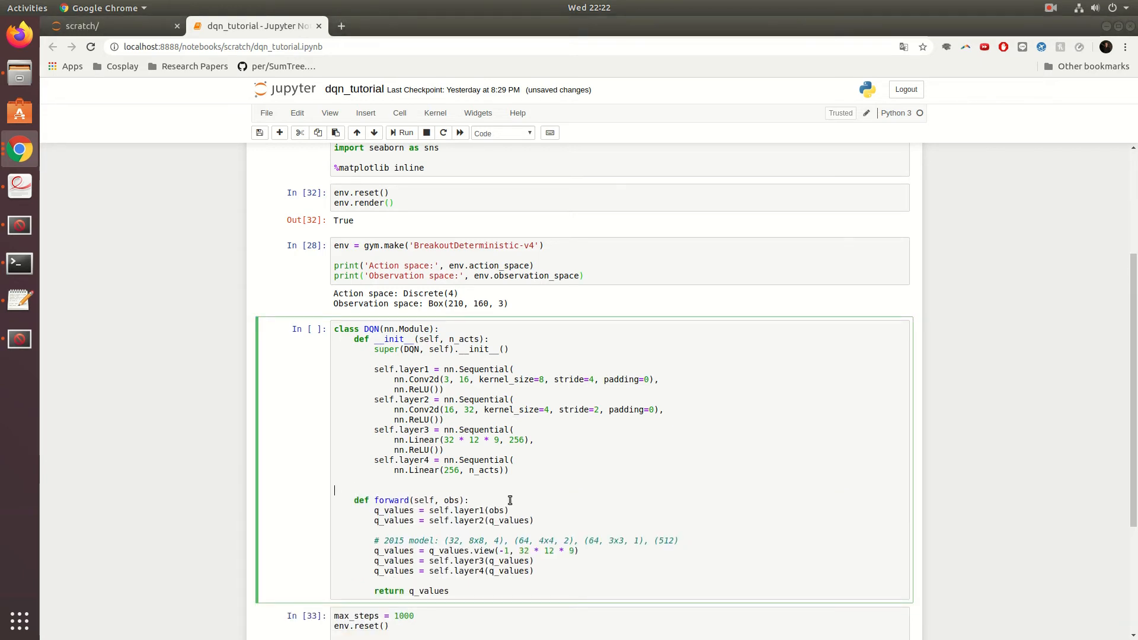
Delete the blank line before forward and the '# 2015 model' comment inside it
key("Backspace")
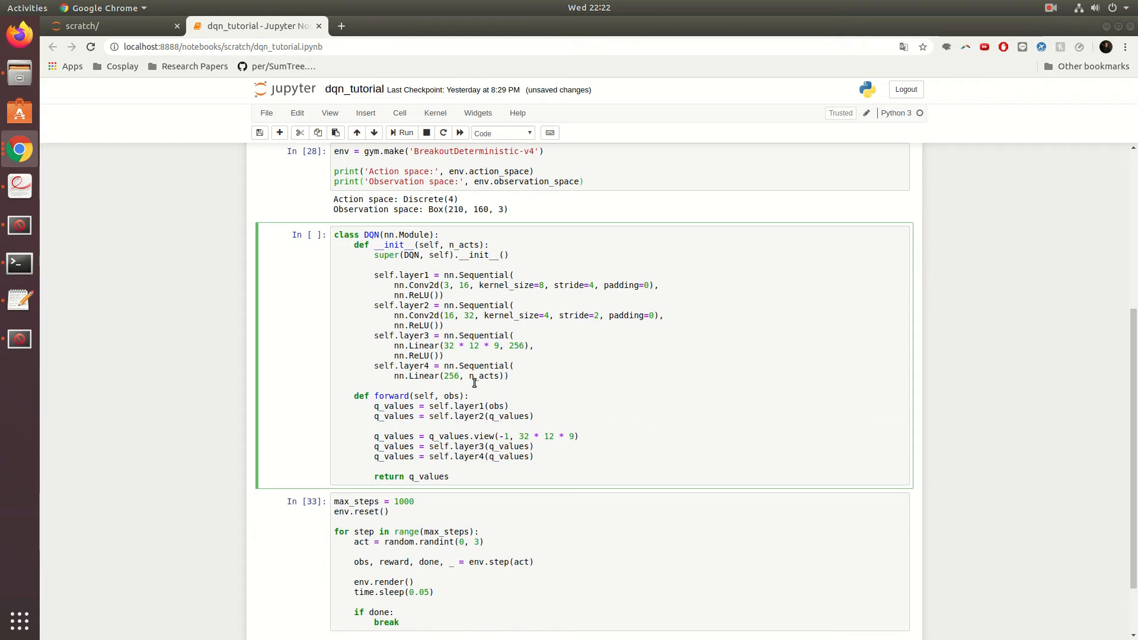
left_click(509, 376)
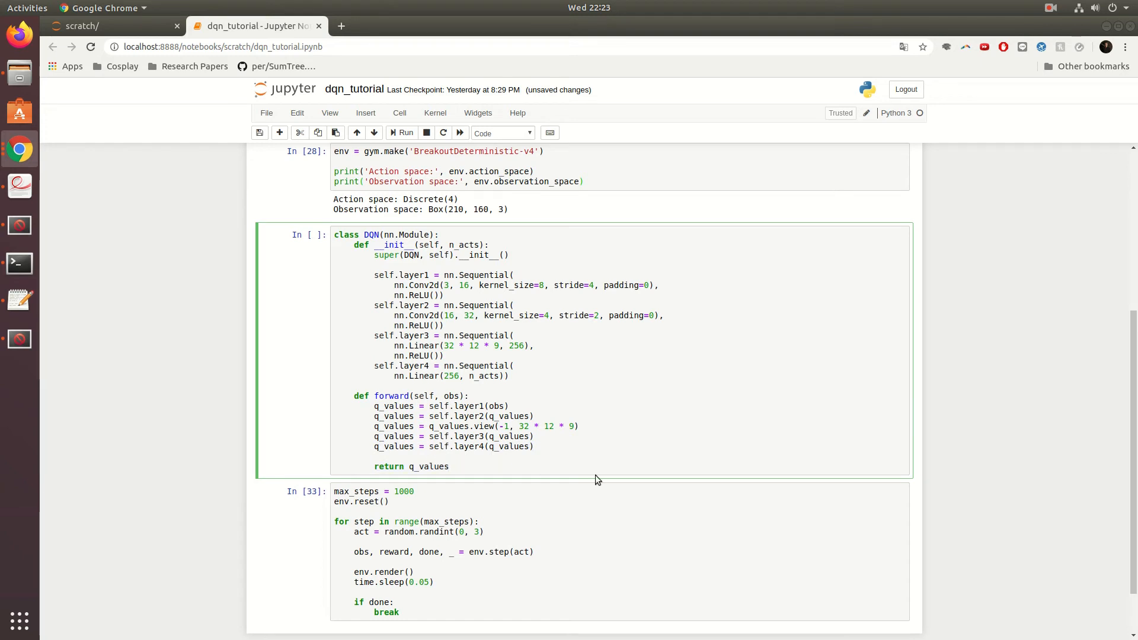
Run the DQN class and start a test cell with dqn = DQN(n_acts=4) called on np.zeros
left_click(403, 132)
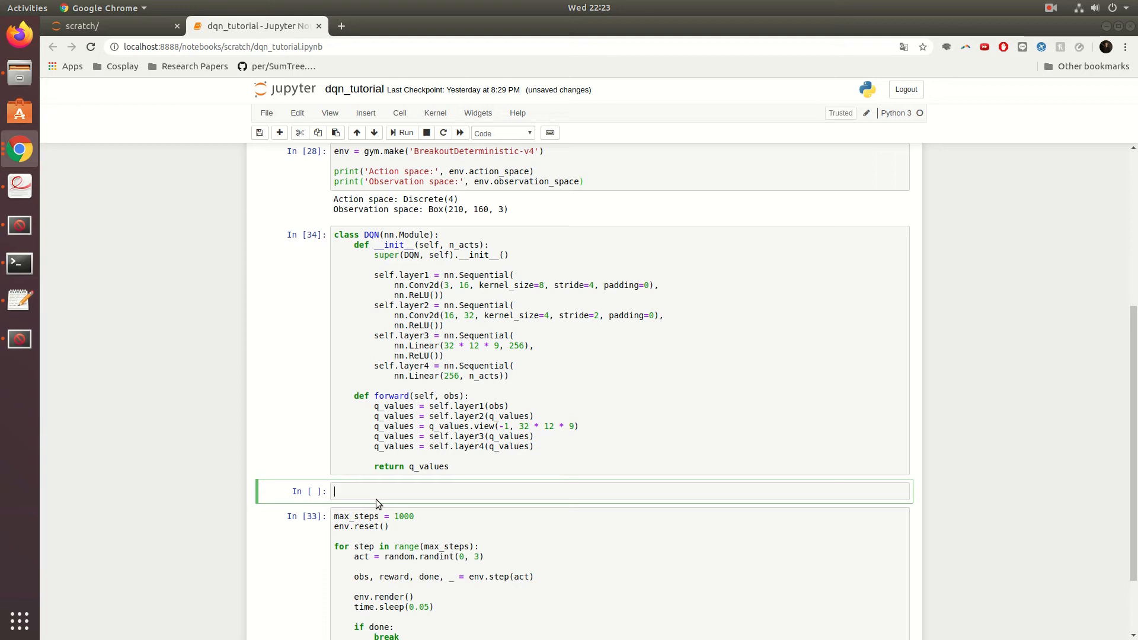
type("dqn = DQN(n_")
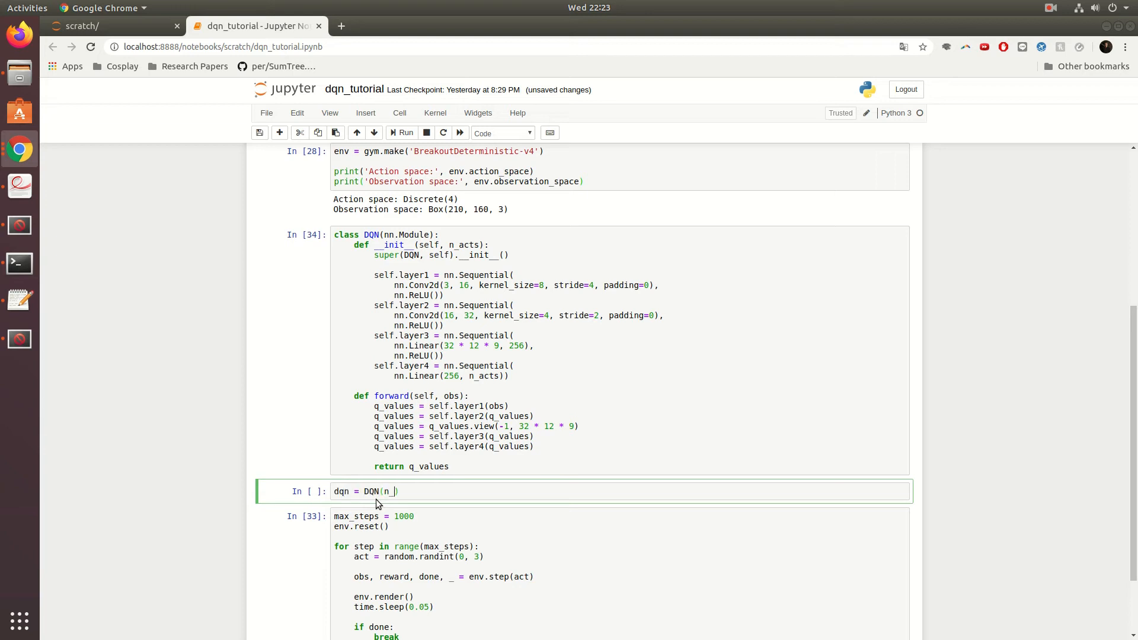
type("acts=4)")
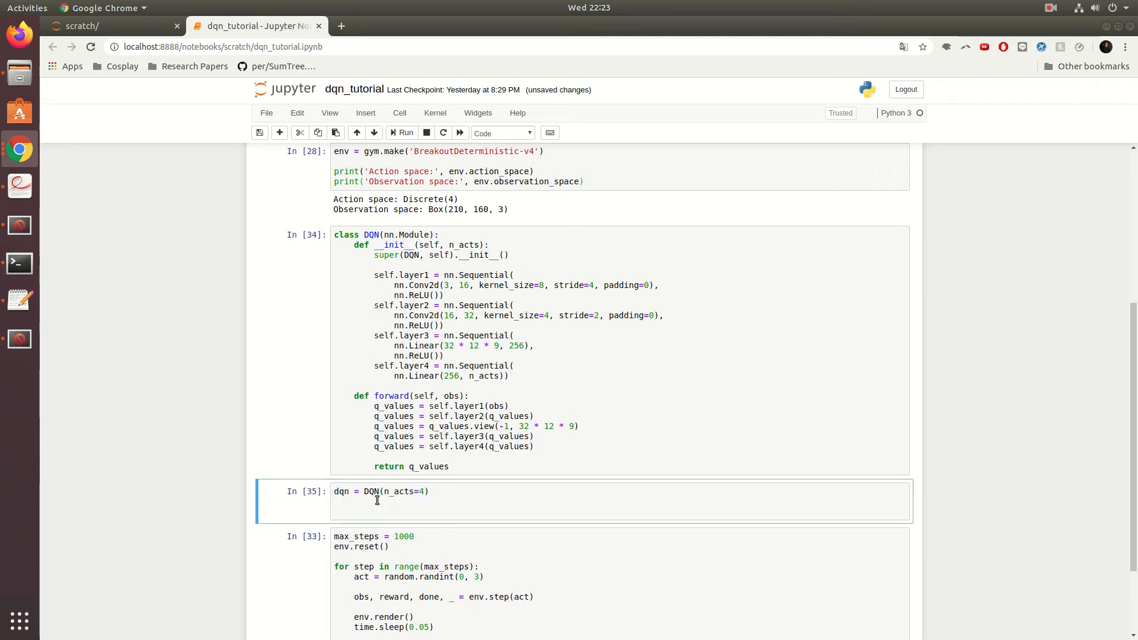
type("dq")
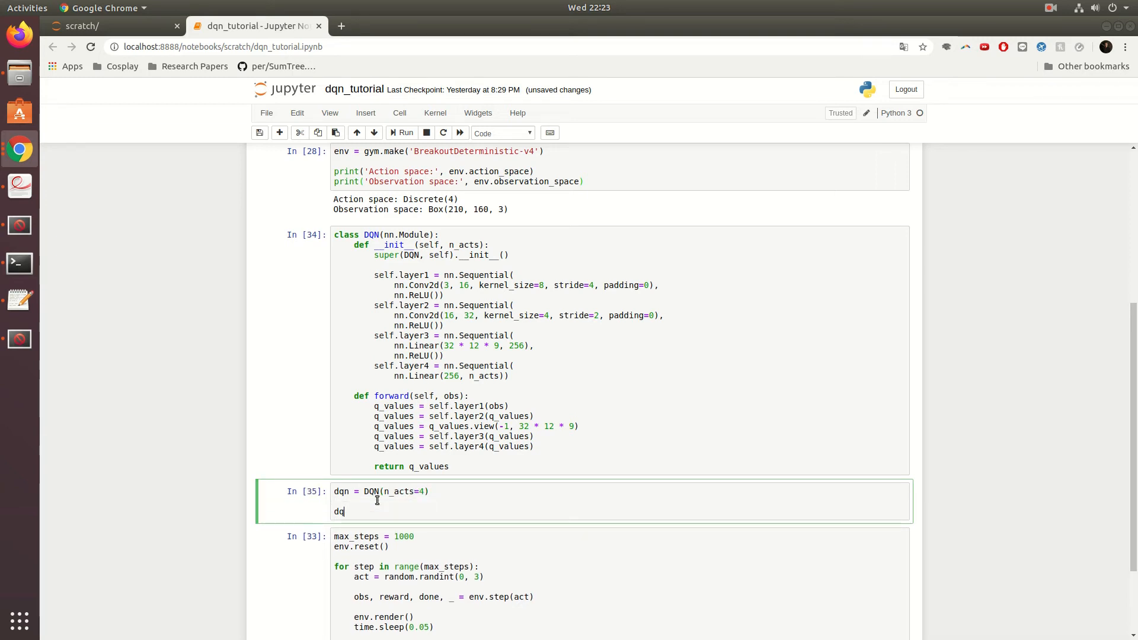
type("n()")
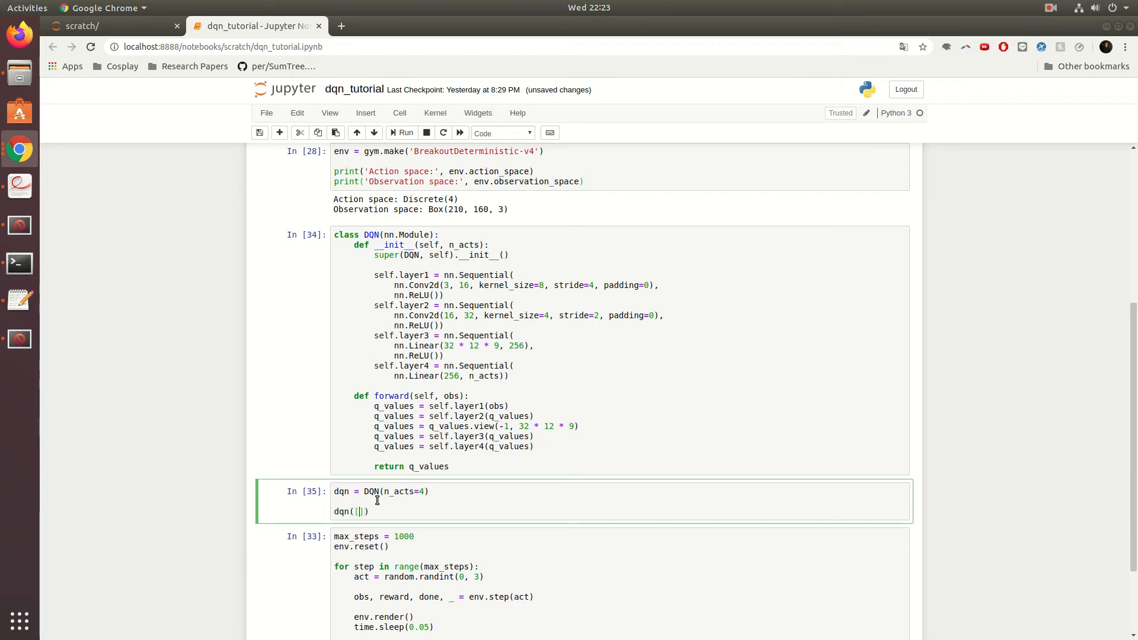
type("np.zeros(())")
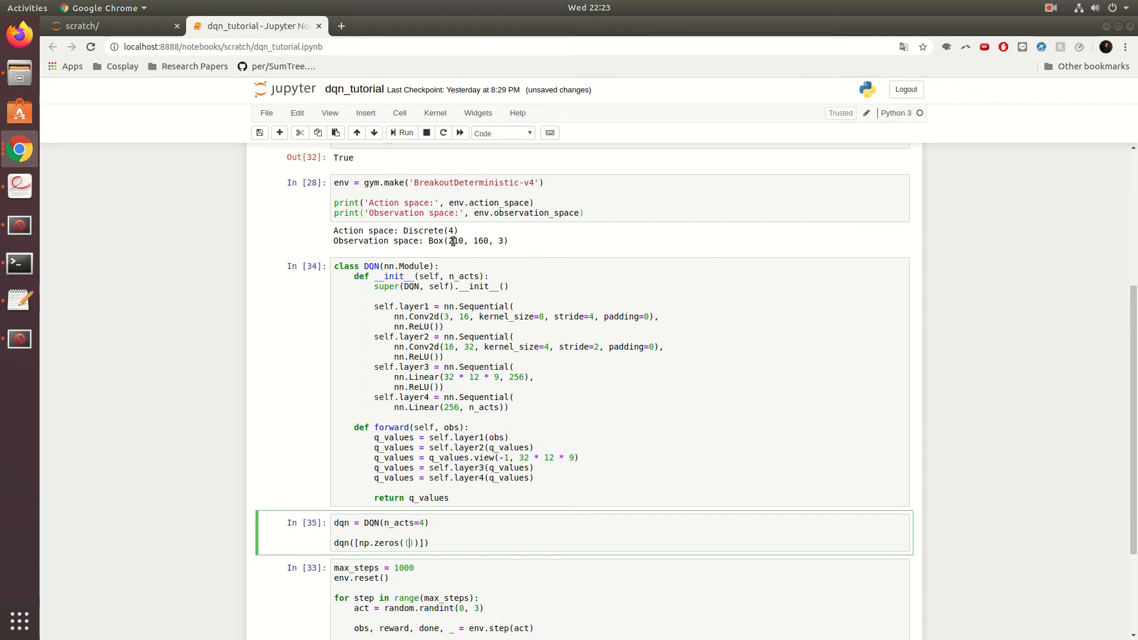
Give the zeros array the shape (110, 84, 3) in the test call
double_click(480, 241)
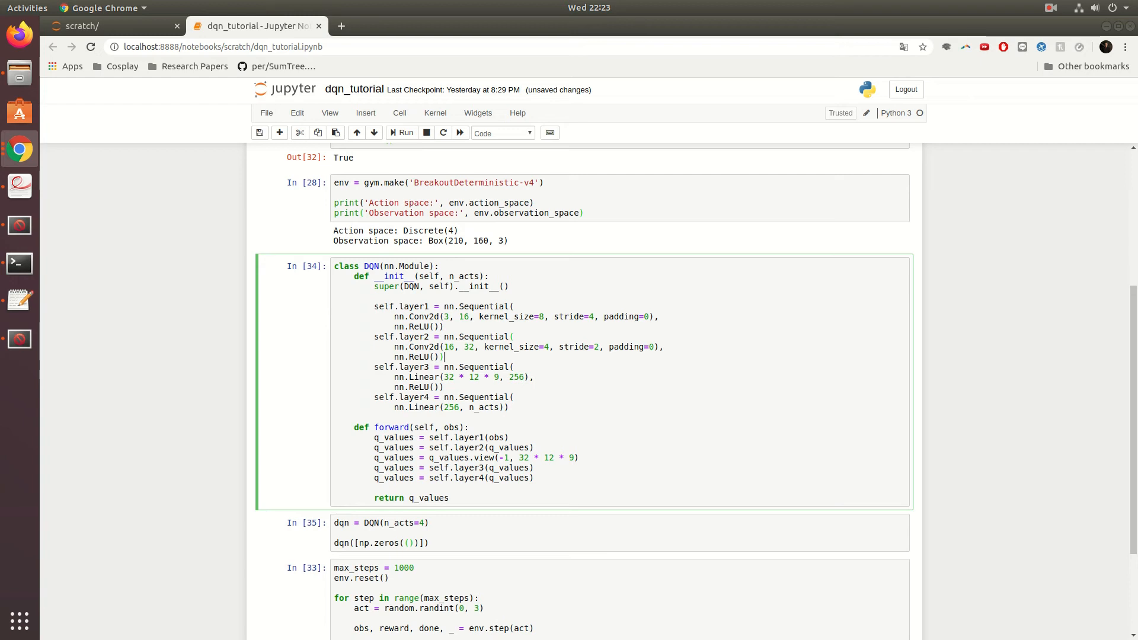
scroll("down", 3)
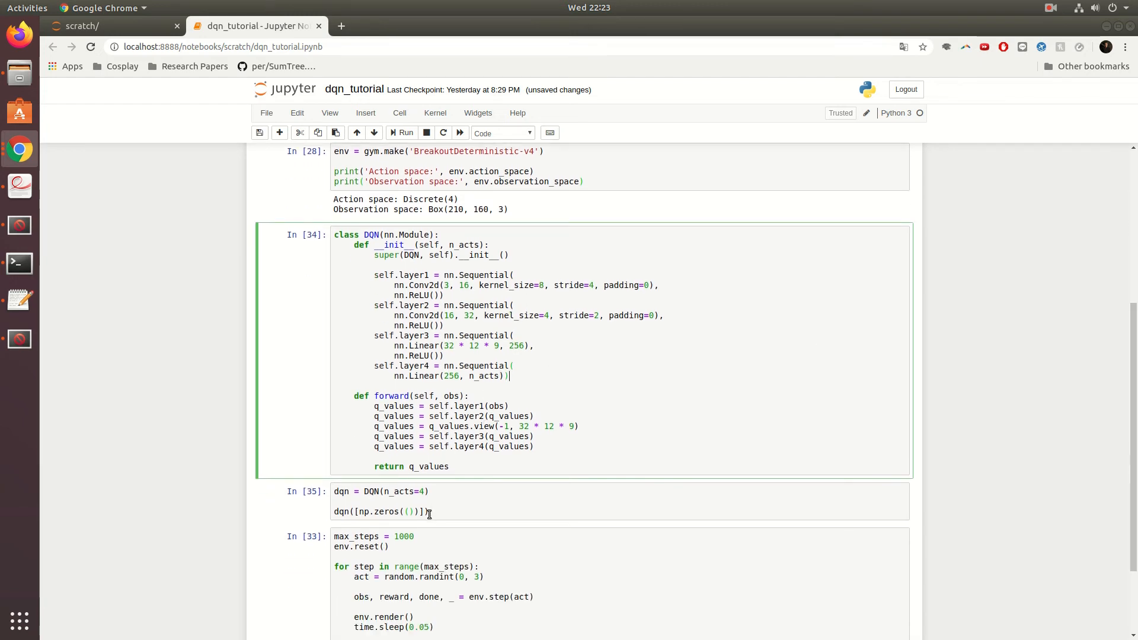
left_click(410, 511)
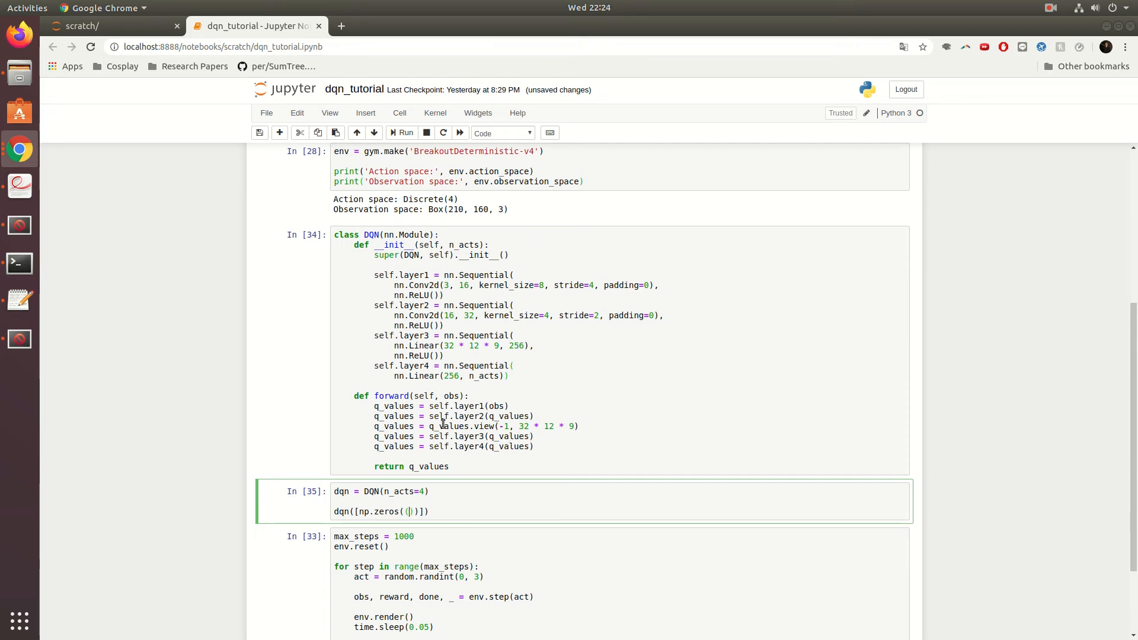
type("(")
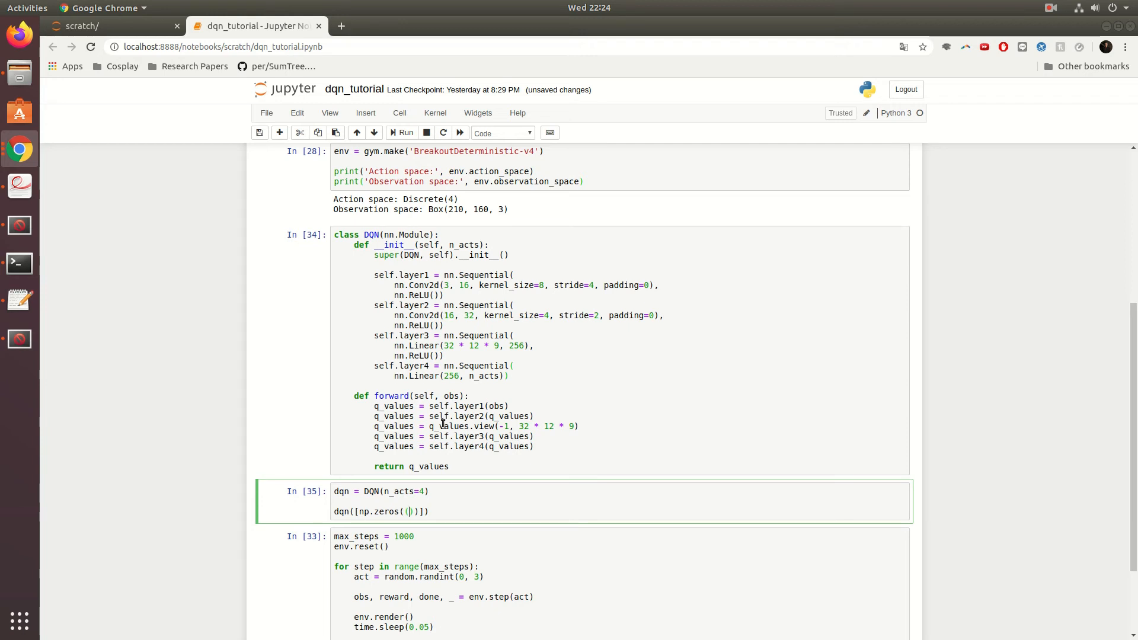
type("110")
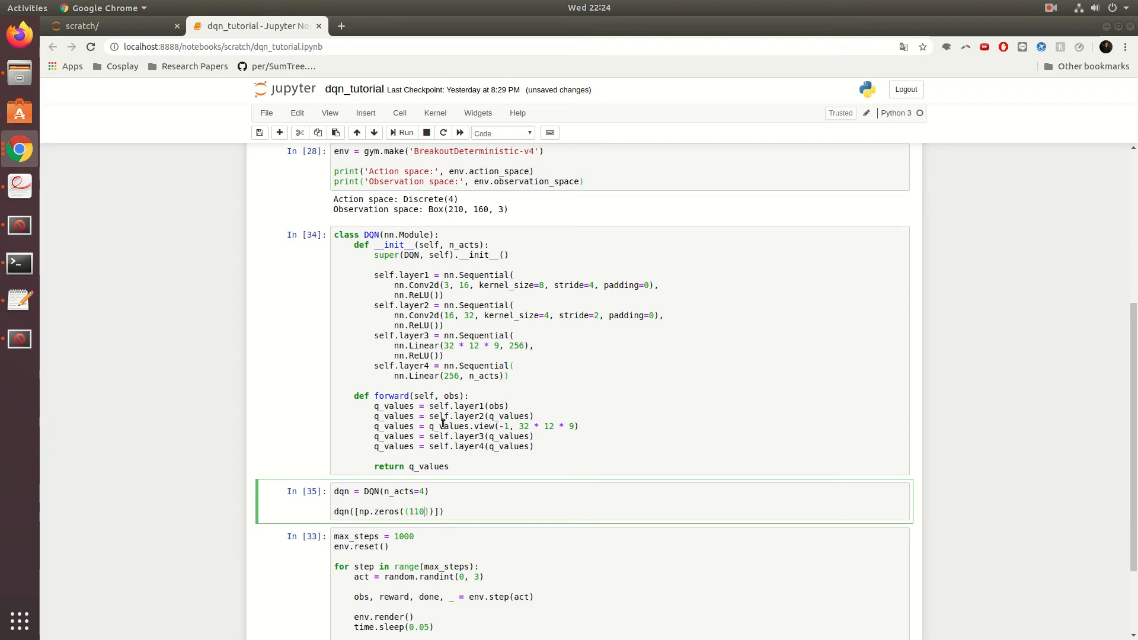
type(", 84,")
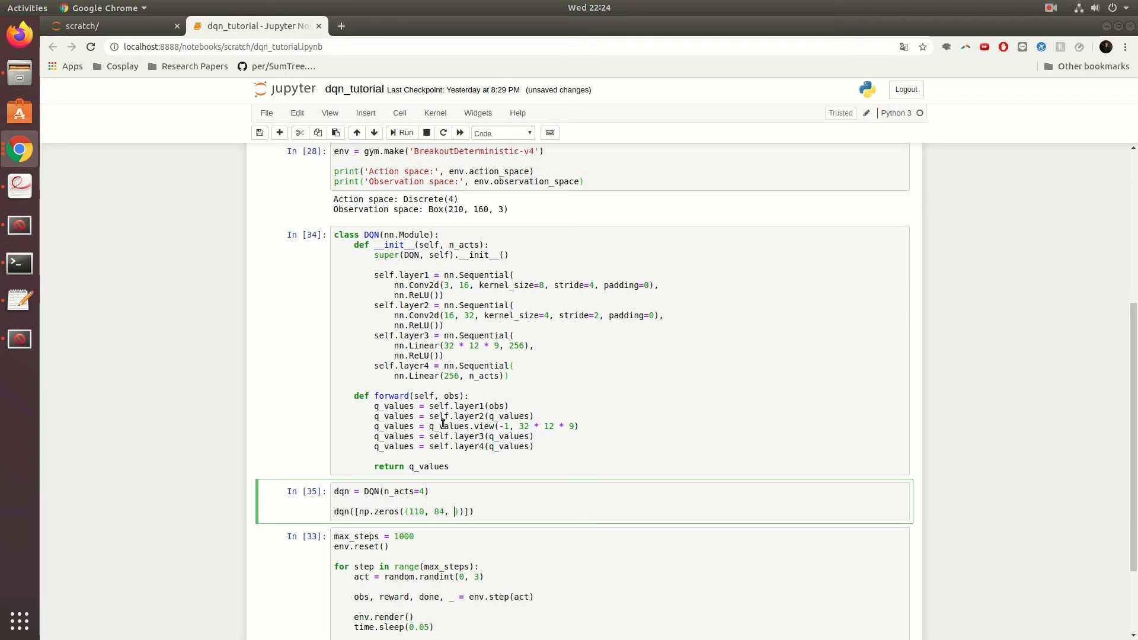
type("3")
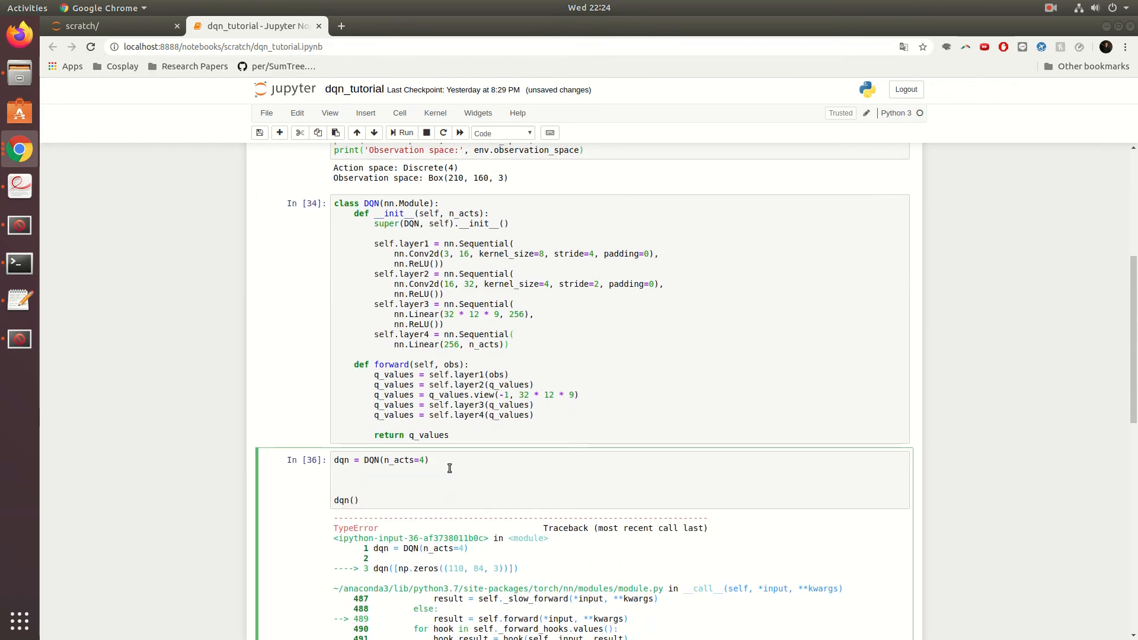
Define input_data = torch.tensor(np.zeros((1, 3, 110, 84)))
type("[np.zeros((110, 84, 3))")
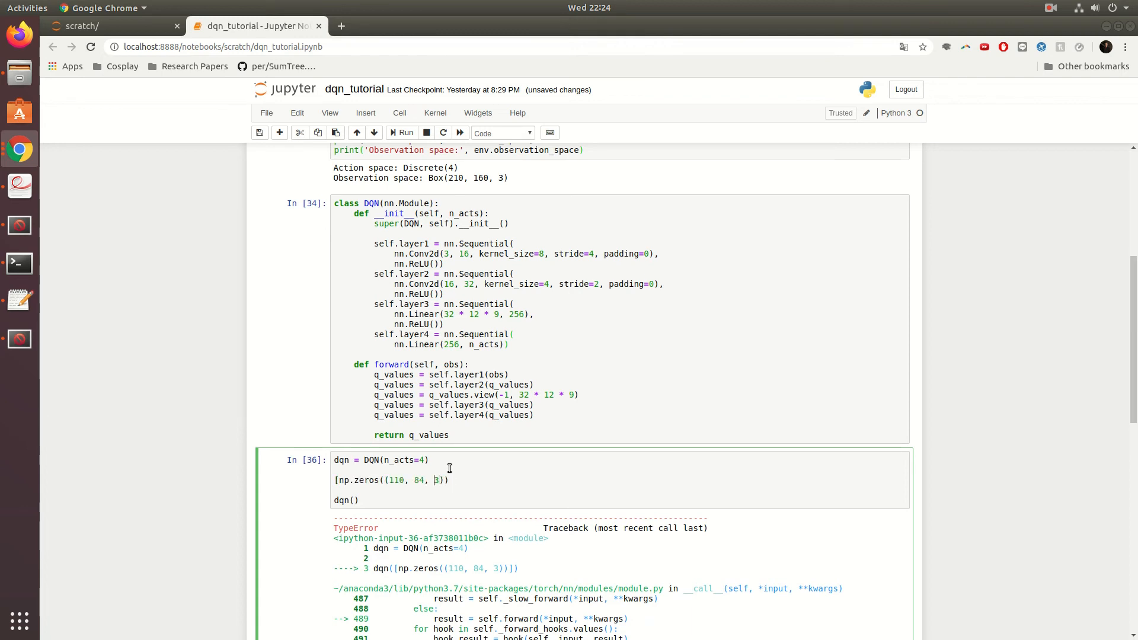
type("1")
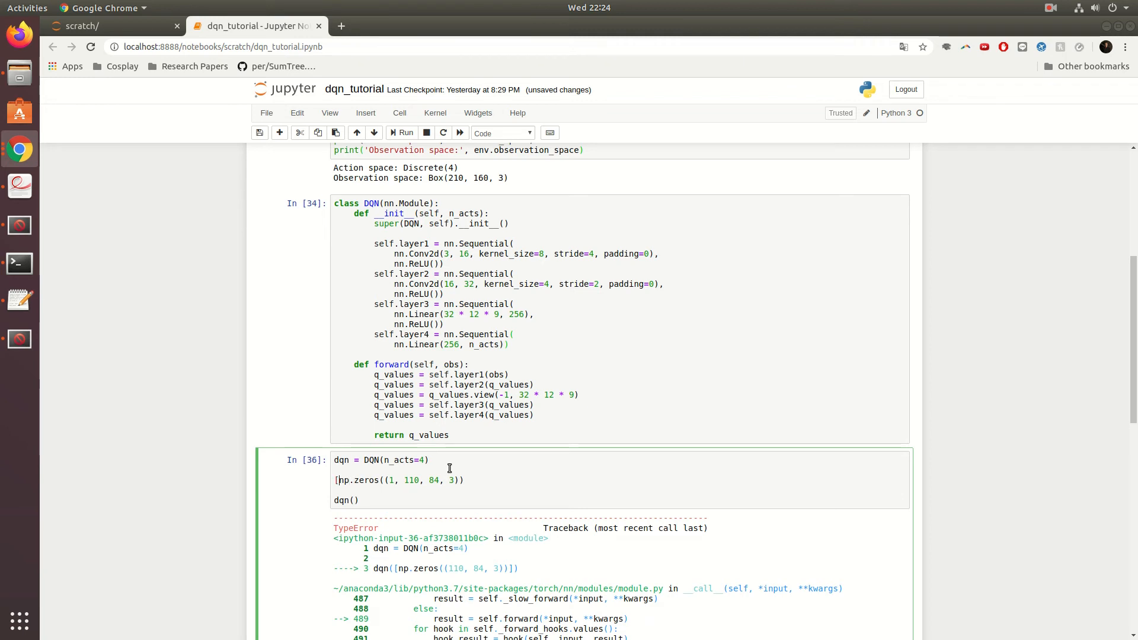
type("in =")
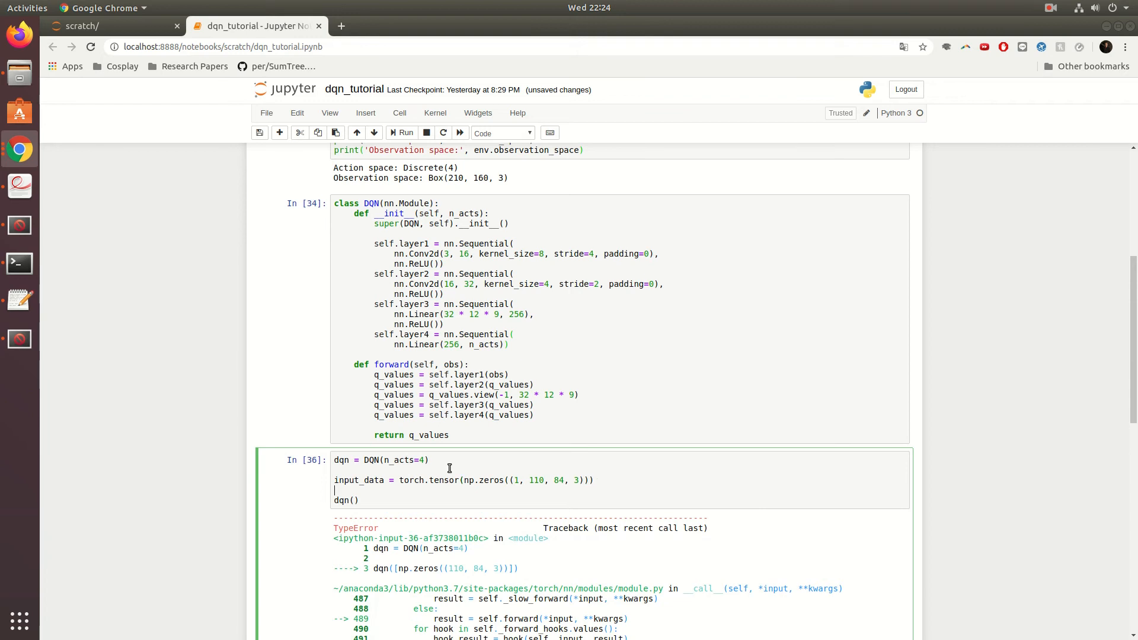
Pass input_data to the dqn call and rerun, reviewing the resulting error output
double_click(489, 480)
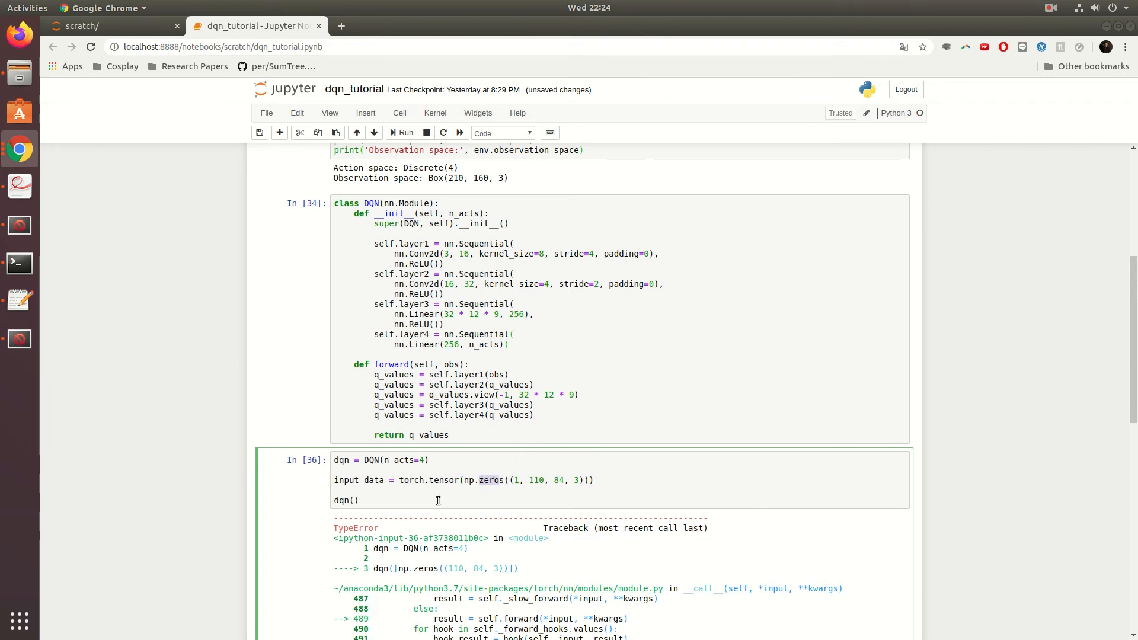
type("input_data")
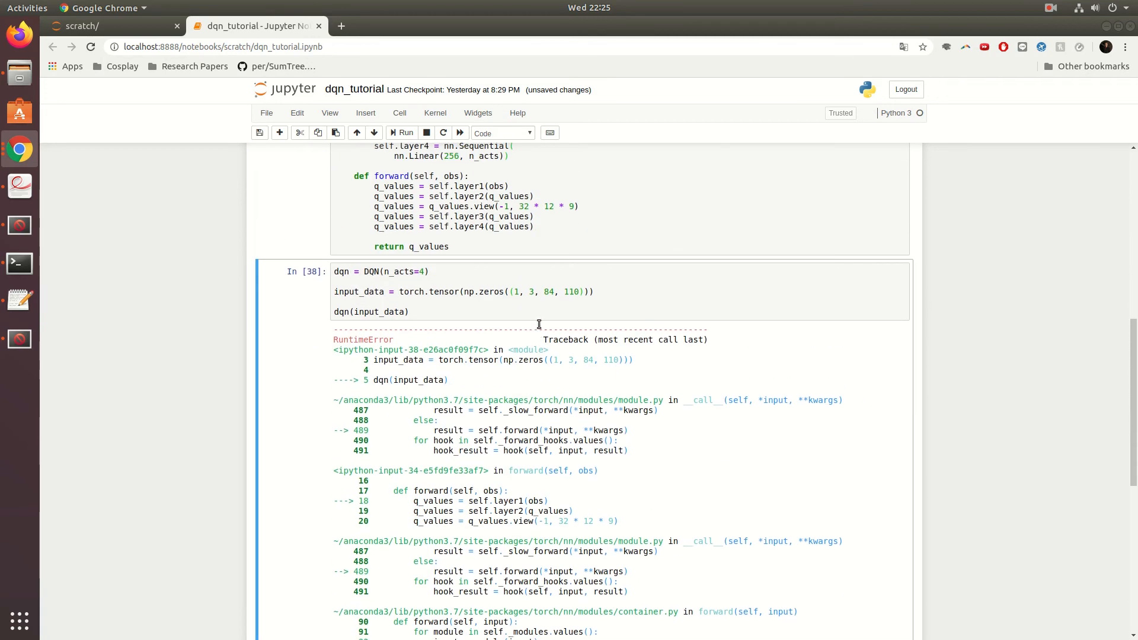
scroll("down", 3)
type(", 84")
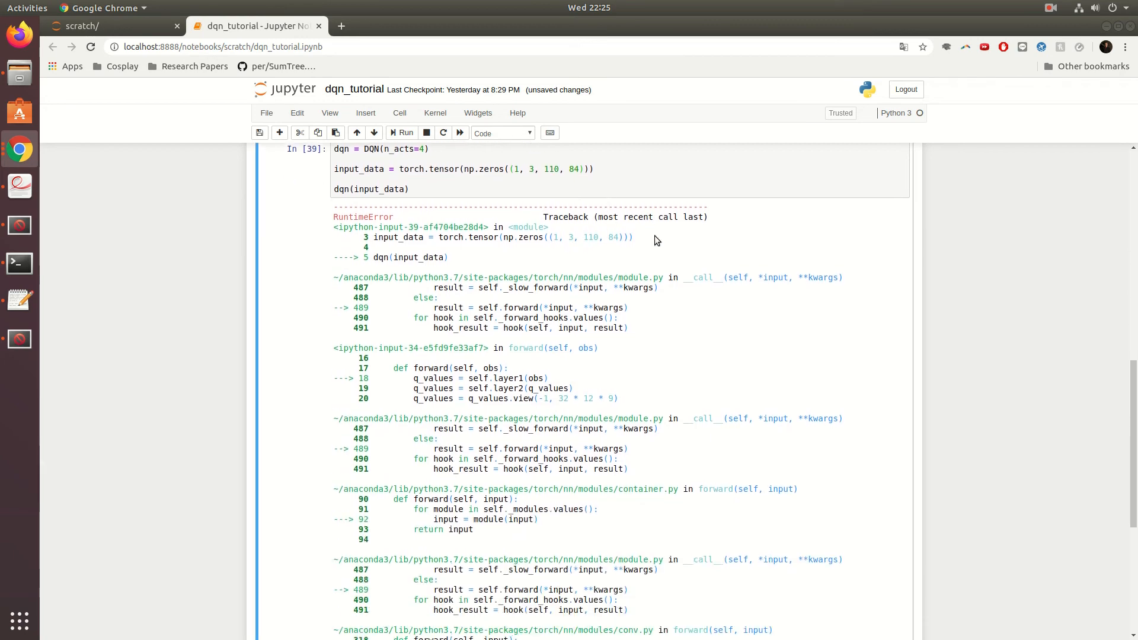
scroll("down", 3)
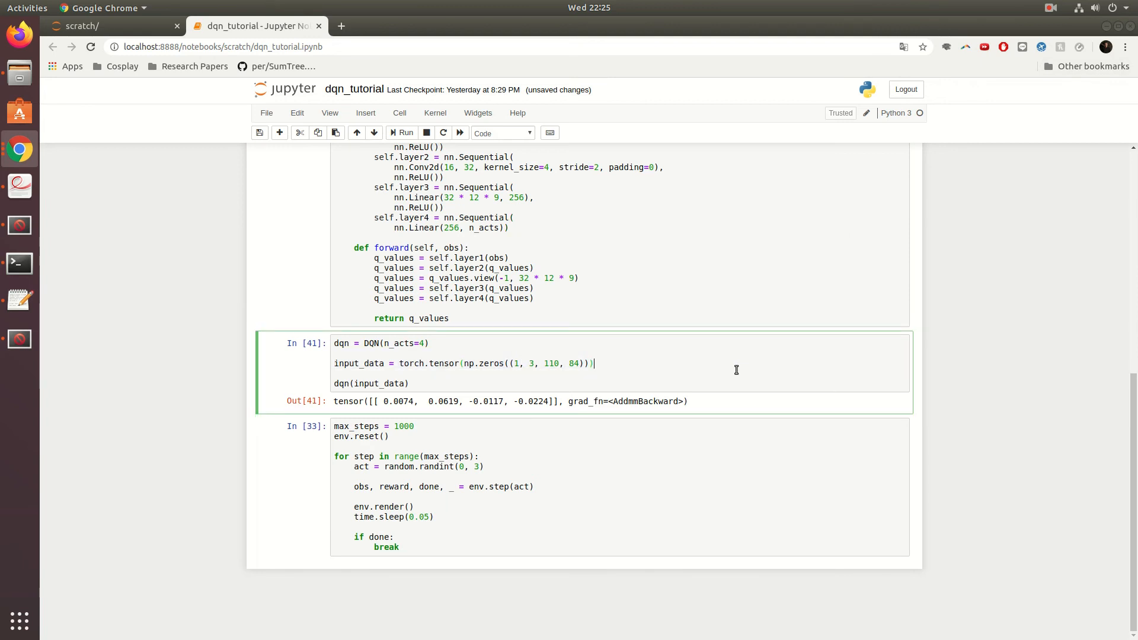
Cast the zeros tensor with .float() and rerun so the network outputs four Q-values
type(".float()")
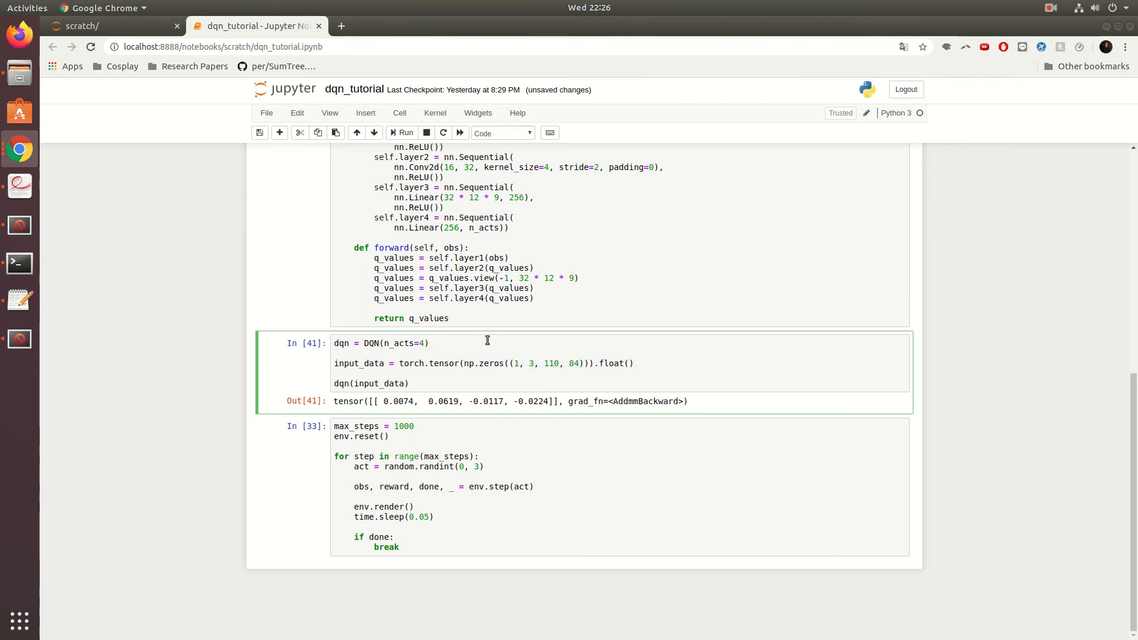
left_click(338, 344)
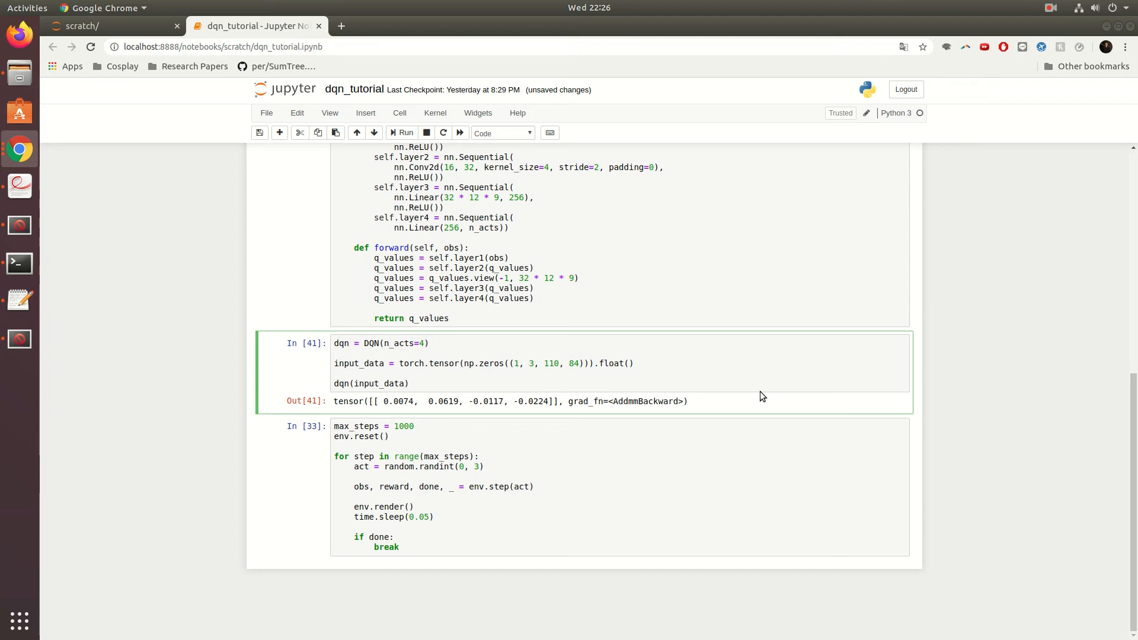
left_click(403, 132)
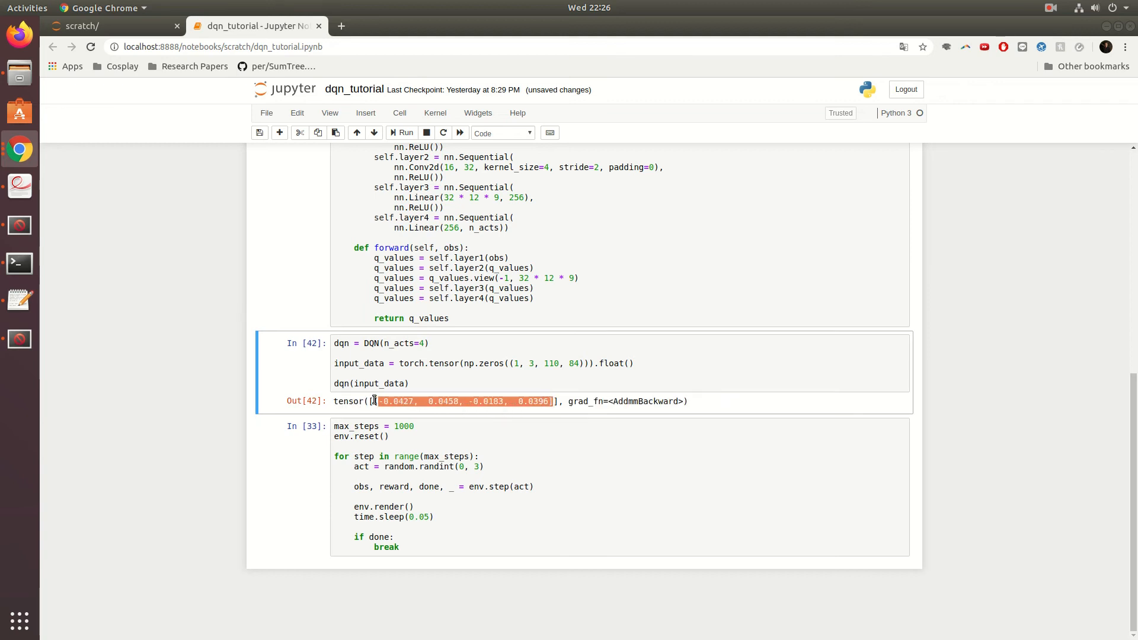
left_click(492, 401)
type("#")
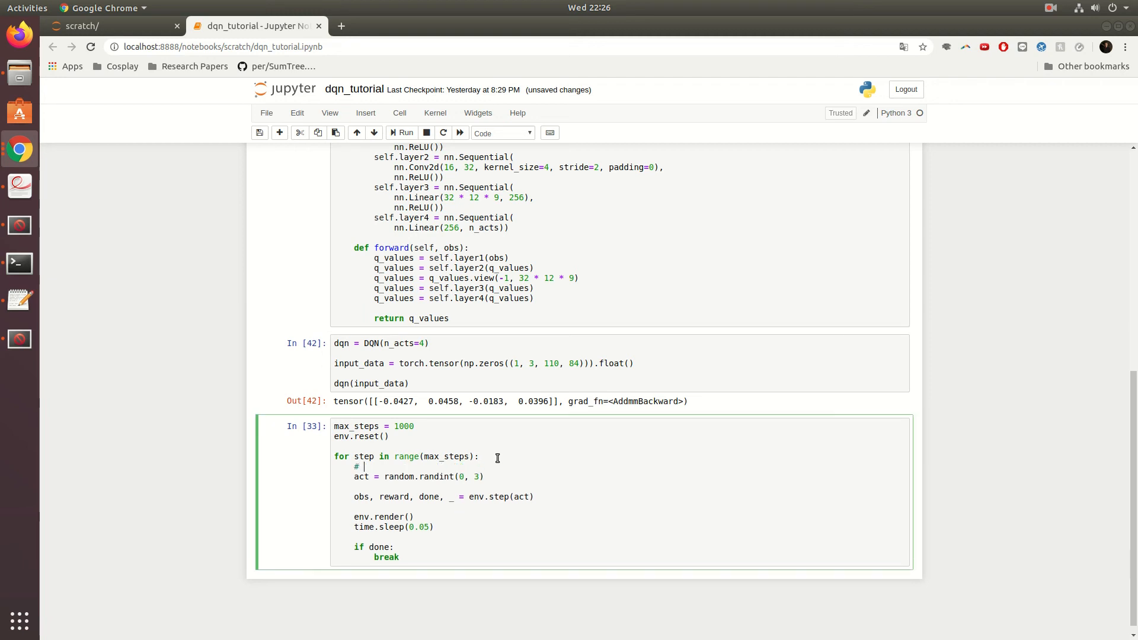
mouse_move(404, 439)
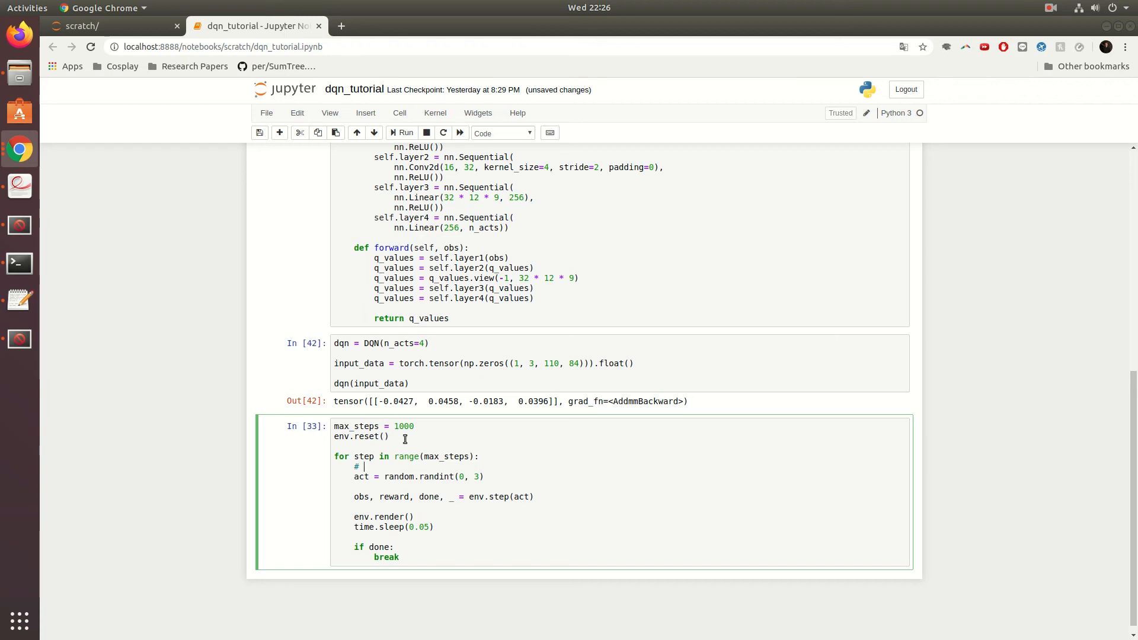
mouse_move(472, 476)
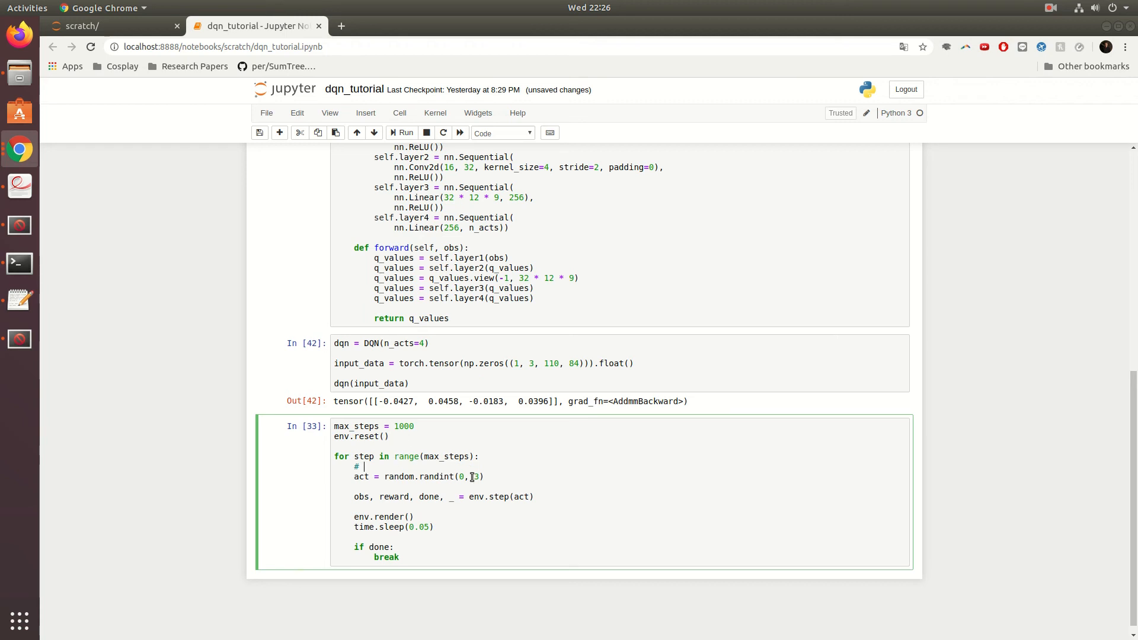
Write the commented loop line q_values = dqn(filter(obs))
type("a")
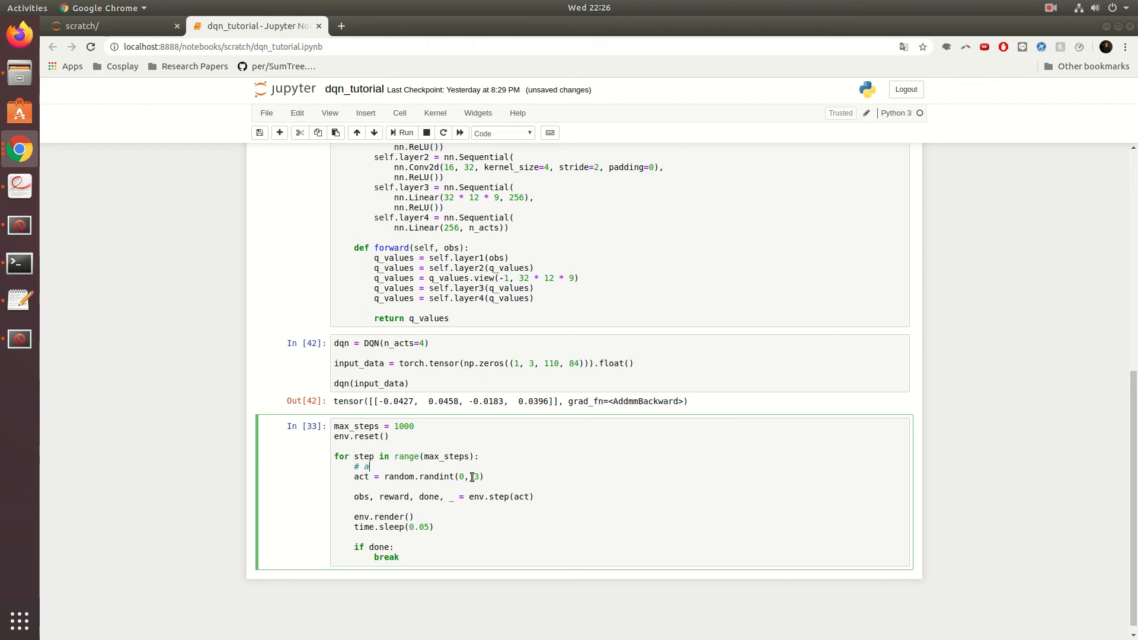
type("ct = dqn()")
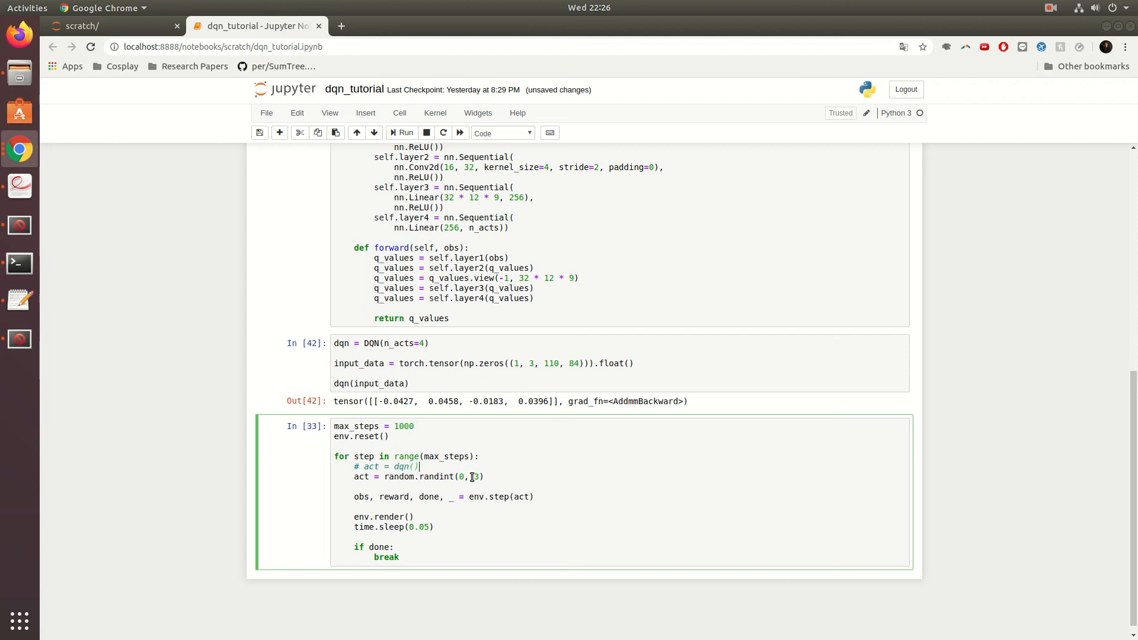
type("obs")
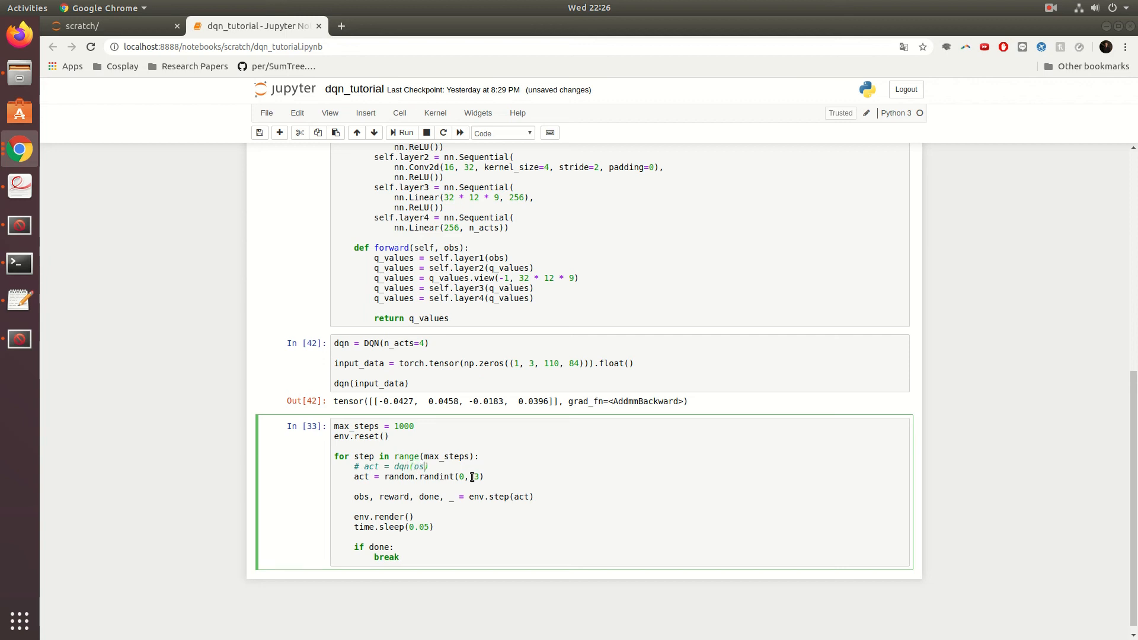
type("filter()")
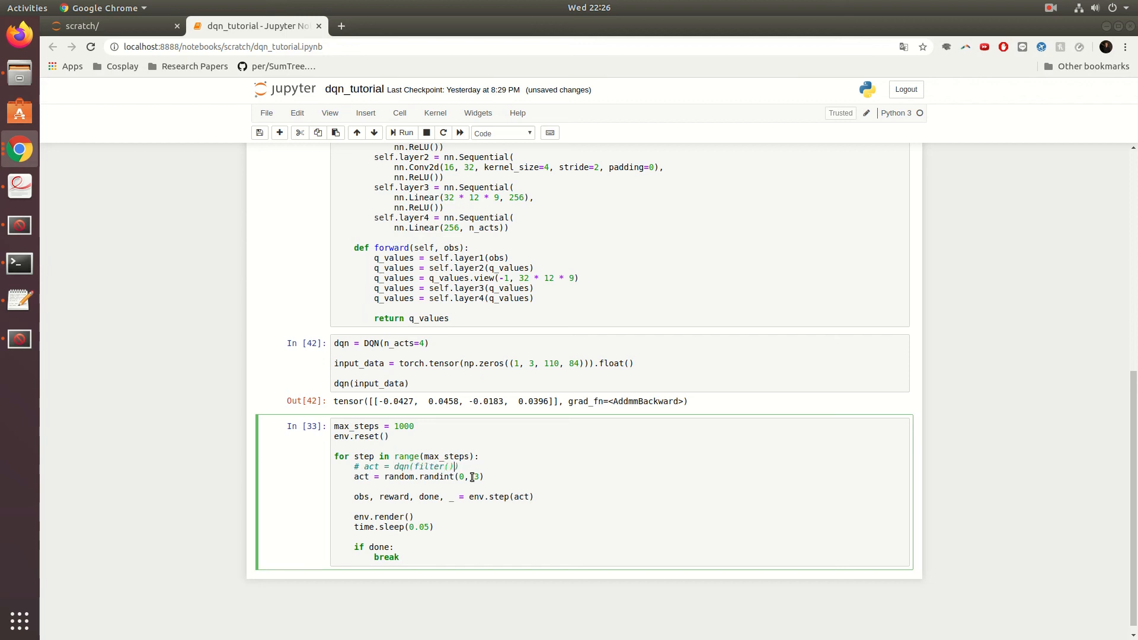
type("obs")
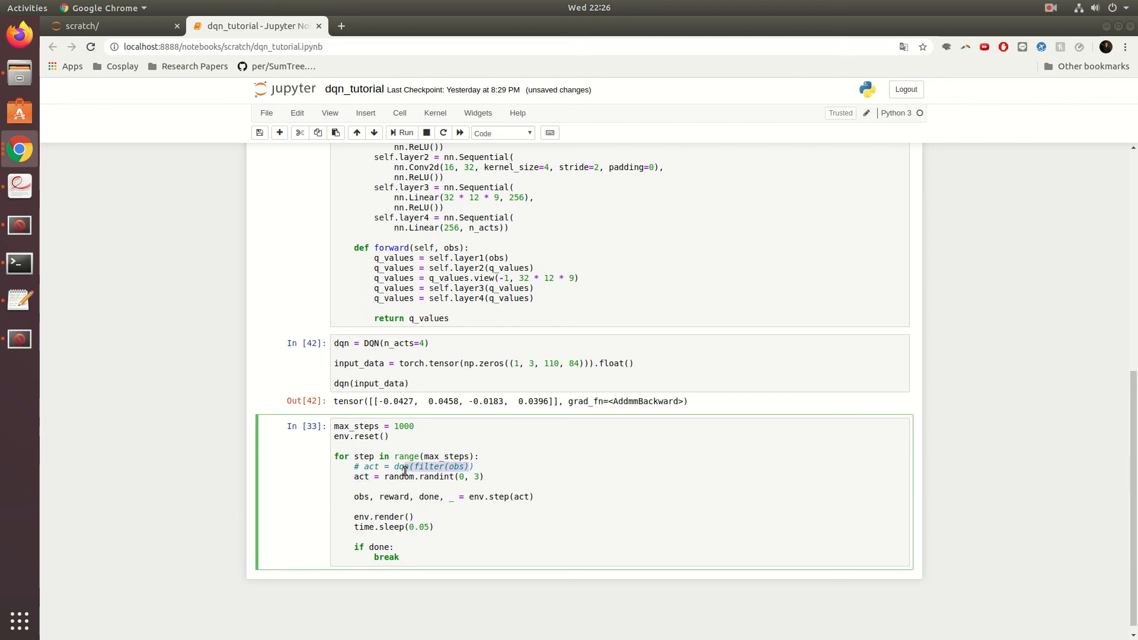
Add the commented line act = np.argmax(q_values) below it
triple_click(404, 466)
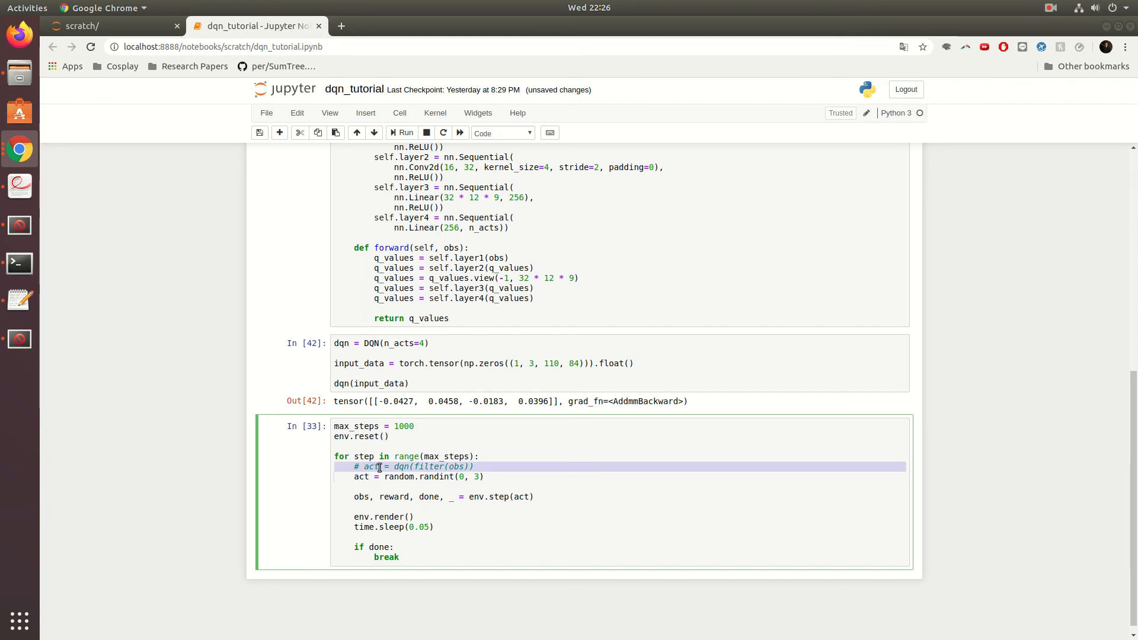
left_click(370, 467)
type("q_values")
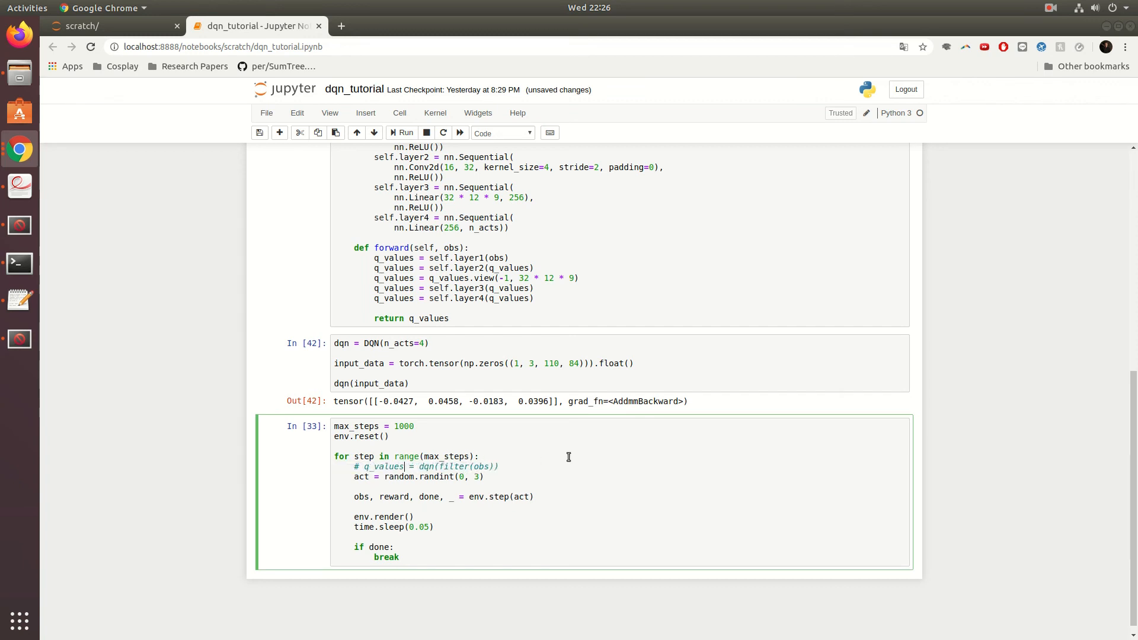
type("# a")
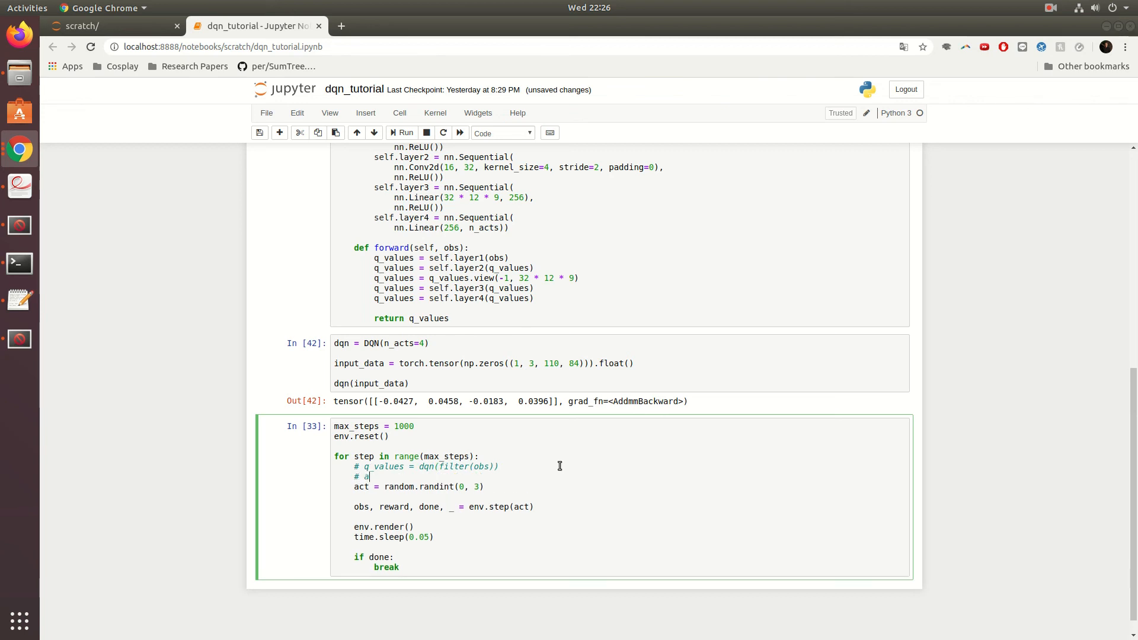
type("ct = arg")
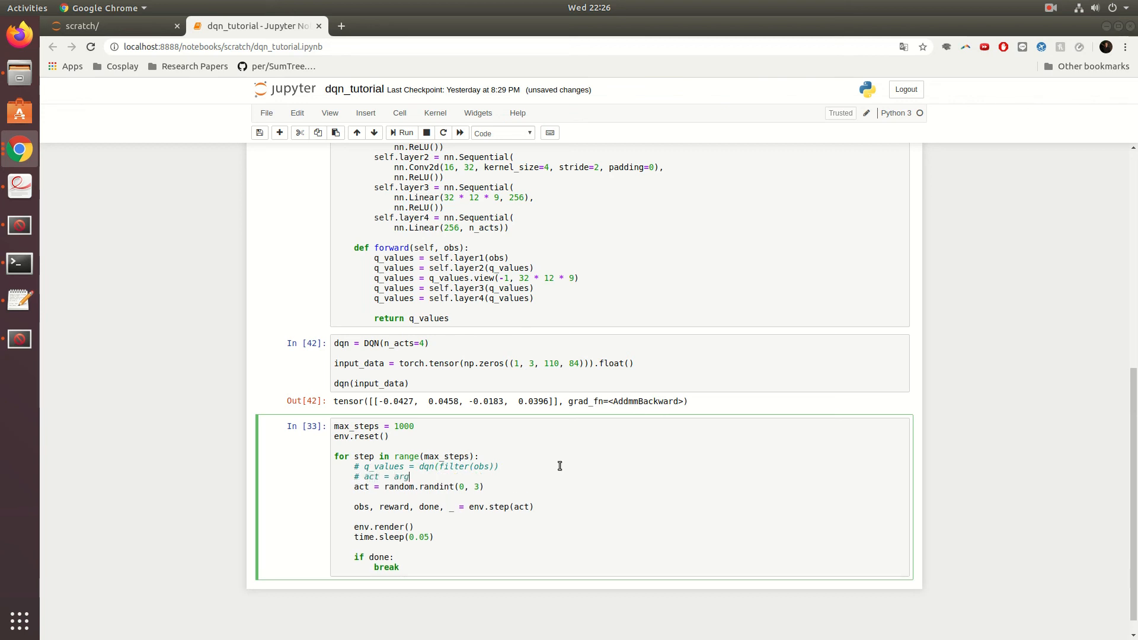
type("np.argmax()")
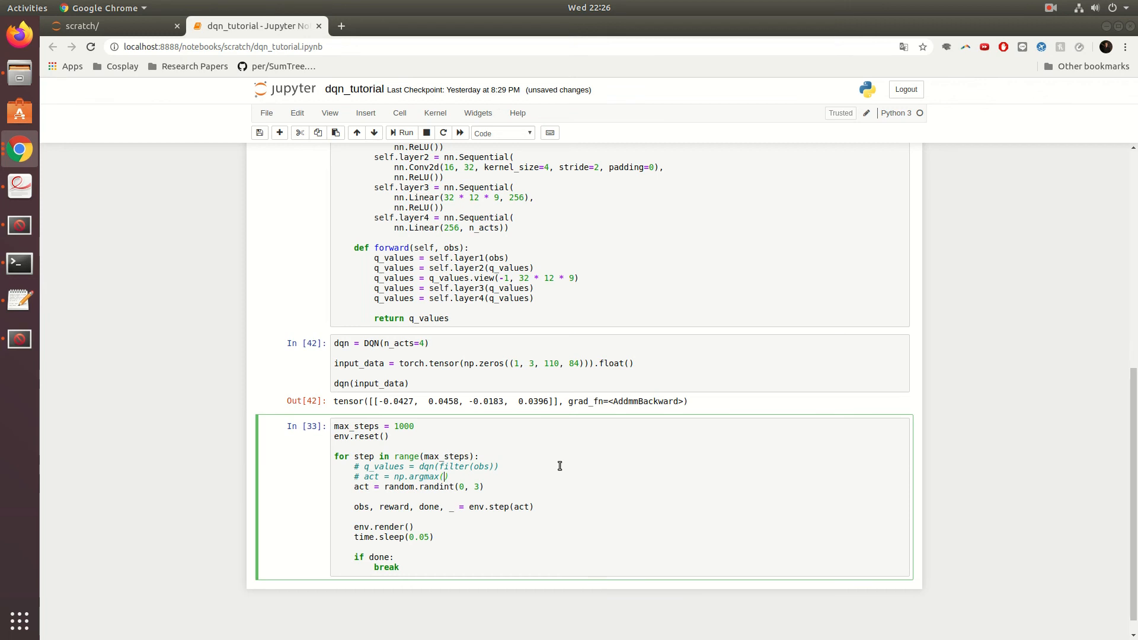
type("q_value")
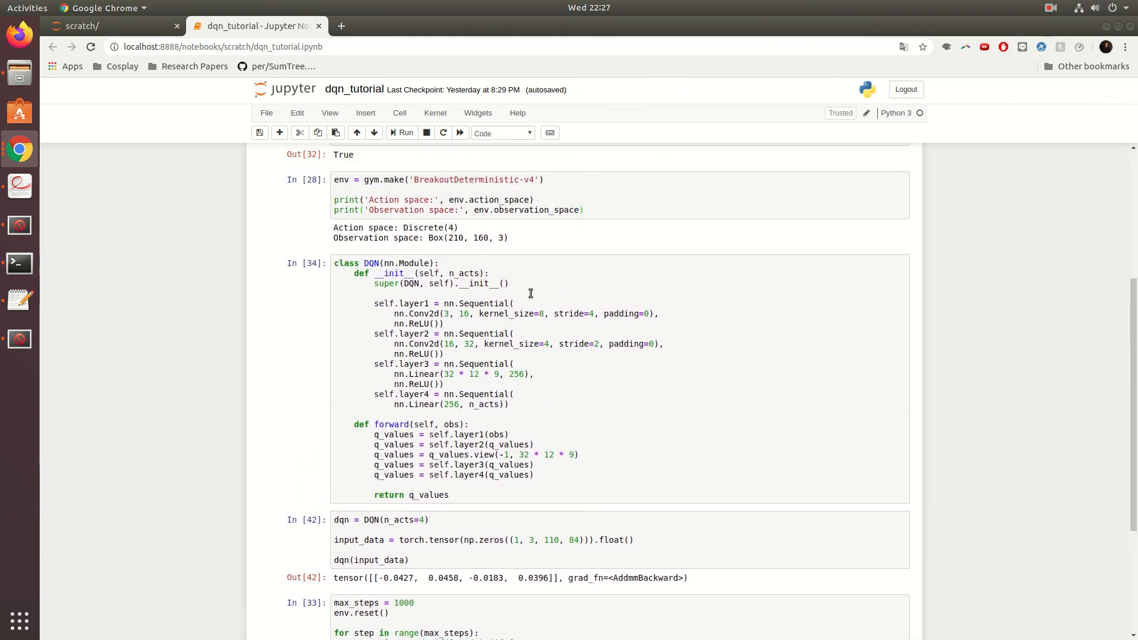
mouse_move(535, 298)
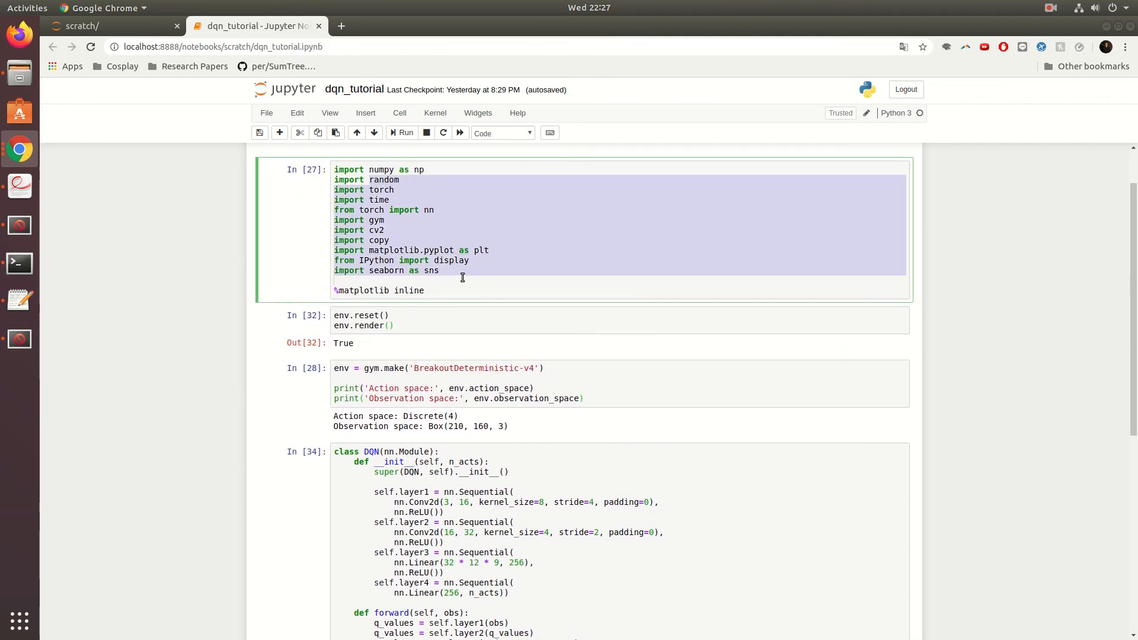
scroll("down", 3)
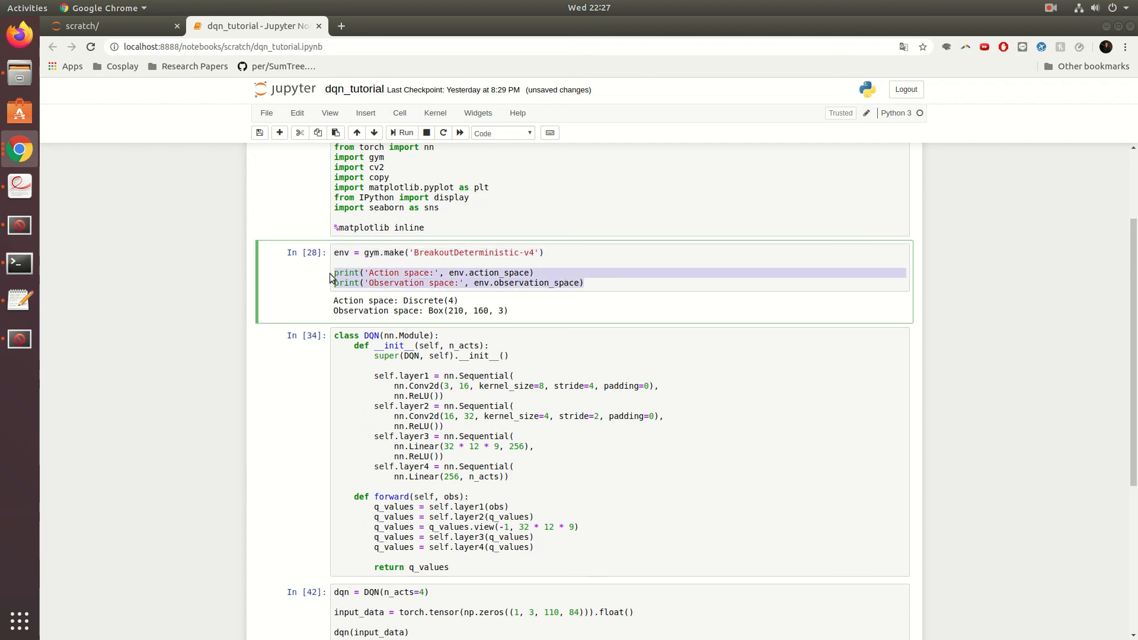
double_click(441, 300)
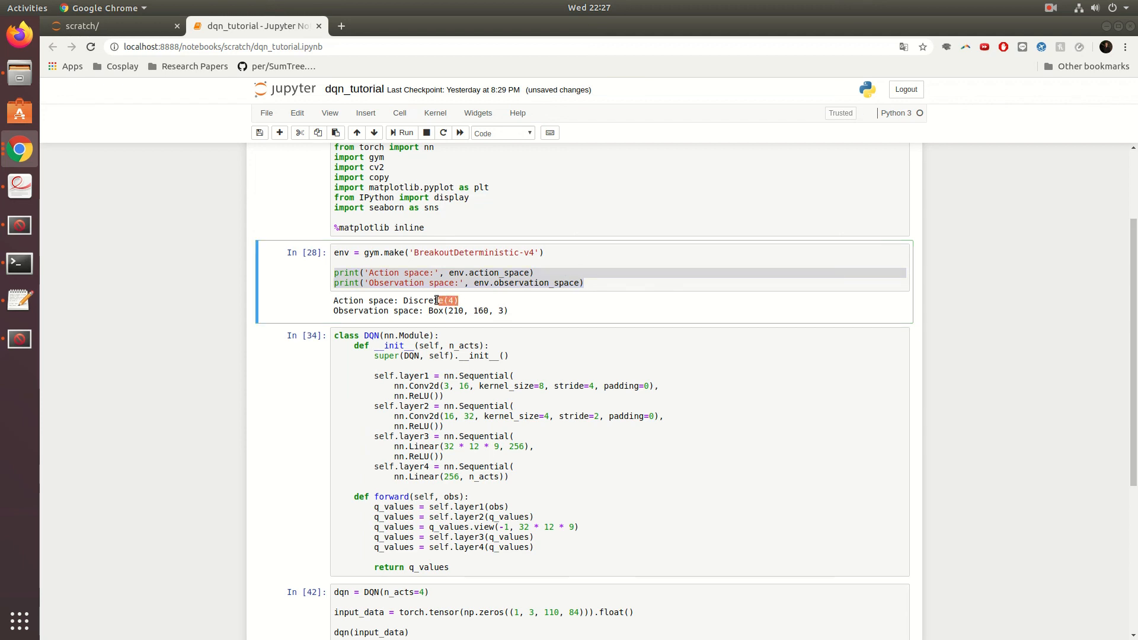
double_click(429, 299)
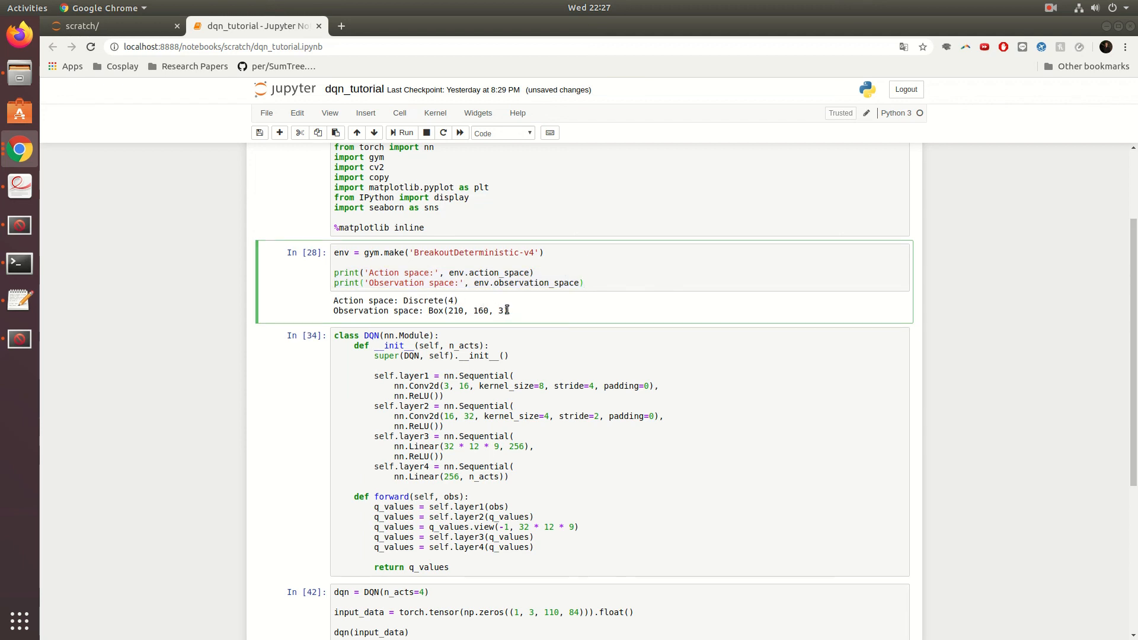
double_click(476, 310)
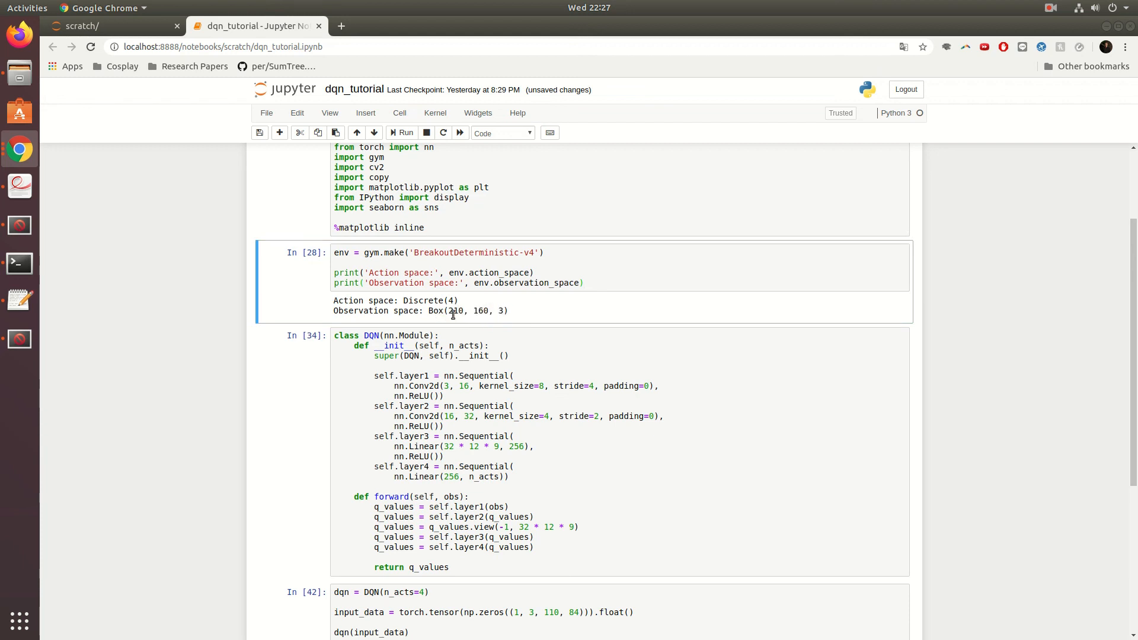
double_click(454, 310)
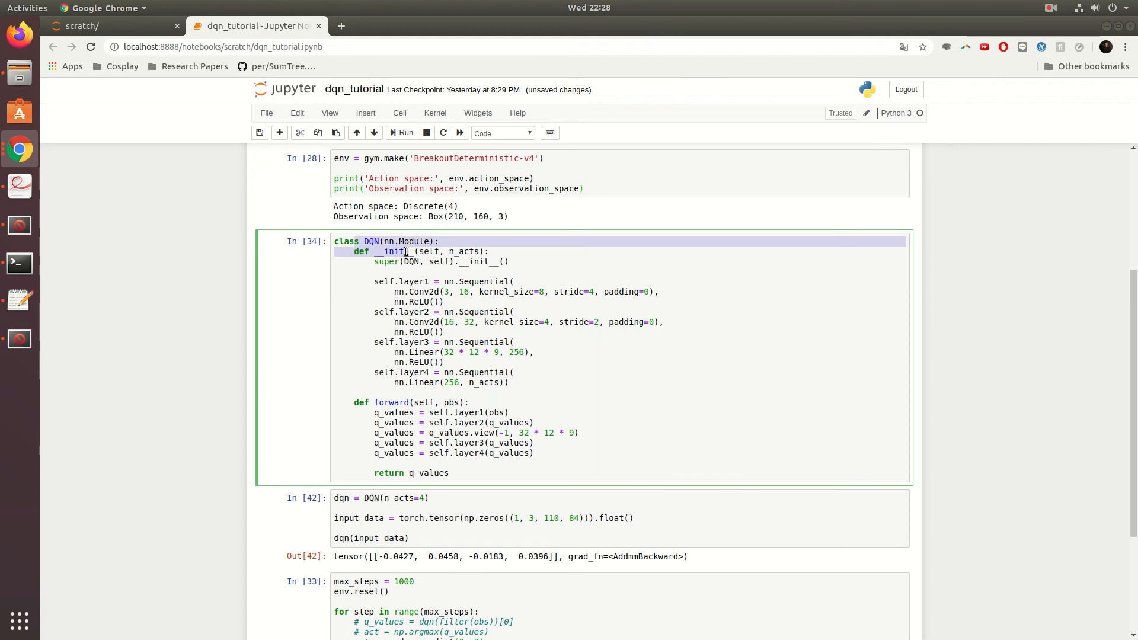
left_click(416, 251)
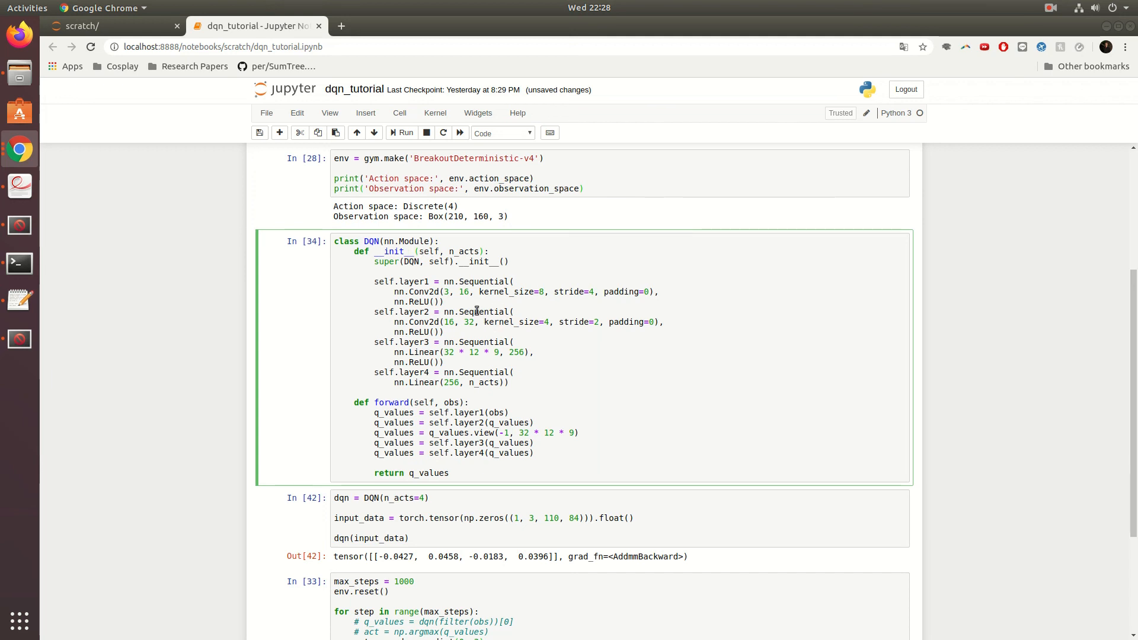
left_click_drag(512, 282, 443, 303)
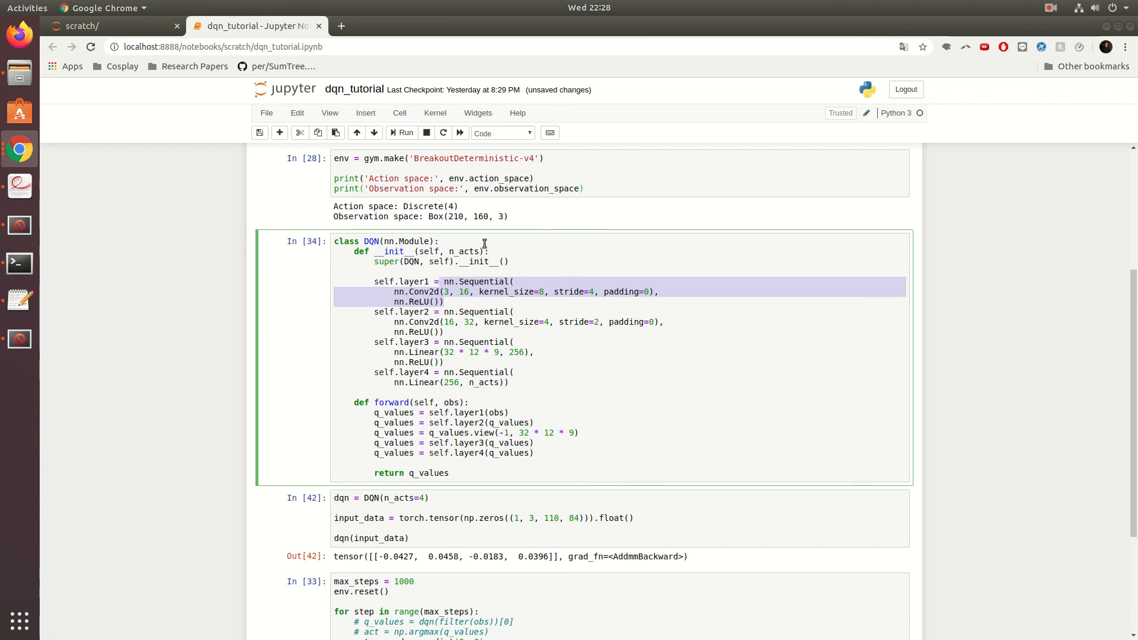
left_click(475, 252)
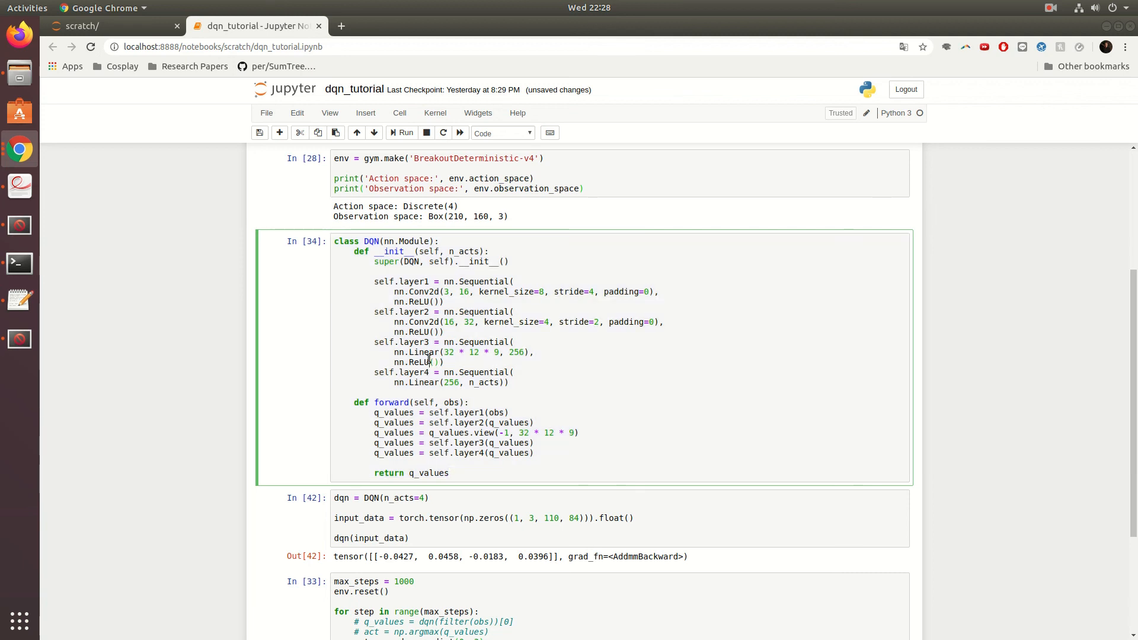
scroll("down", 3)
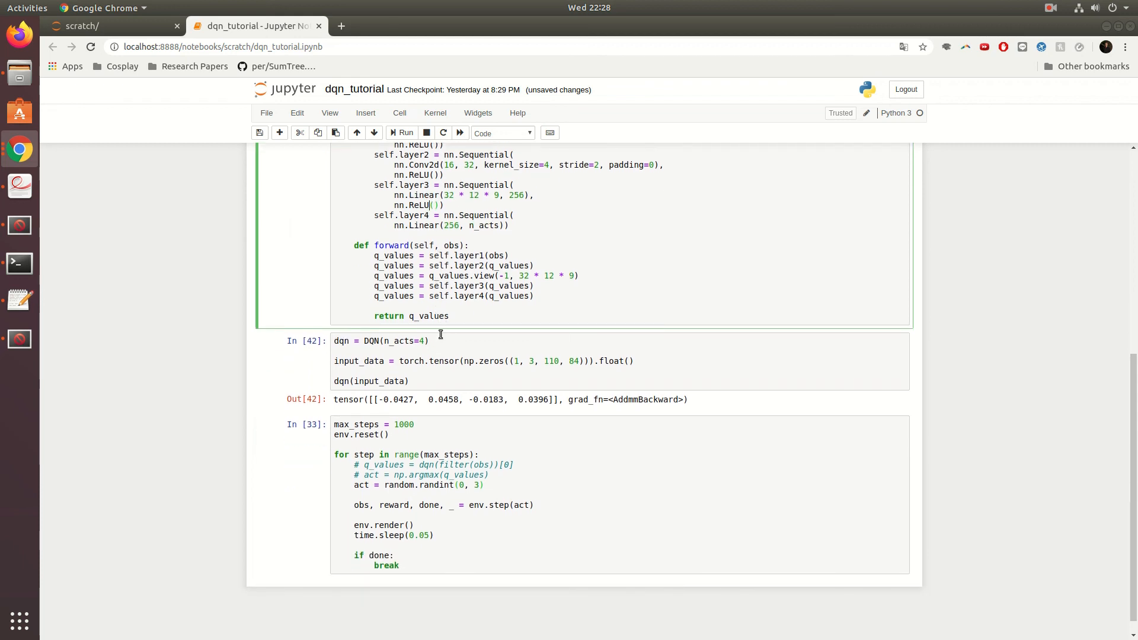
scroll("down", 3)
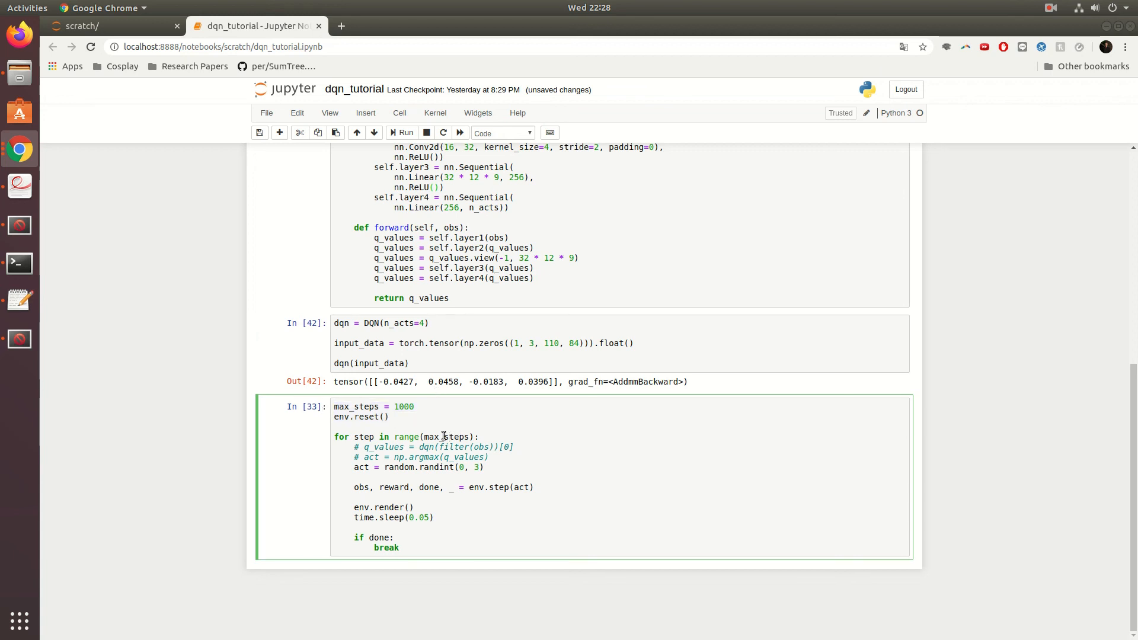
left_click_drag(443, 436, 488, 530)
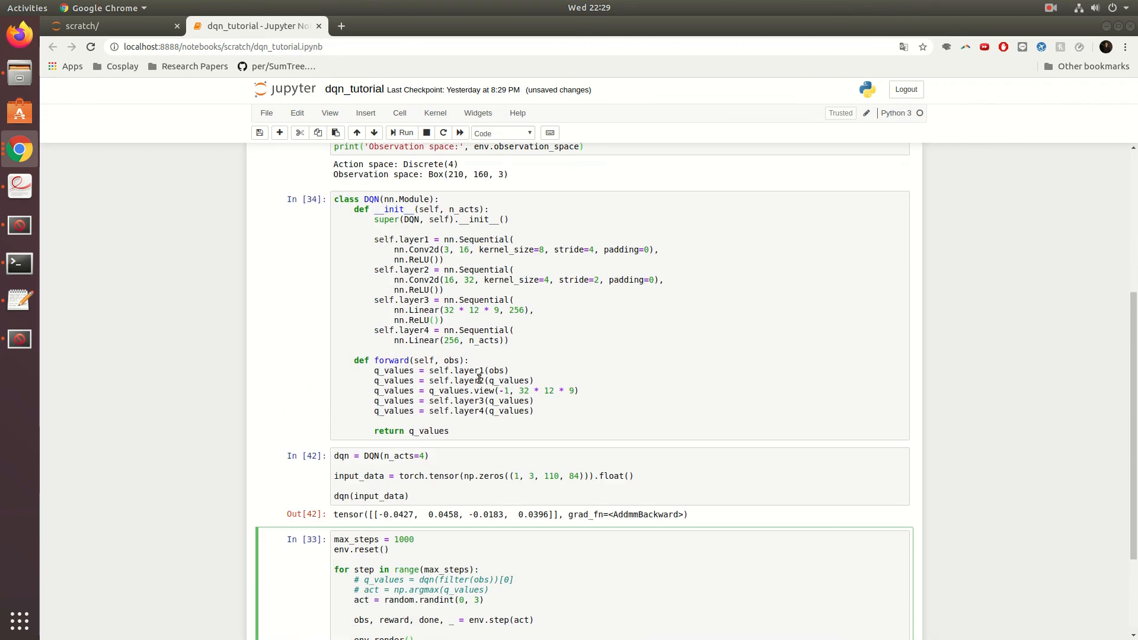
scroll("down", 3)
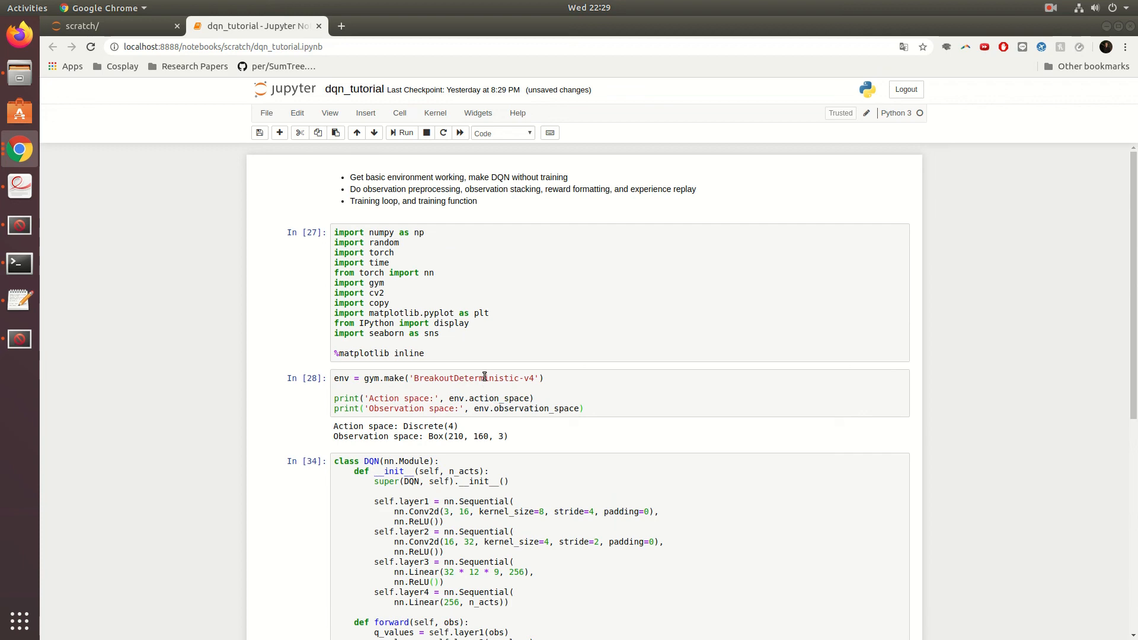
scroll("down", 3)
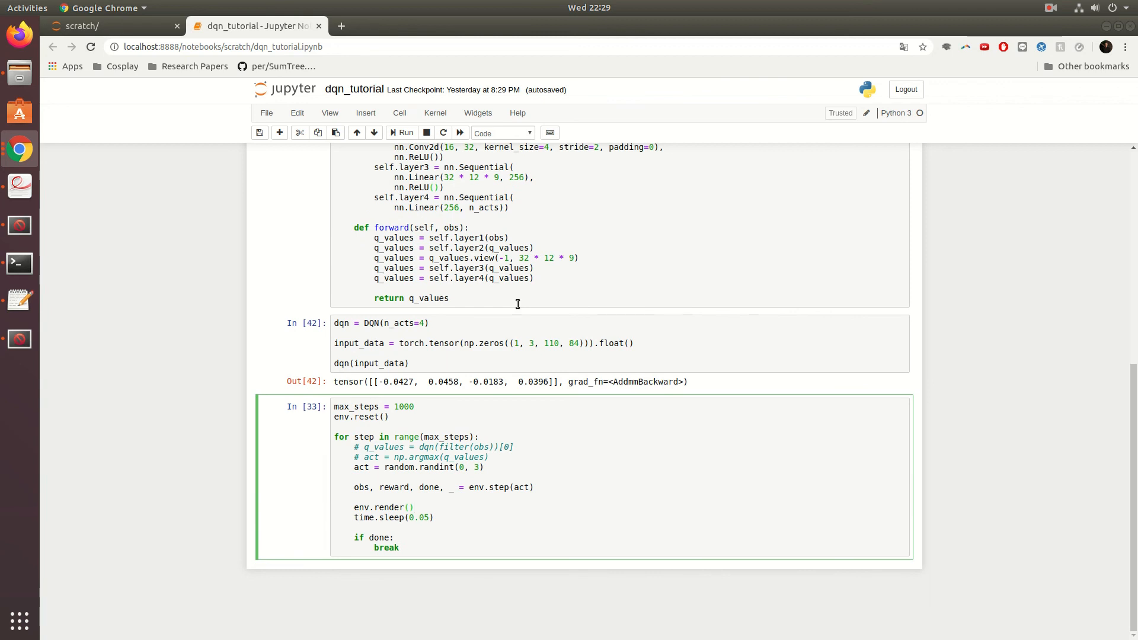
mouse_move(529, 315)
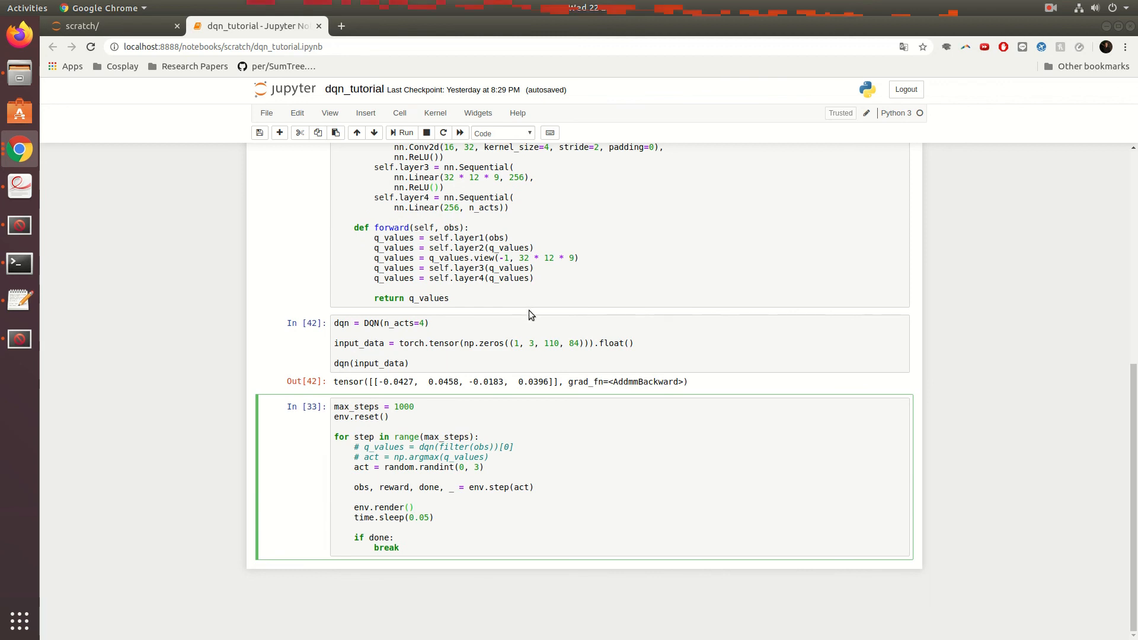